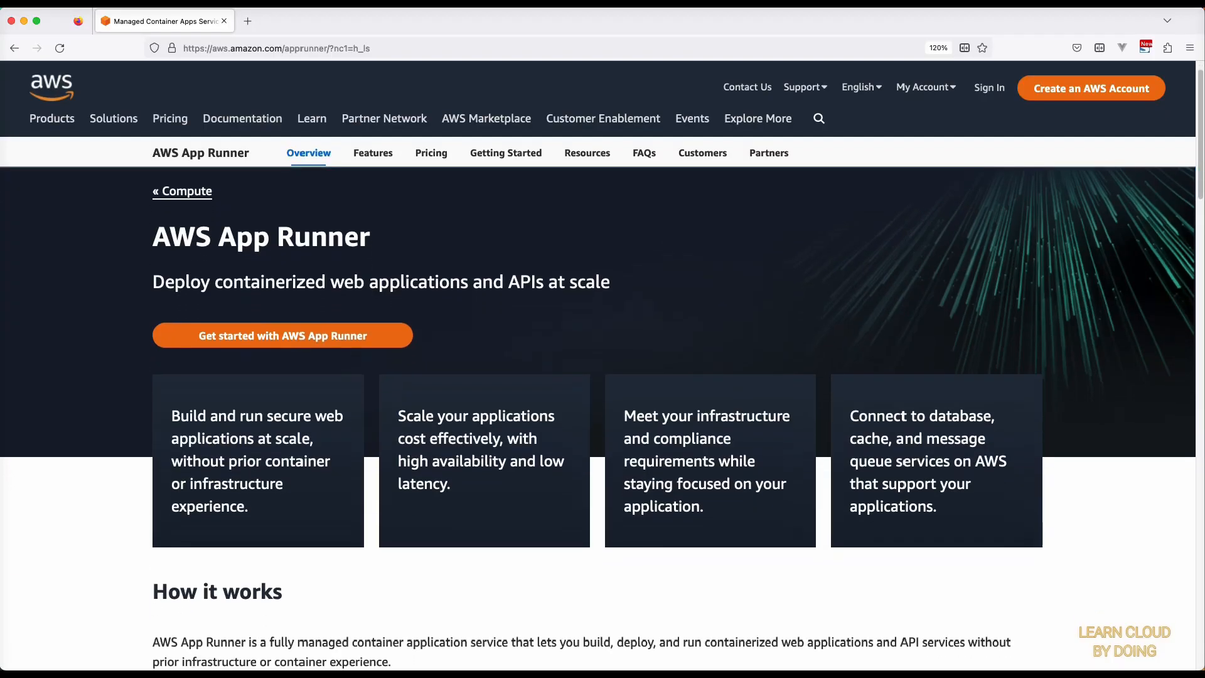
- Reach the Express examples list by scrolling the docs and choosing More examples
scroll(down, 3)
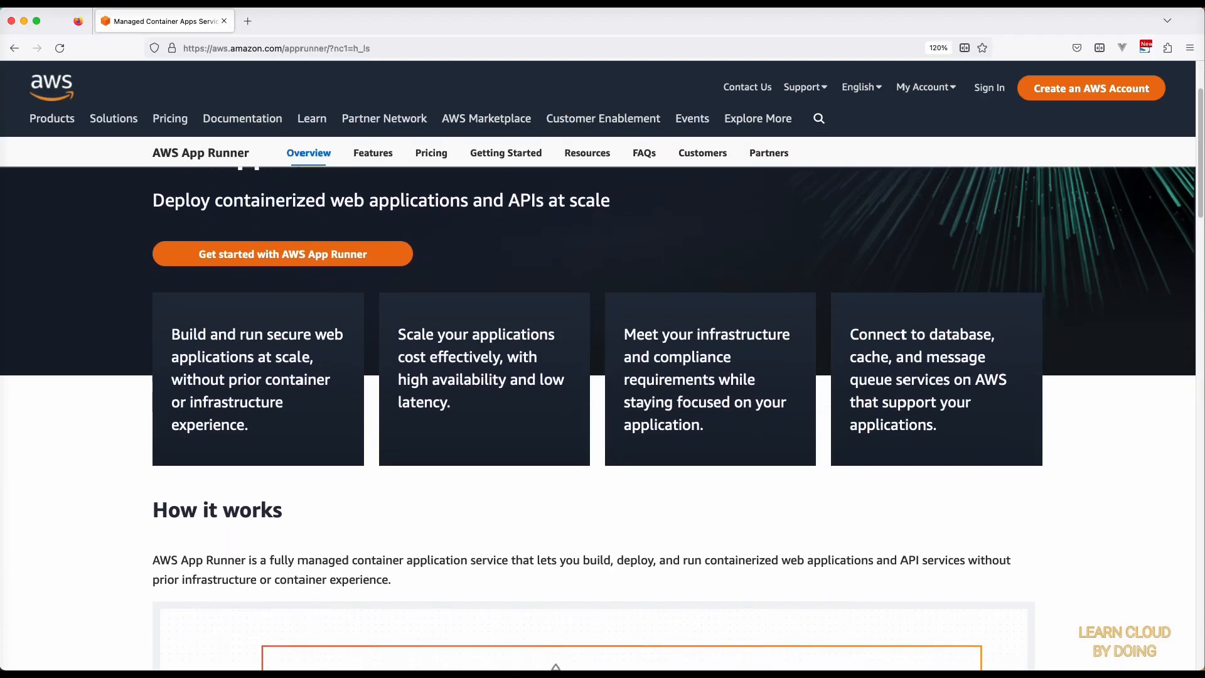
scroll(down, 3)
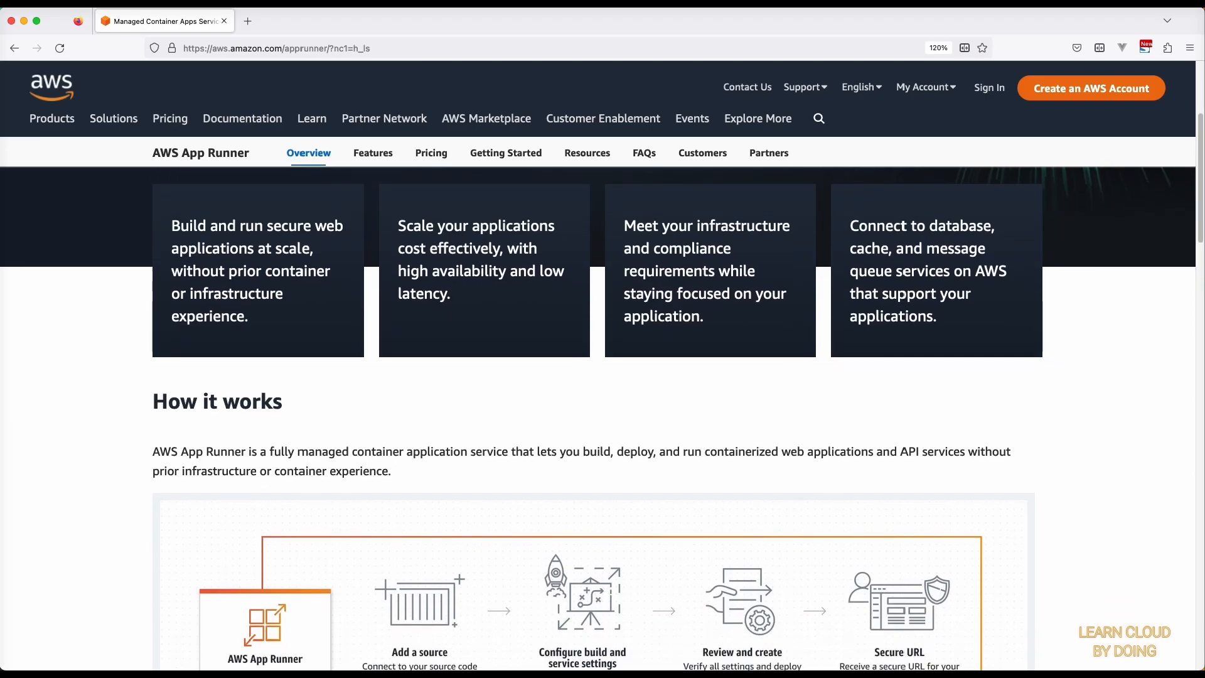
scroll(down, 3)
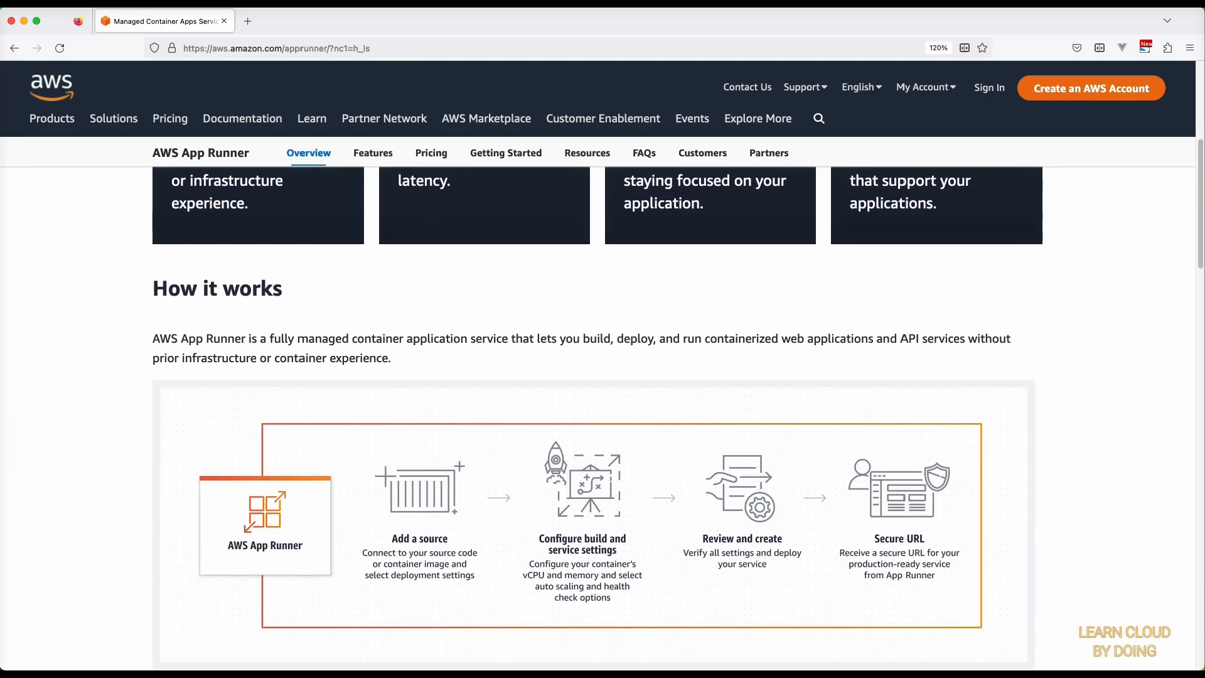
scroll(down, 3)
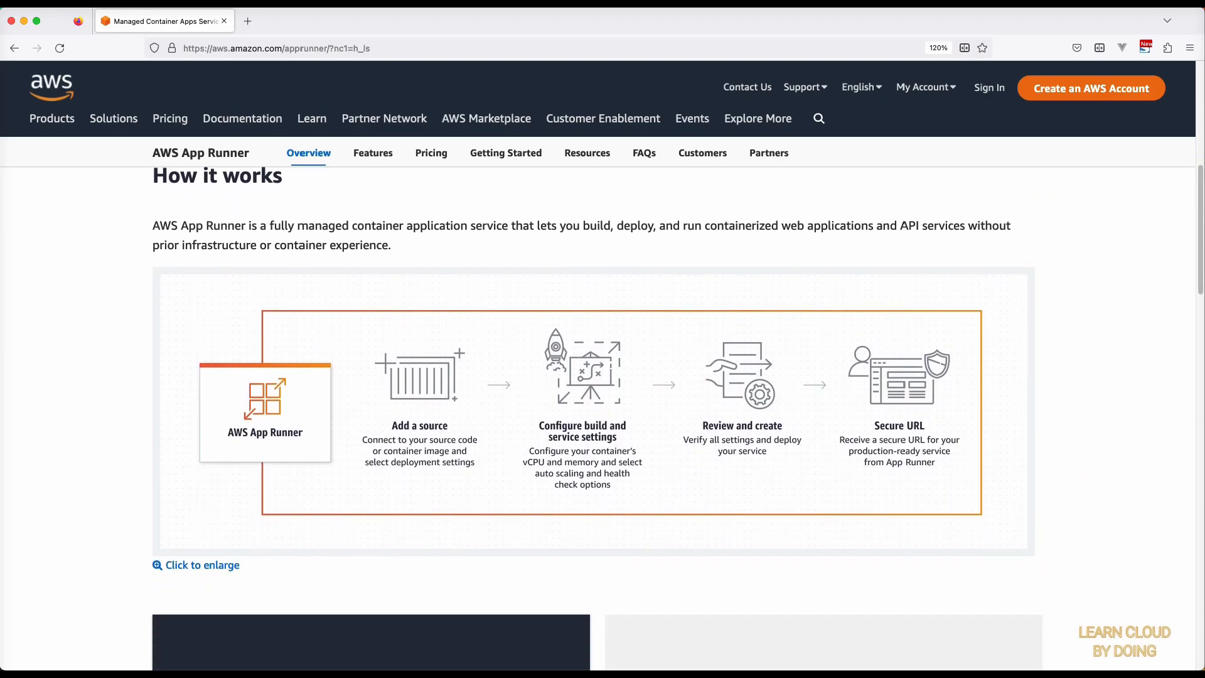
scroll(down, 3)
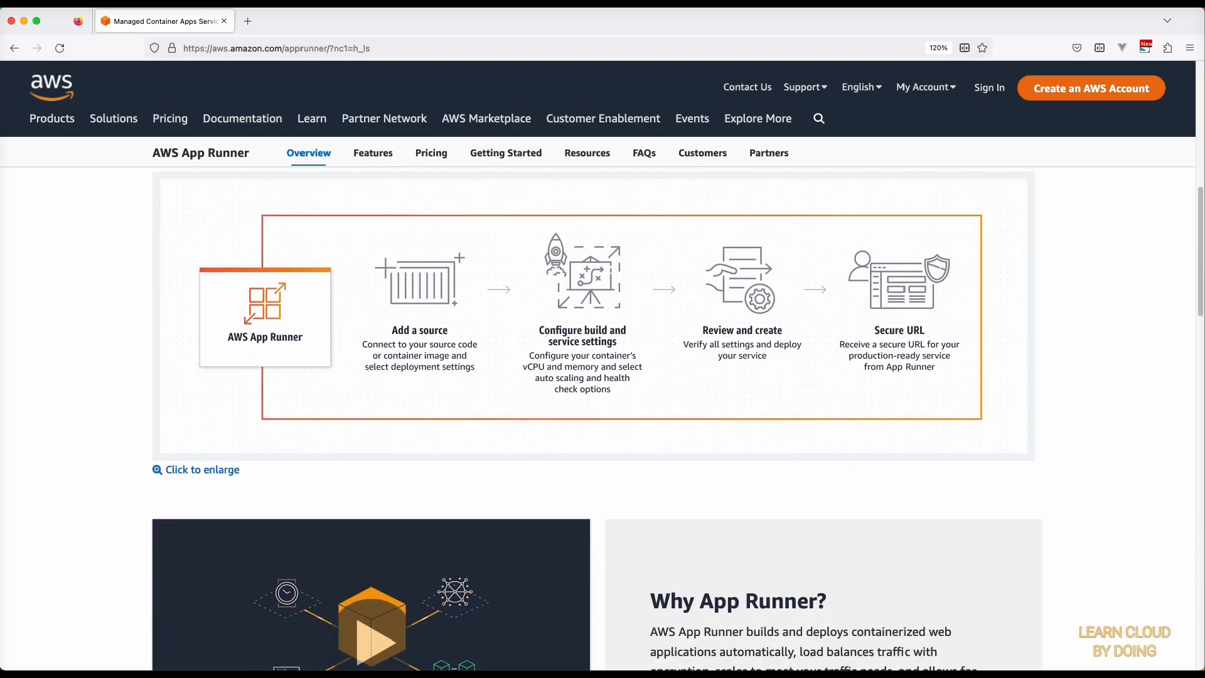
scroll(down, 3)
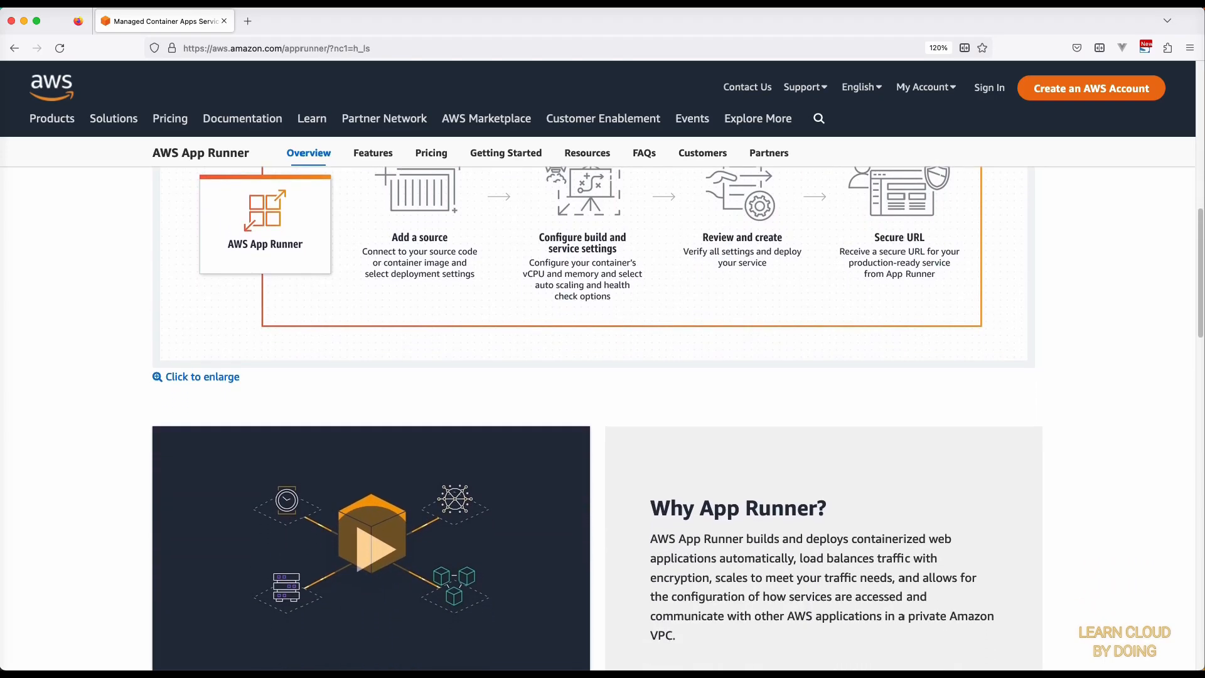
scroll(down, 3)
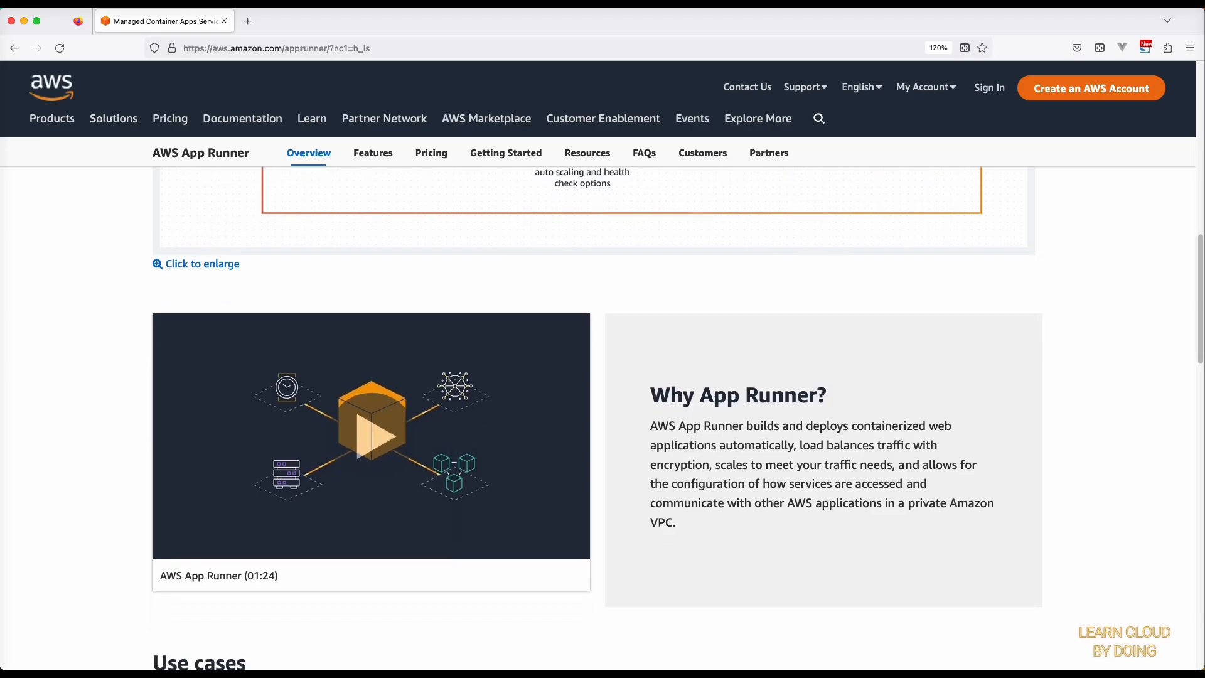
scroll(down, 3)
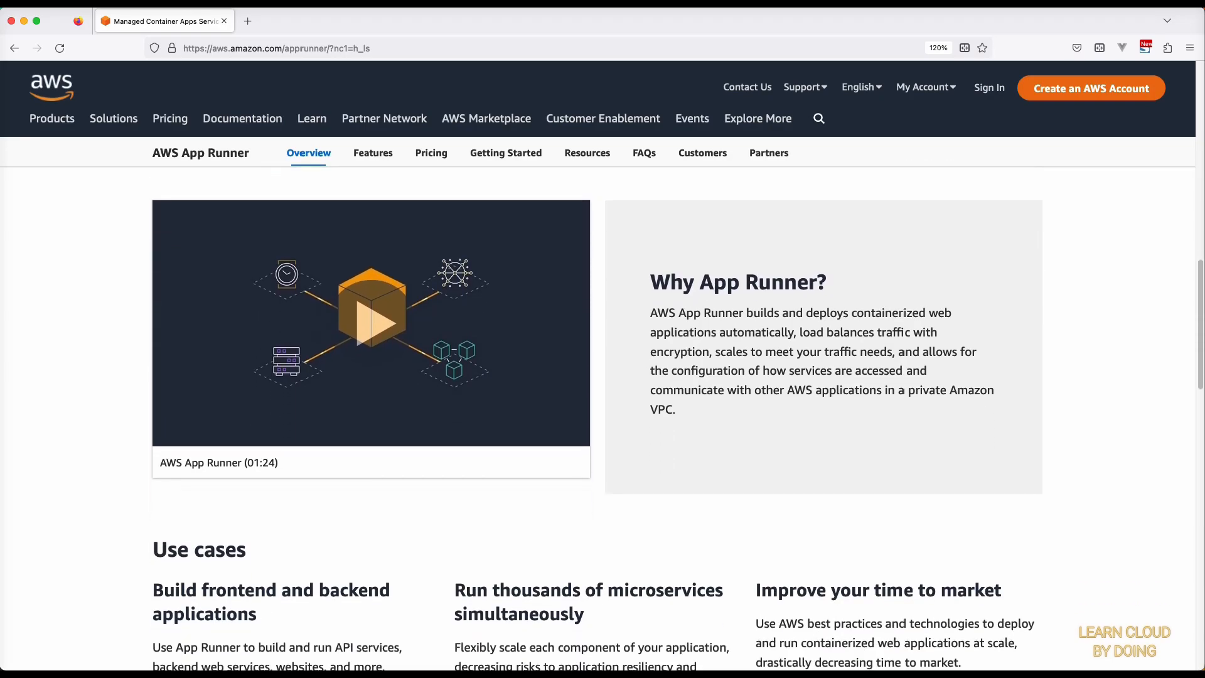
click(372, 323)
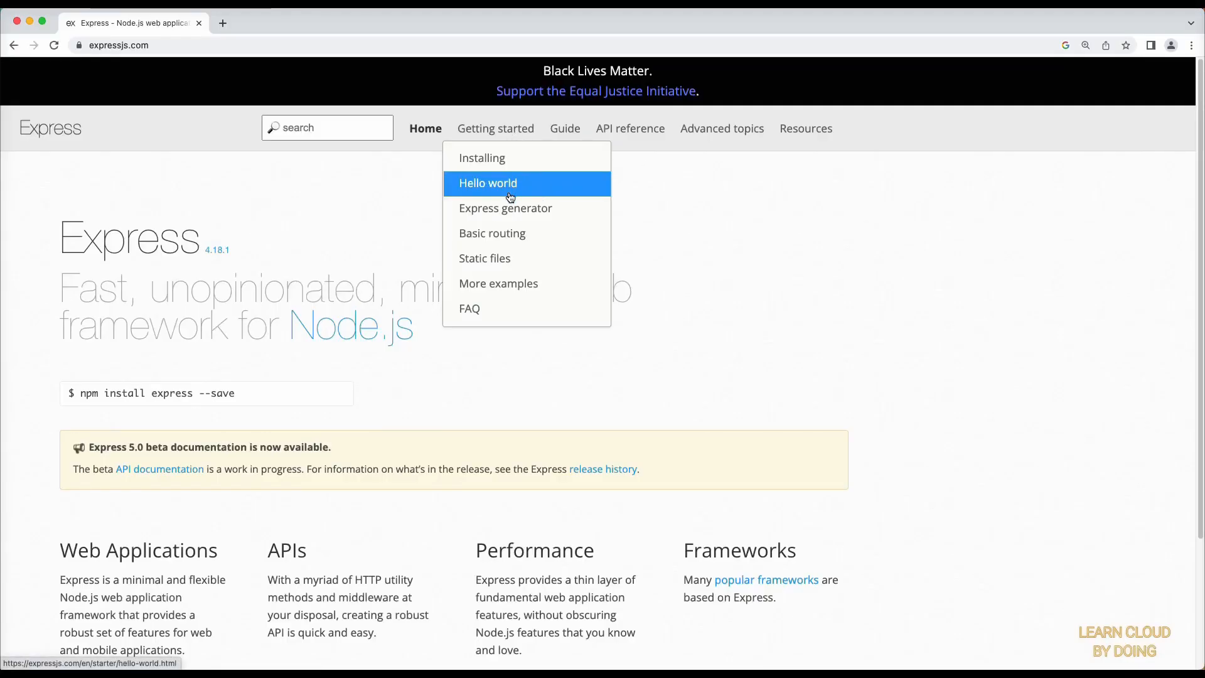
click(498, 283)
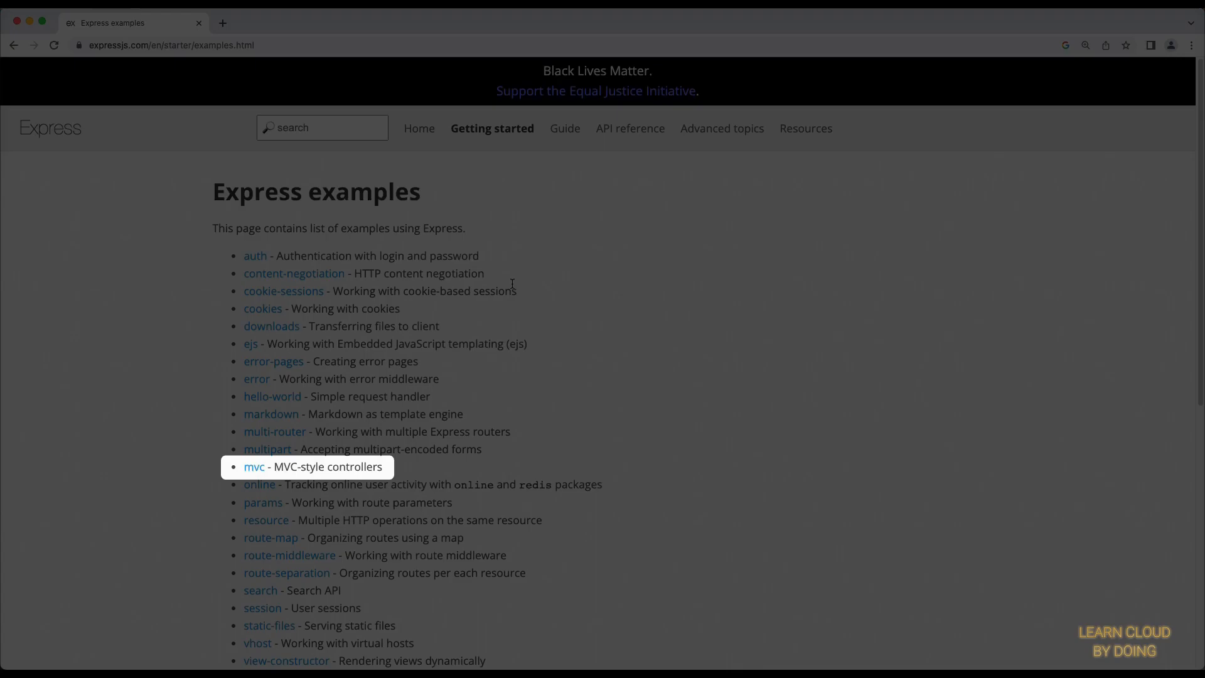
mouse_move(253, 467)
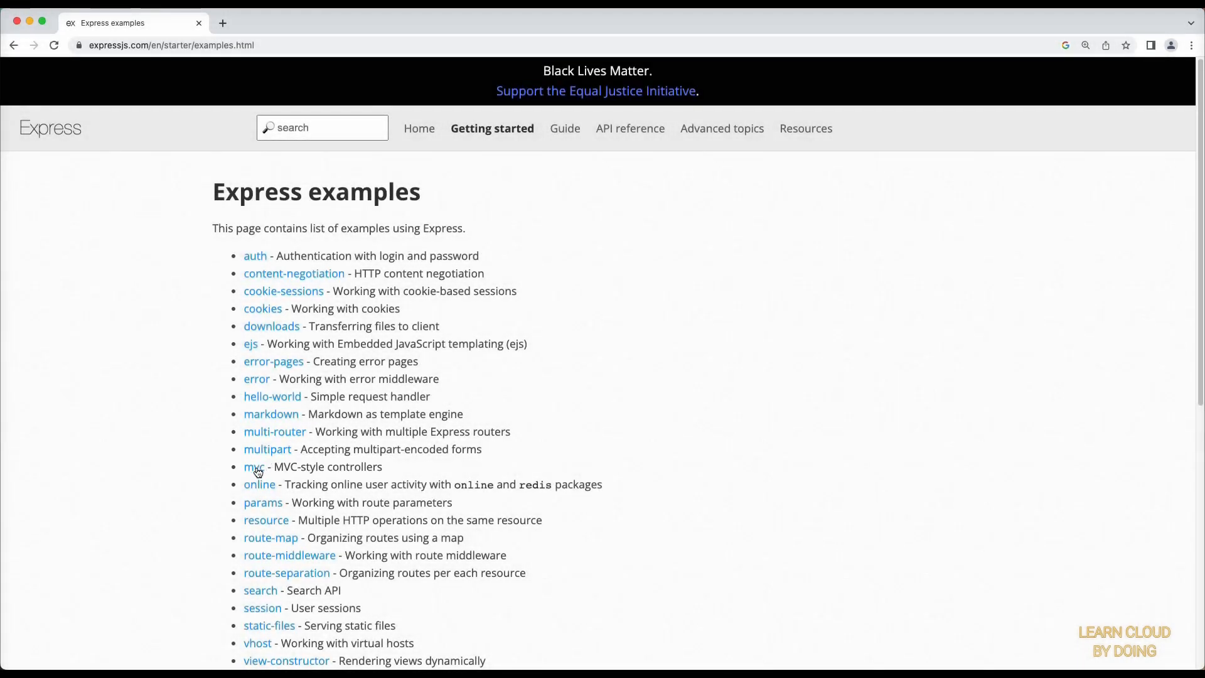
- From the mvc example folder on GitHub, go to the expressjs/express repository main page
click(254, 467)
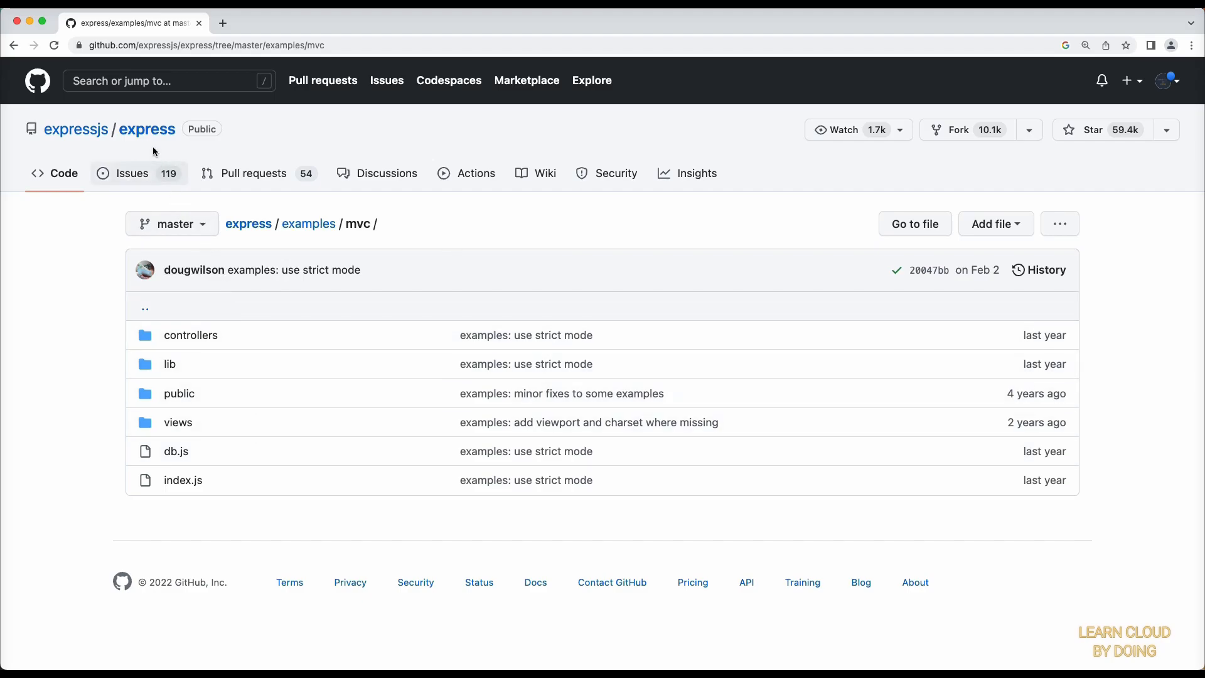
click(146, 129)
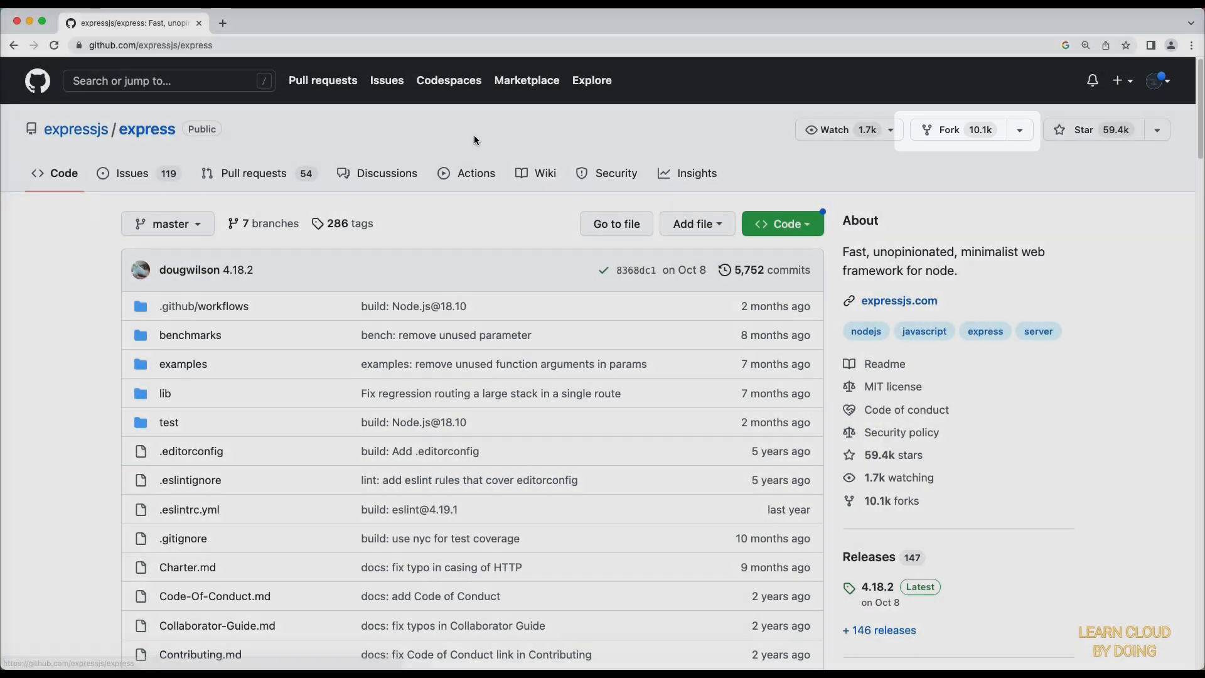
- Fork express into the personal account with defaults and return to the App Runner console
click(948, 130)
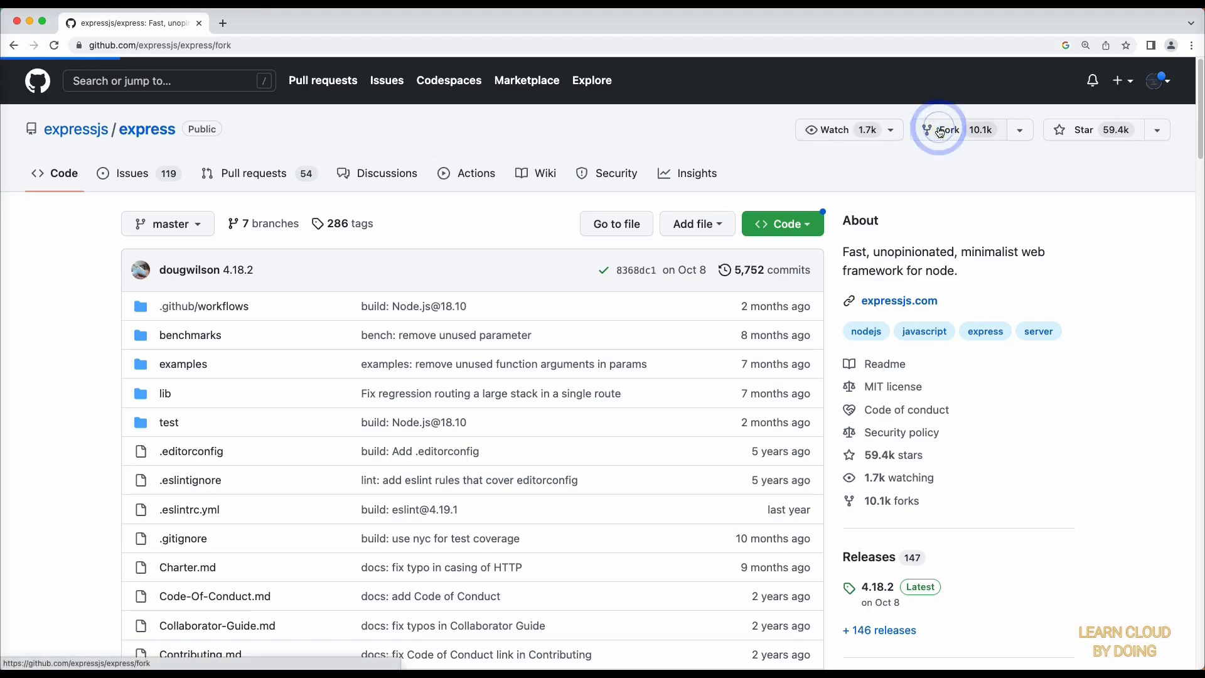
click(939, 129)
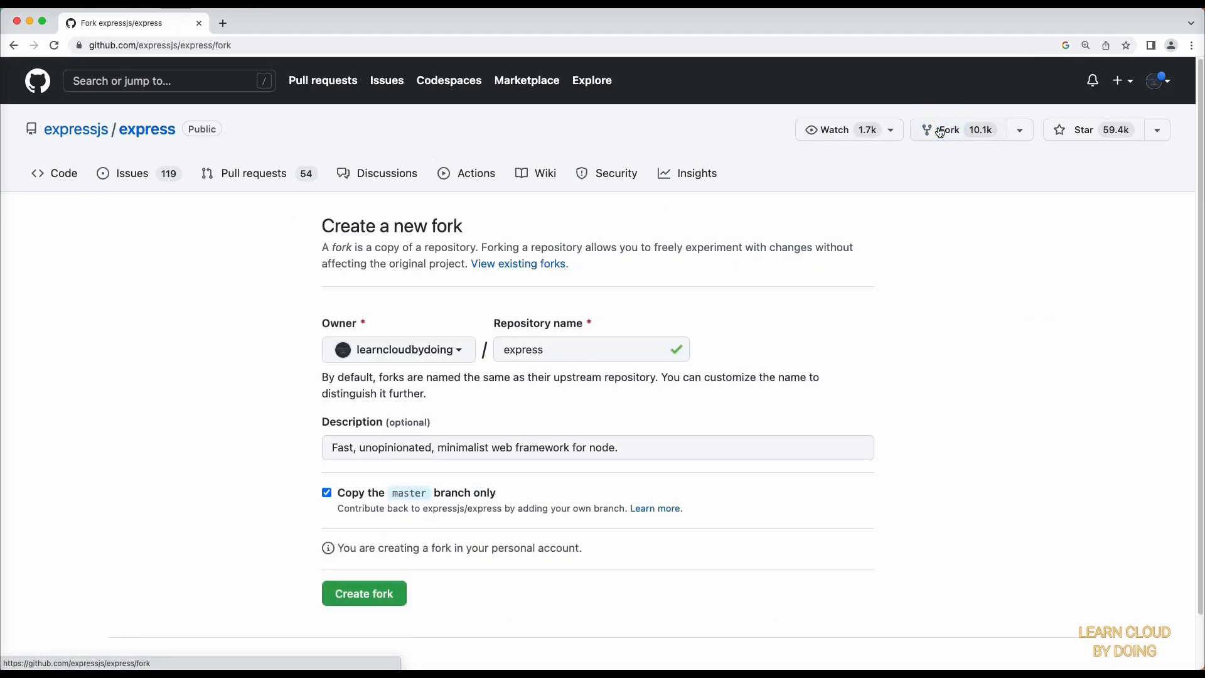
mouse_move(413, 544)
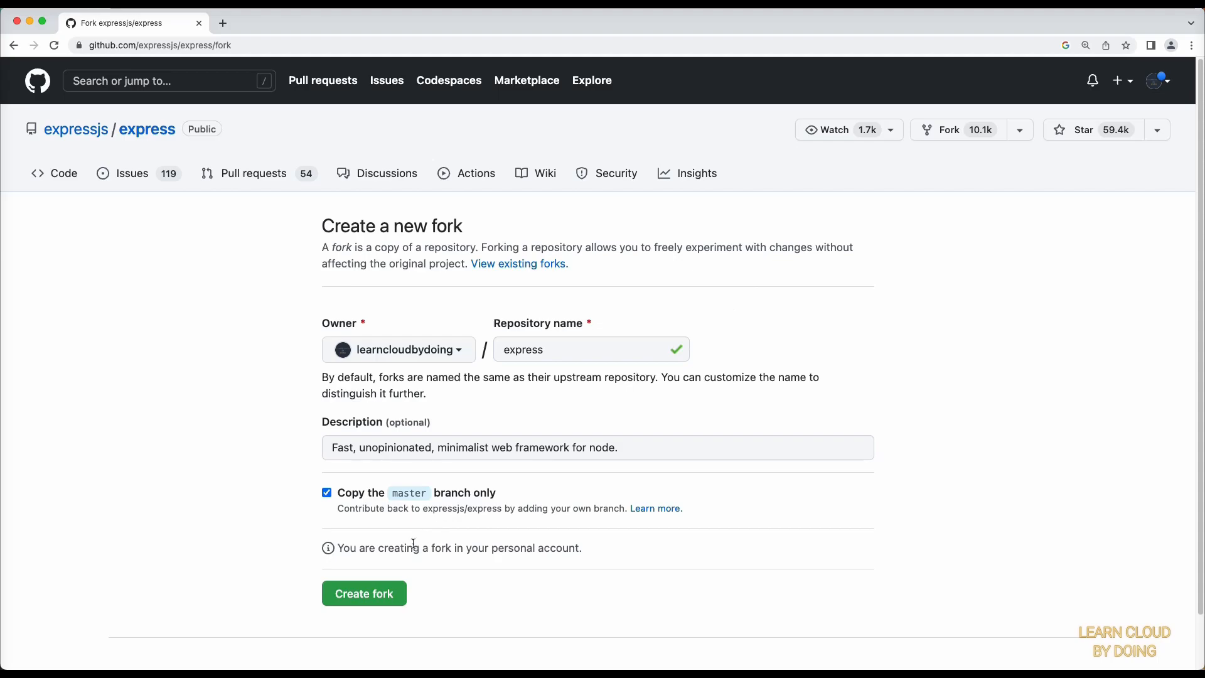
click(364, 592)
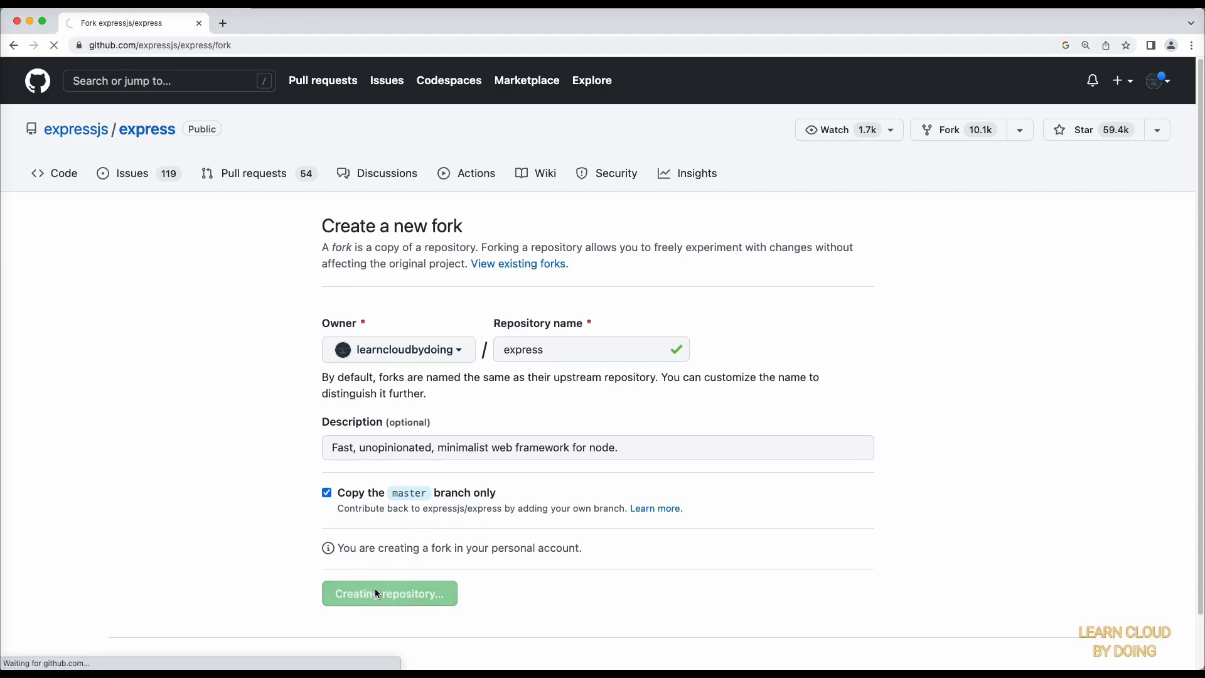
click(389, 594)
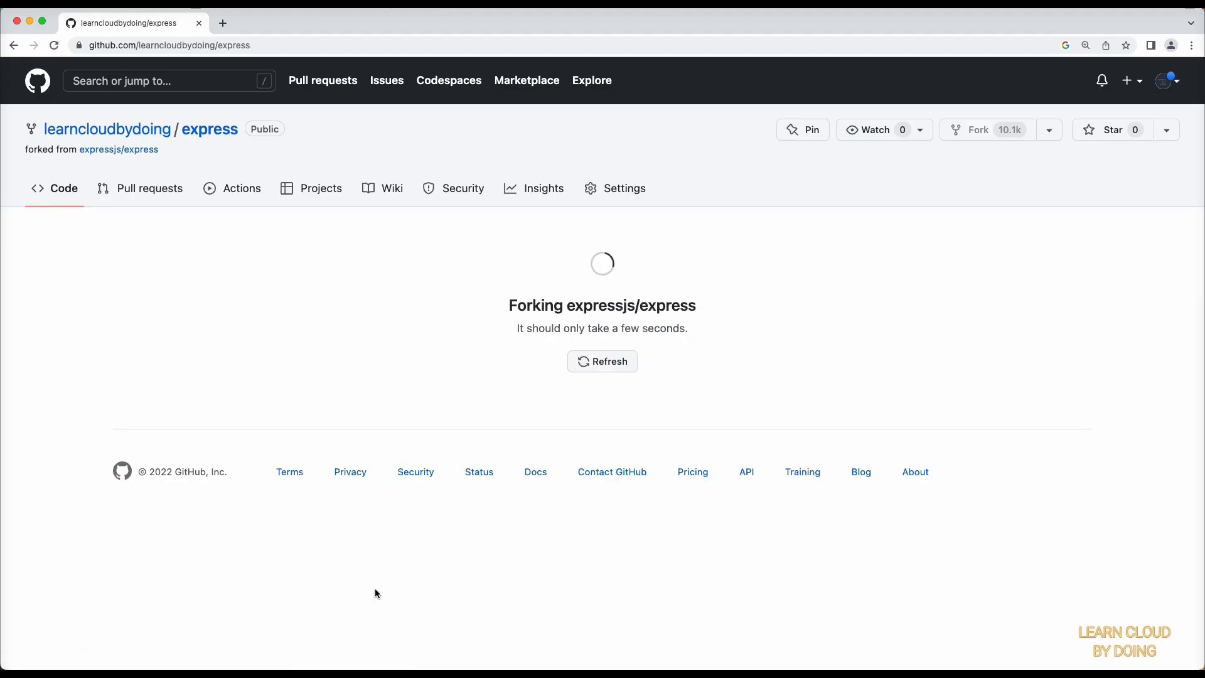
click(601, 362)
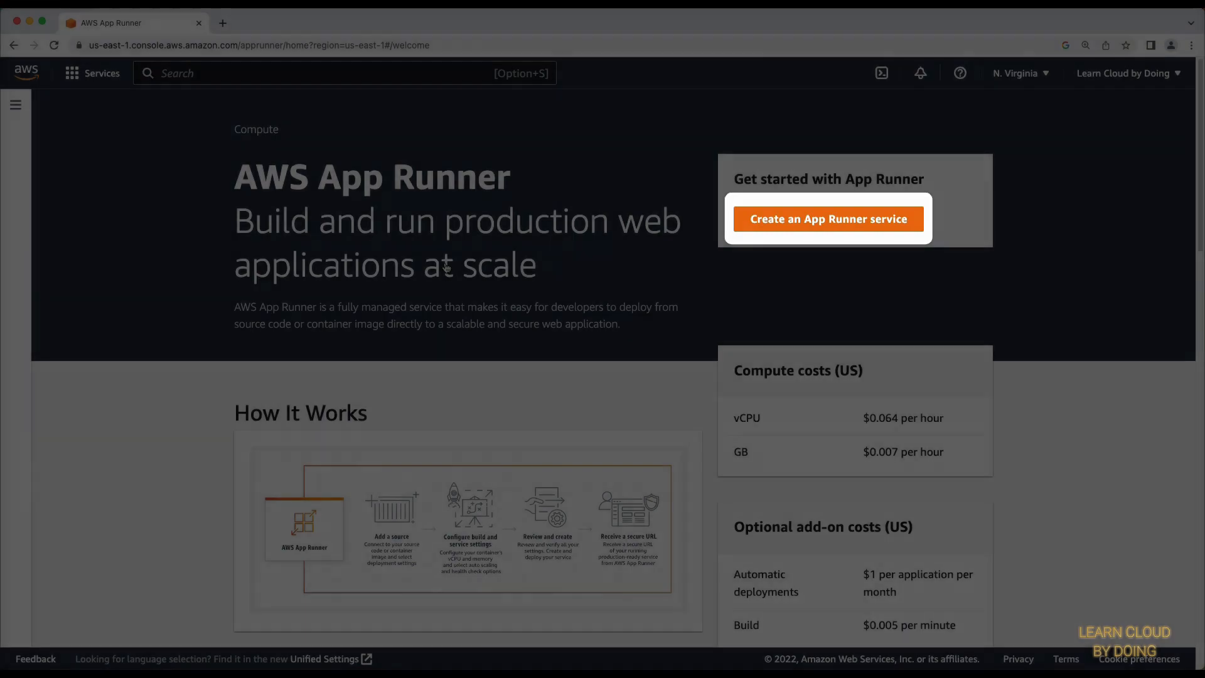
- Begin a new App Runner service from a source code repository and add a new GitHub connection
click(828, 218)
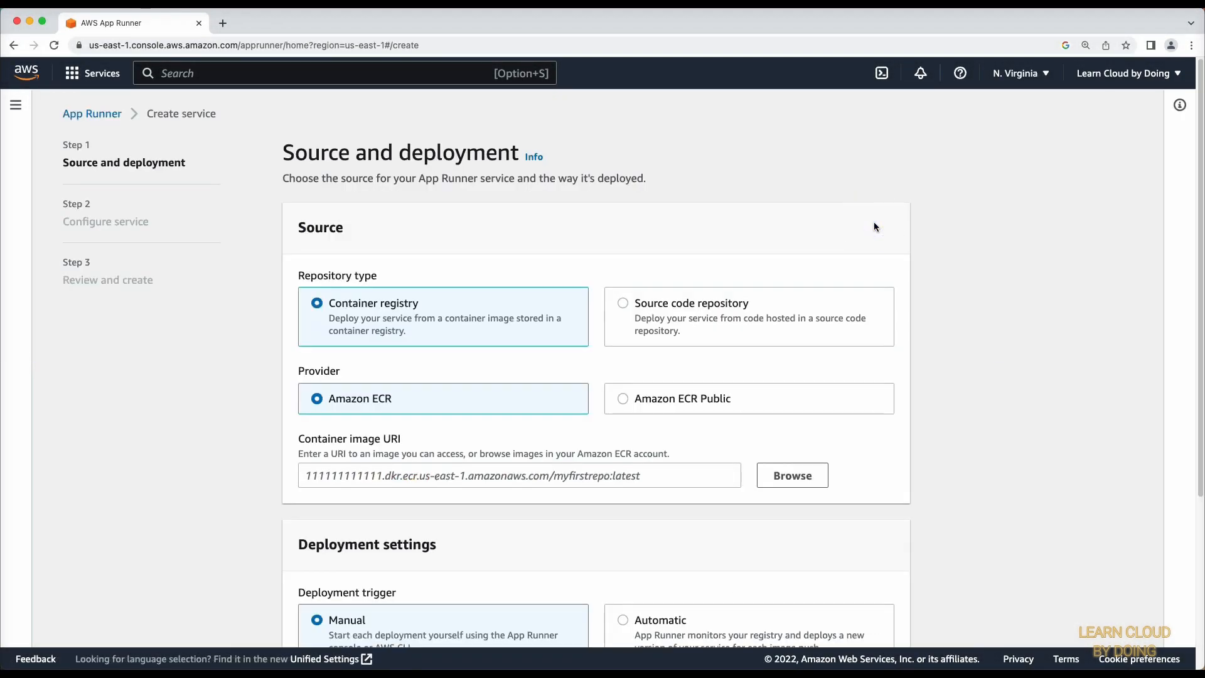
click(748, 316)
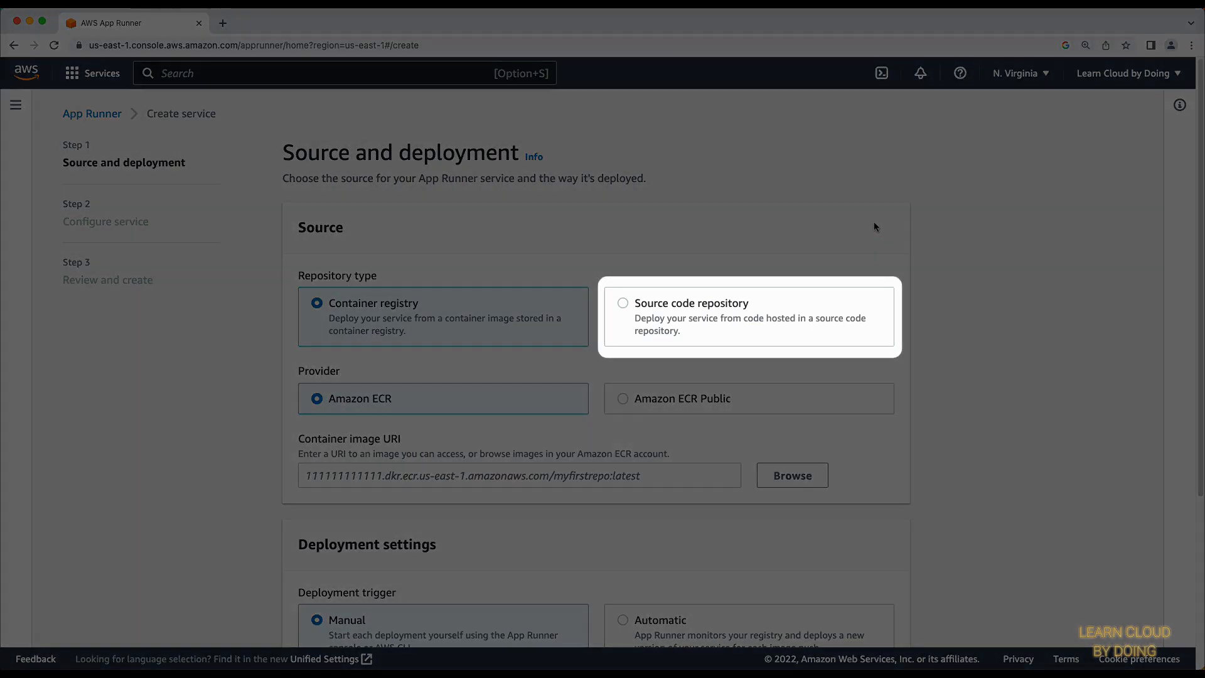
mouse_move(827, 265)
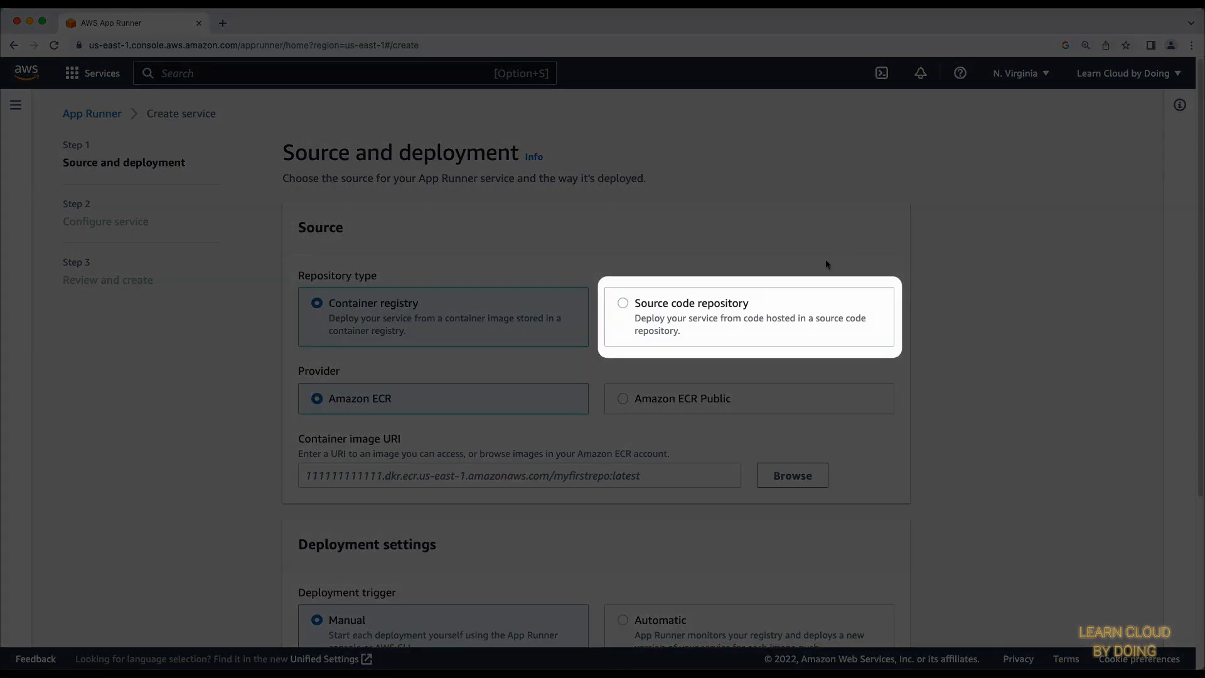
click(624, 303)
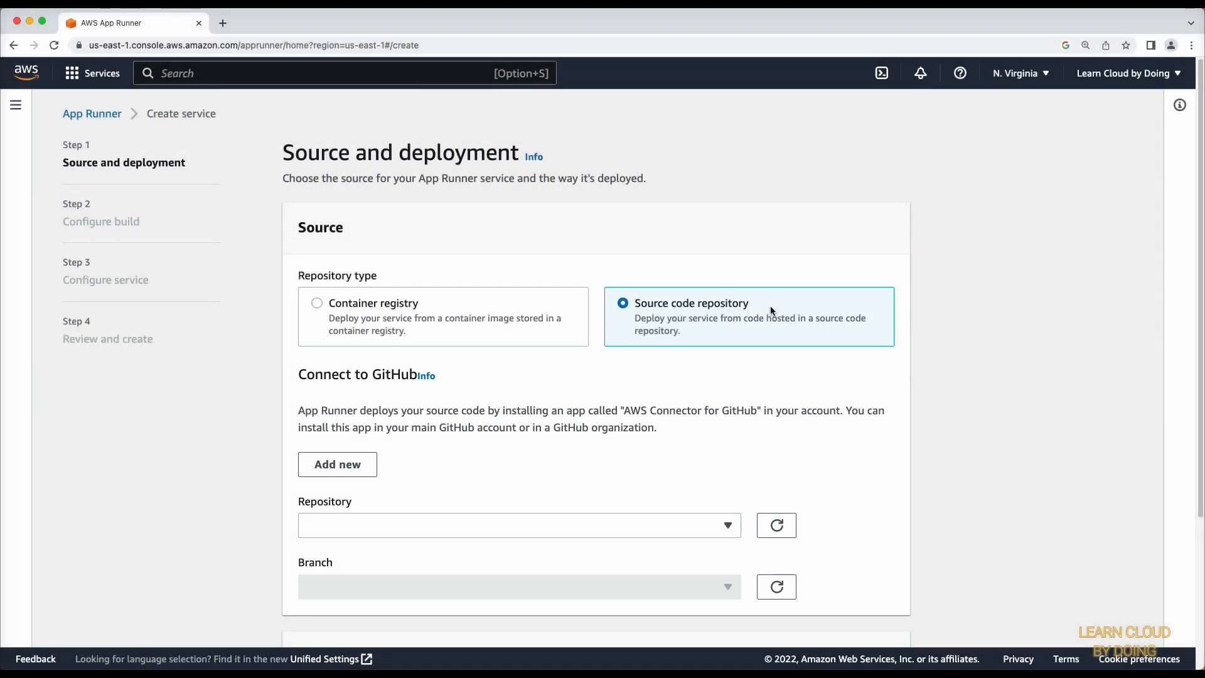
click(336, 465)
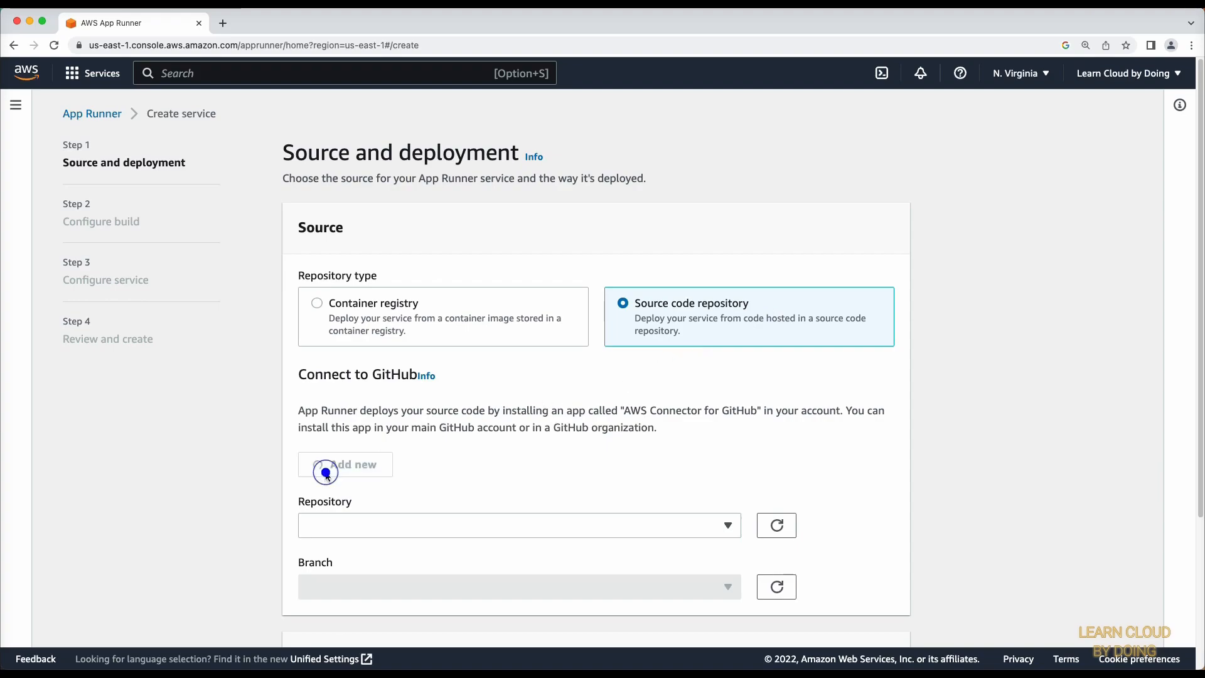
click(346, 464)
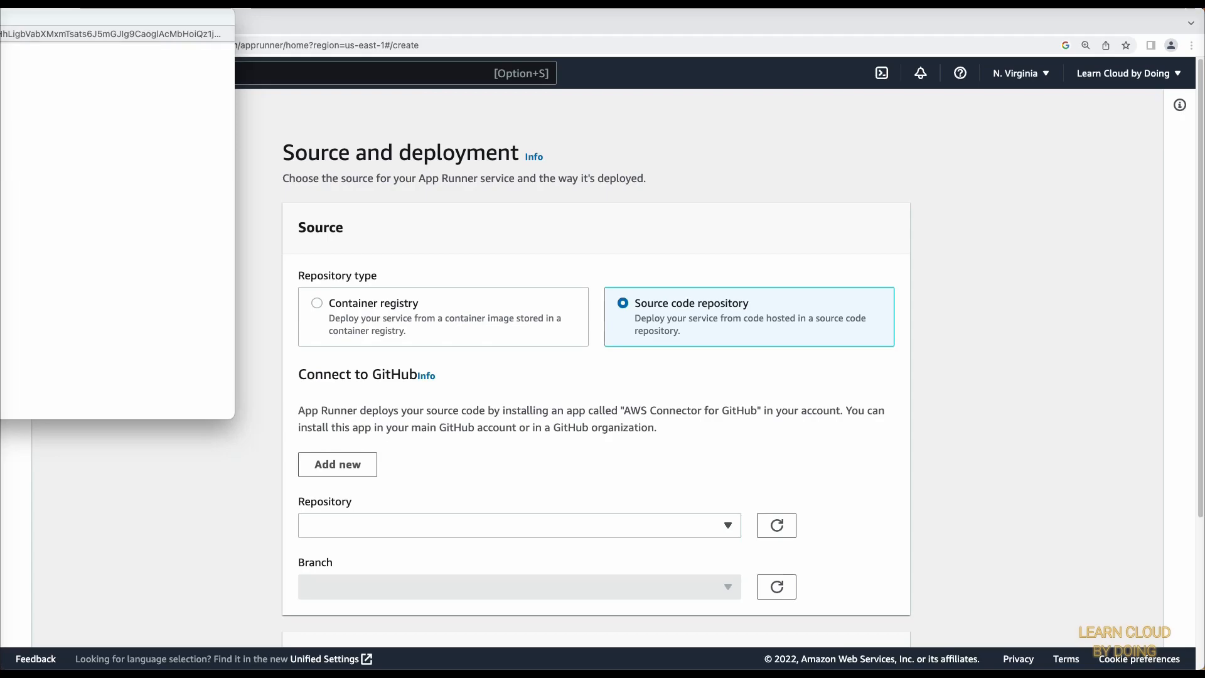
- Authorize the AWS Connector for GitHub and name the connection AWSAppRunnerConnection
click(336, 465)
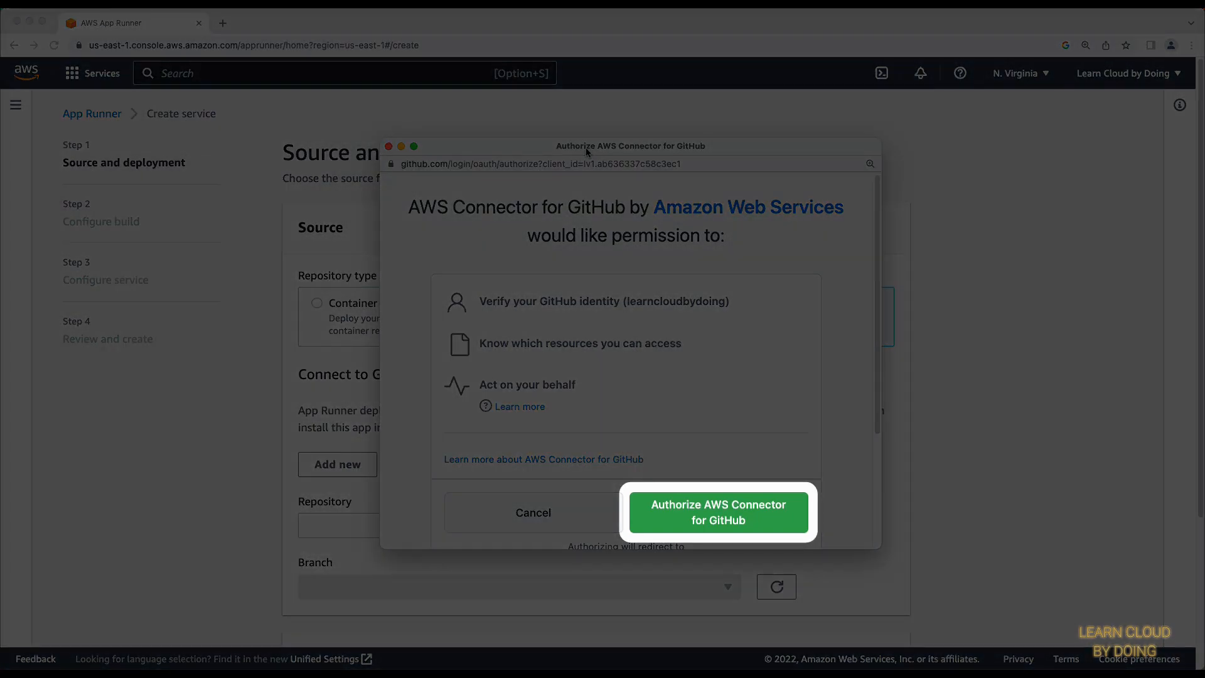
mouse_move(833, 283)
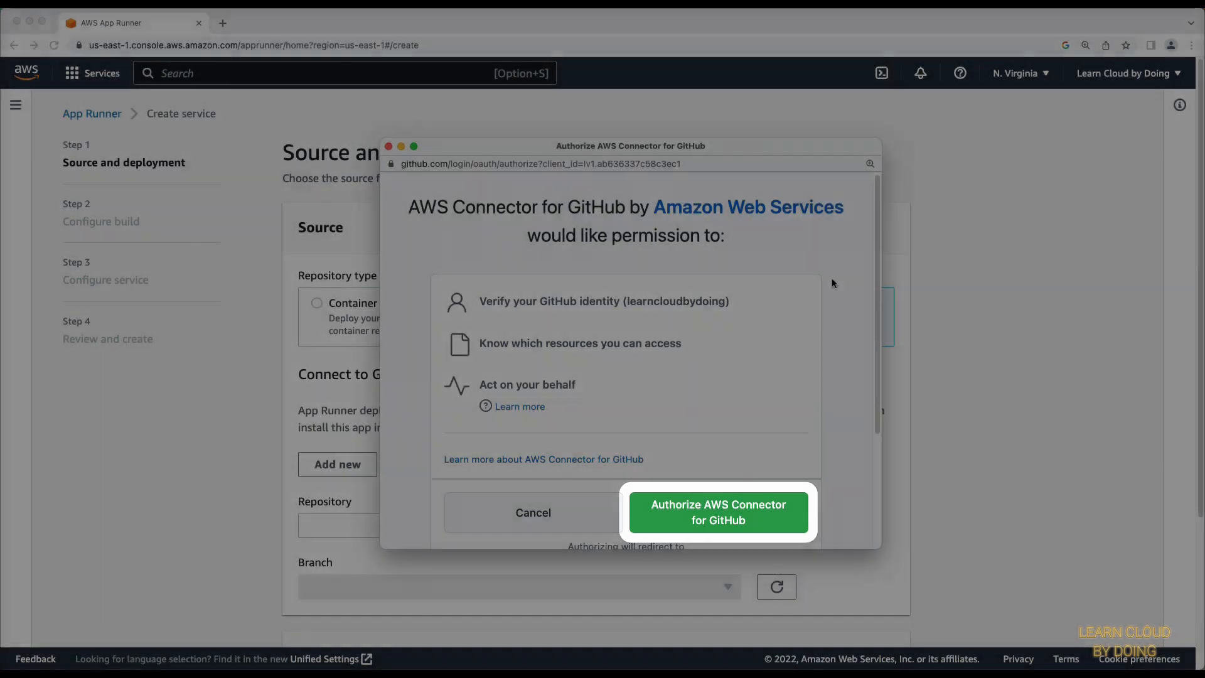
click(717, 512)
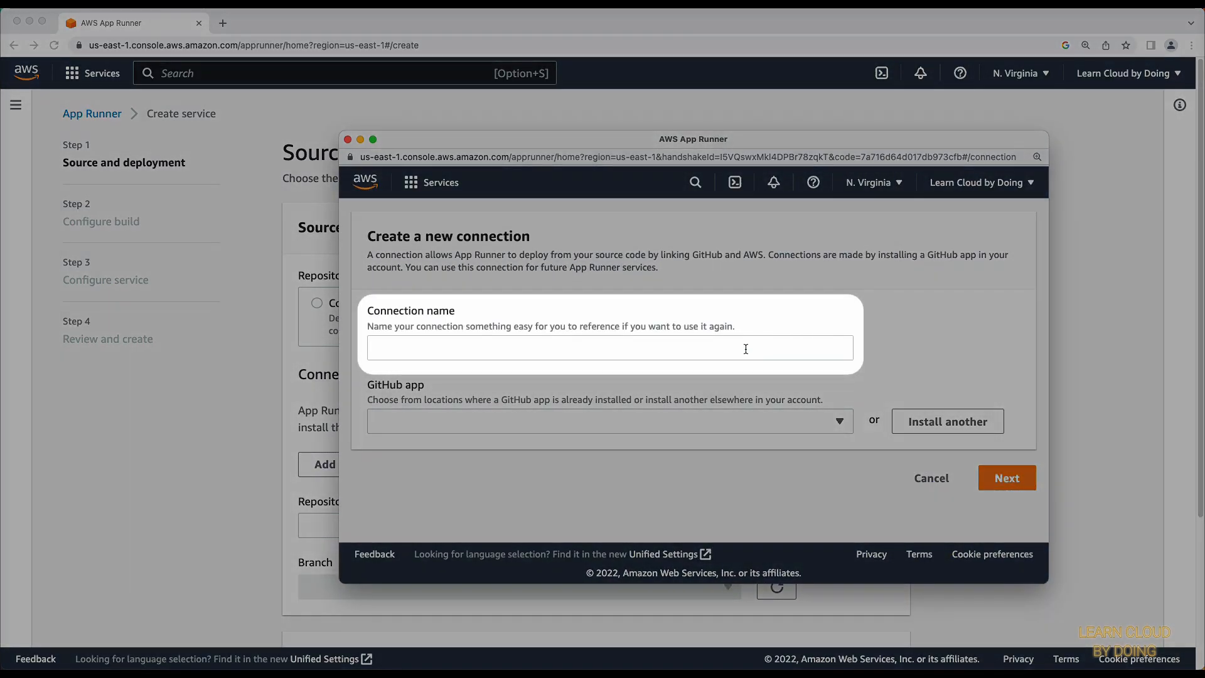
click(609, 348)
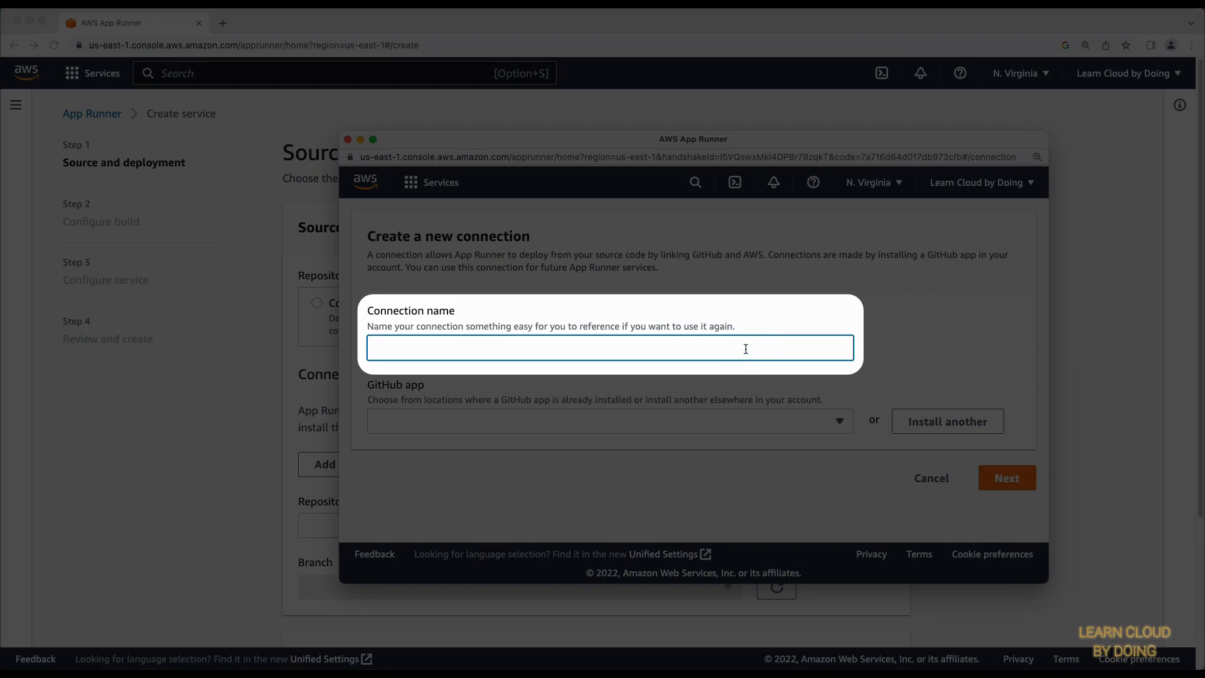
text(AW)
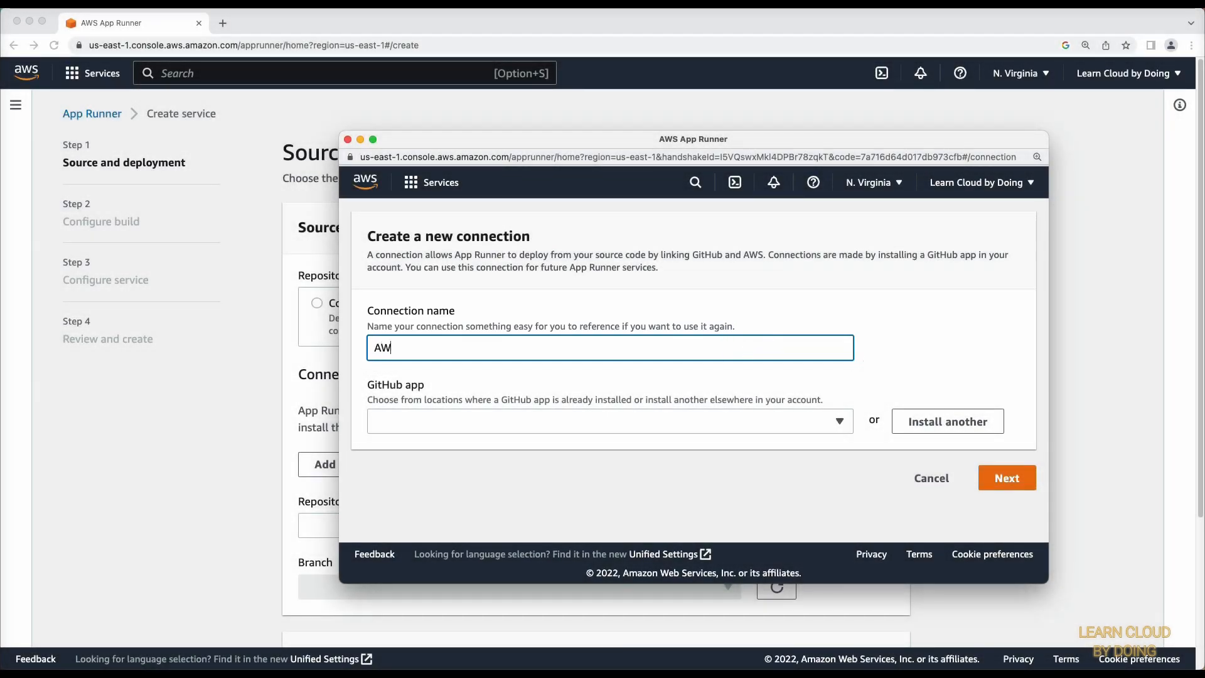
text(SAppRun)
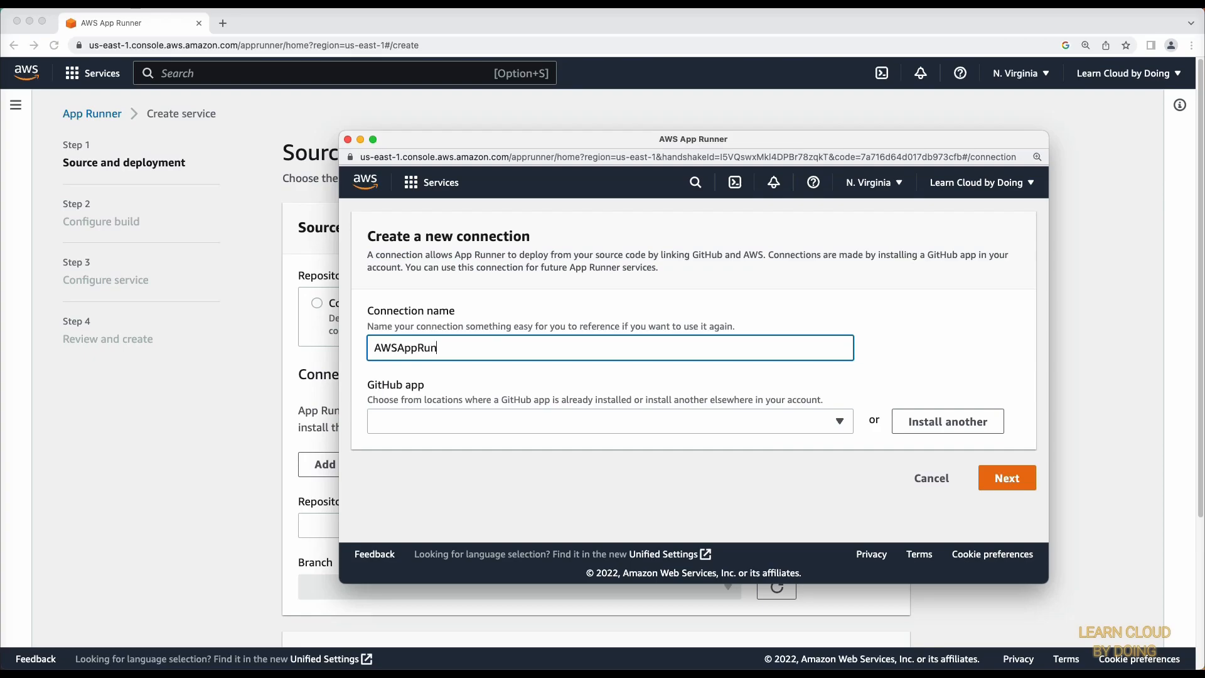
text(nerConnection)
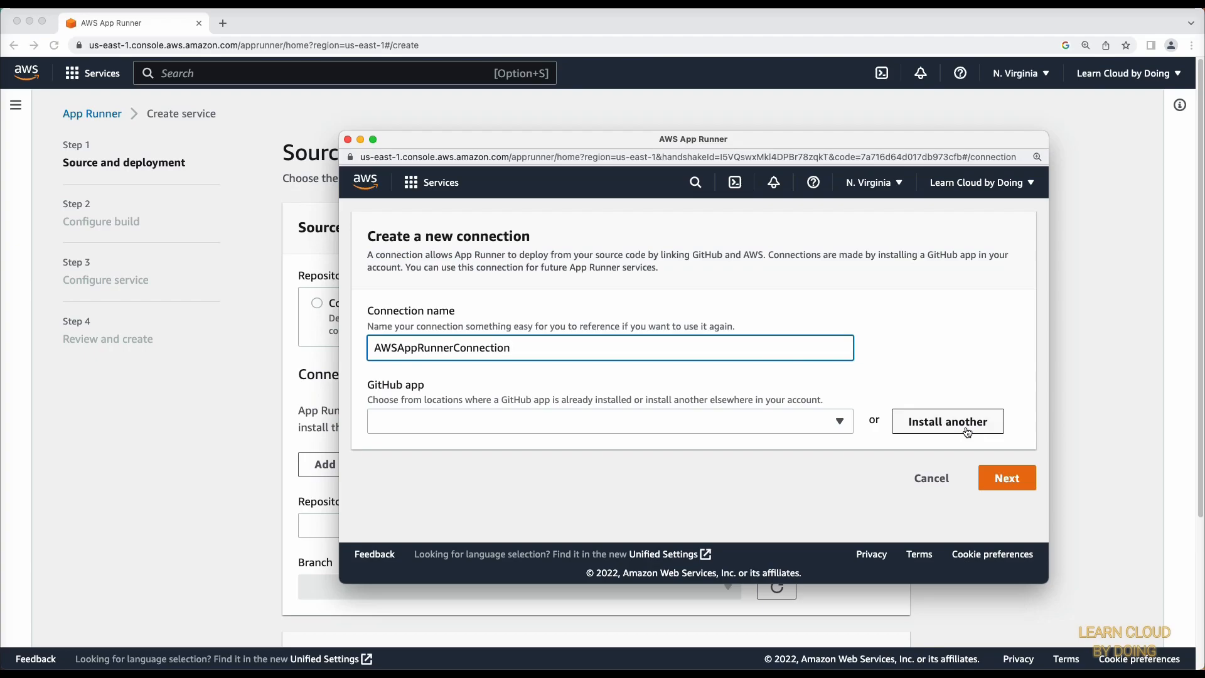
- Install the AWS Connector on only the express repository and select the learncloudbydoing installation
click(946, 422)
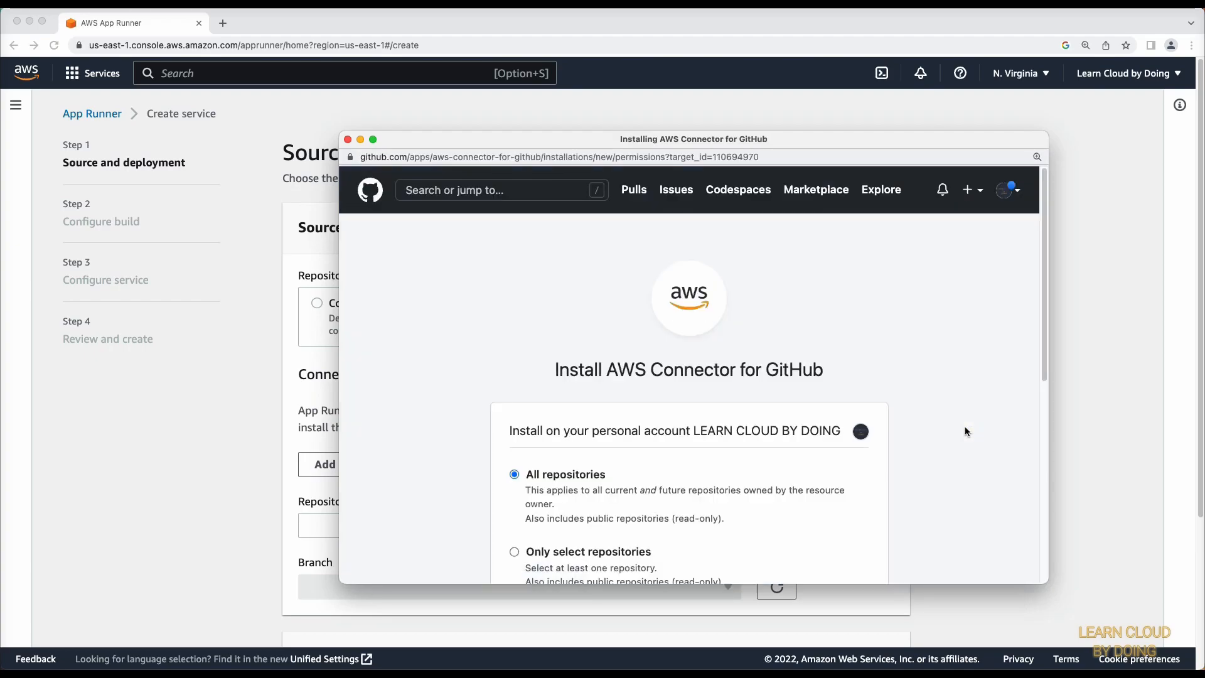
scroll(down, 3)
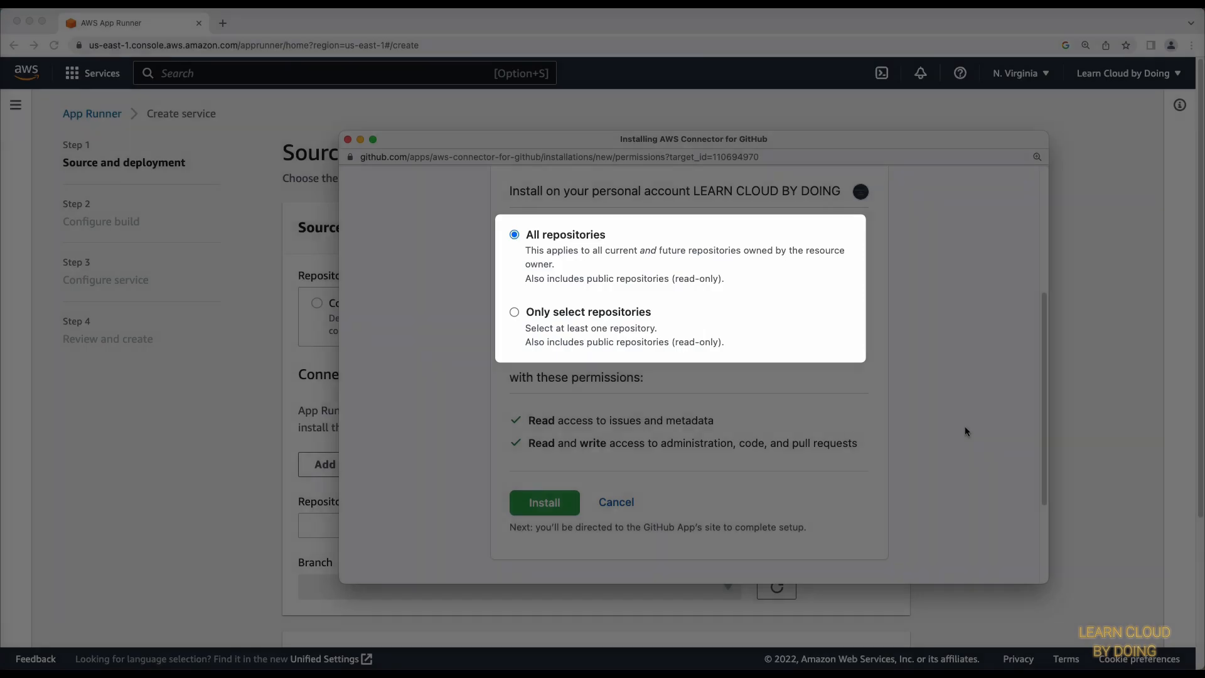
click(514, 311)
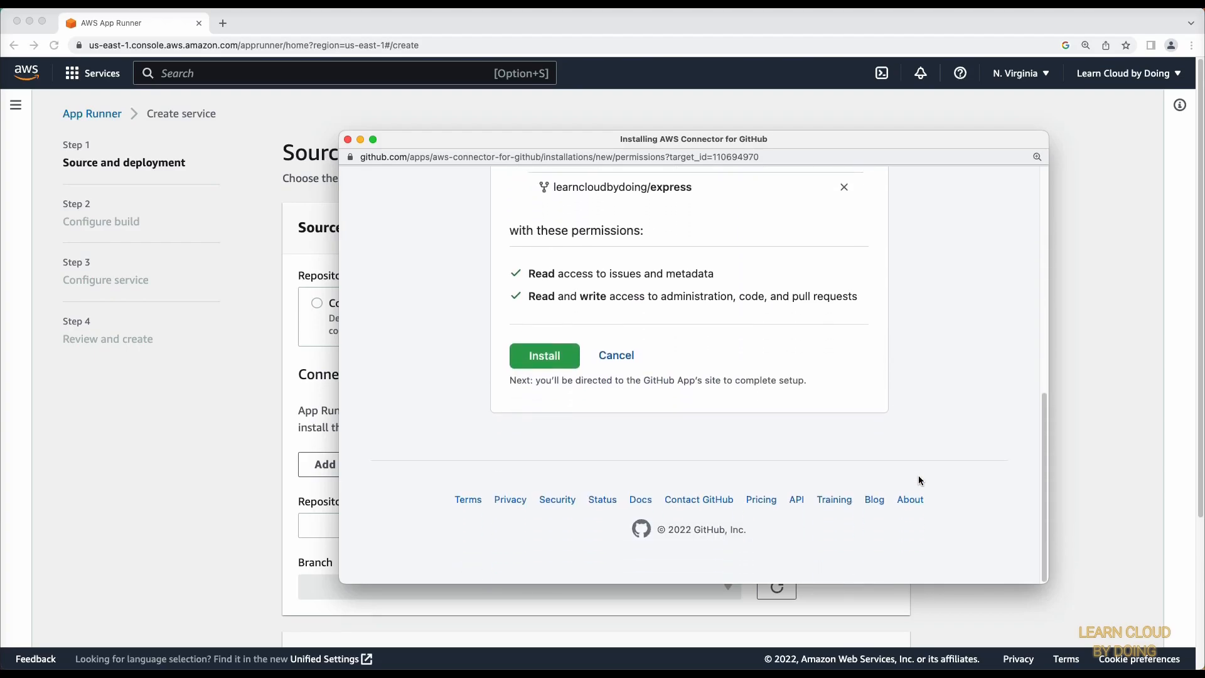
click(544, 355)
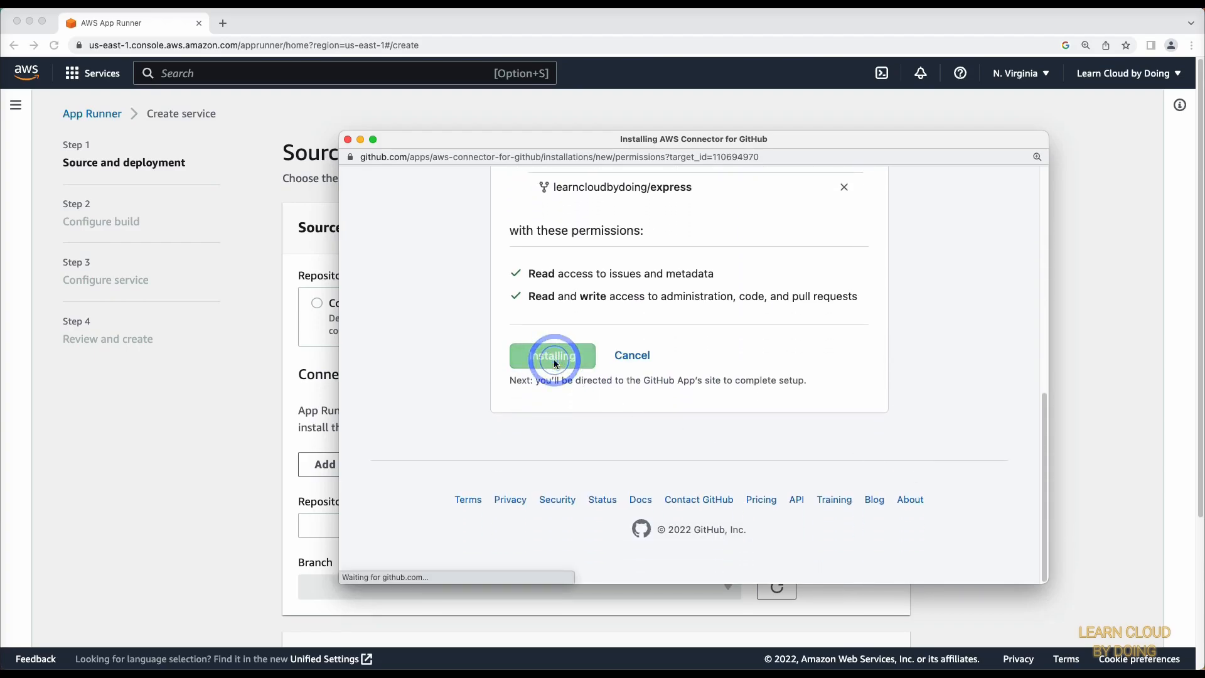
click(553, 355)
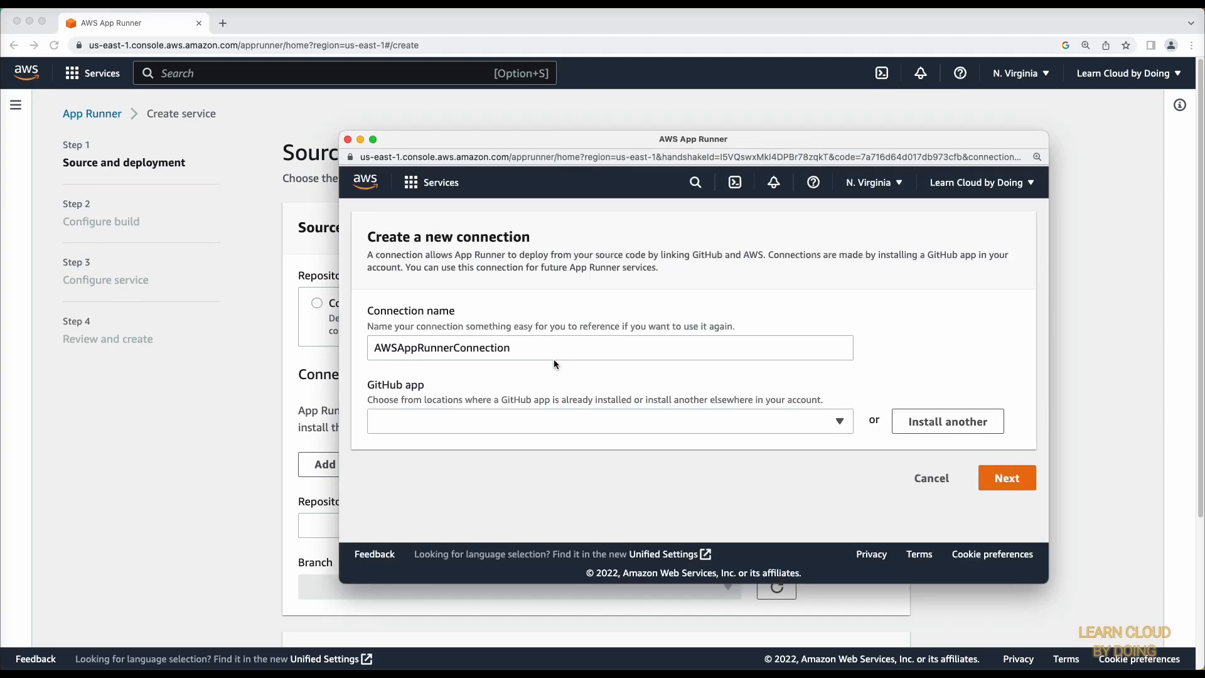
click(608, 422)
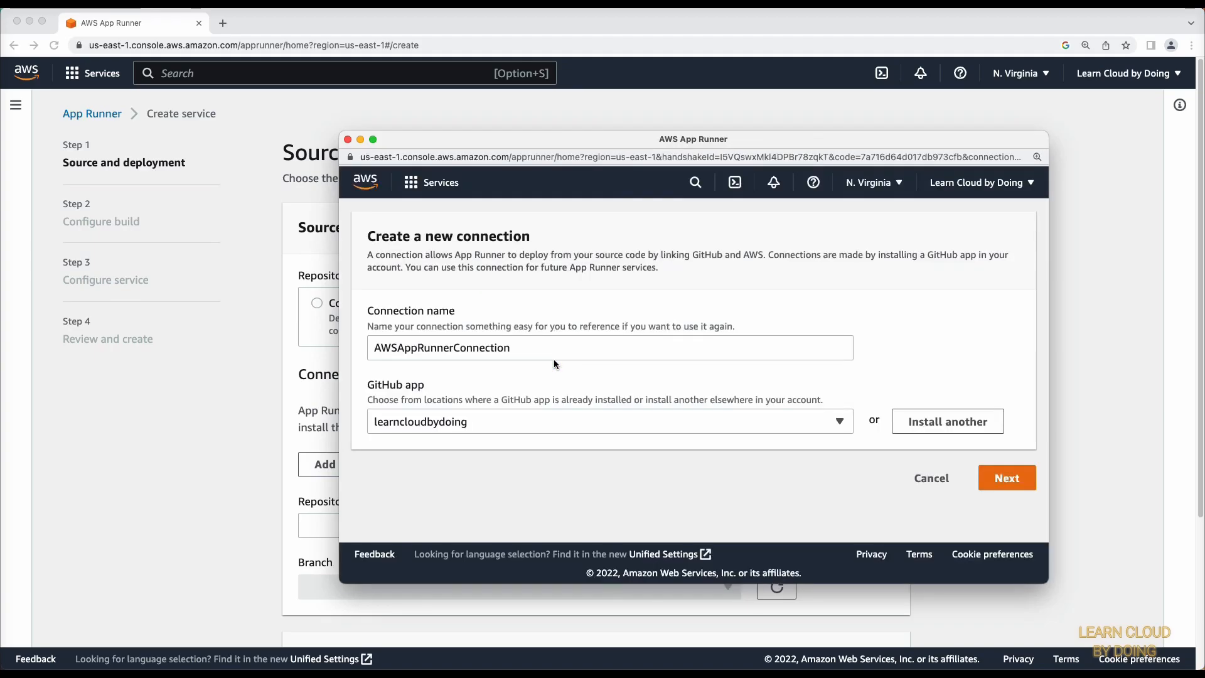
mouse_move(881, 383)
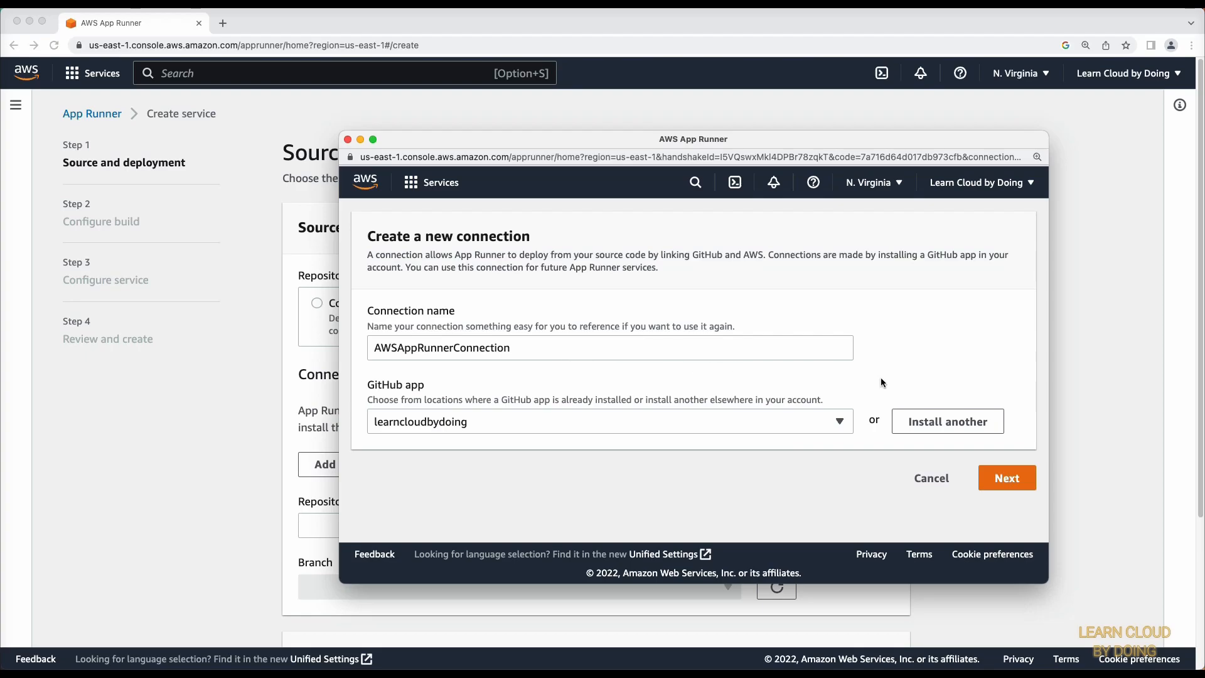
mouse_move(1007, 478)
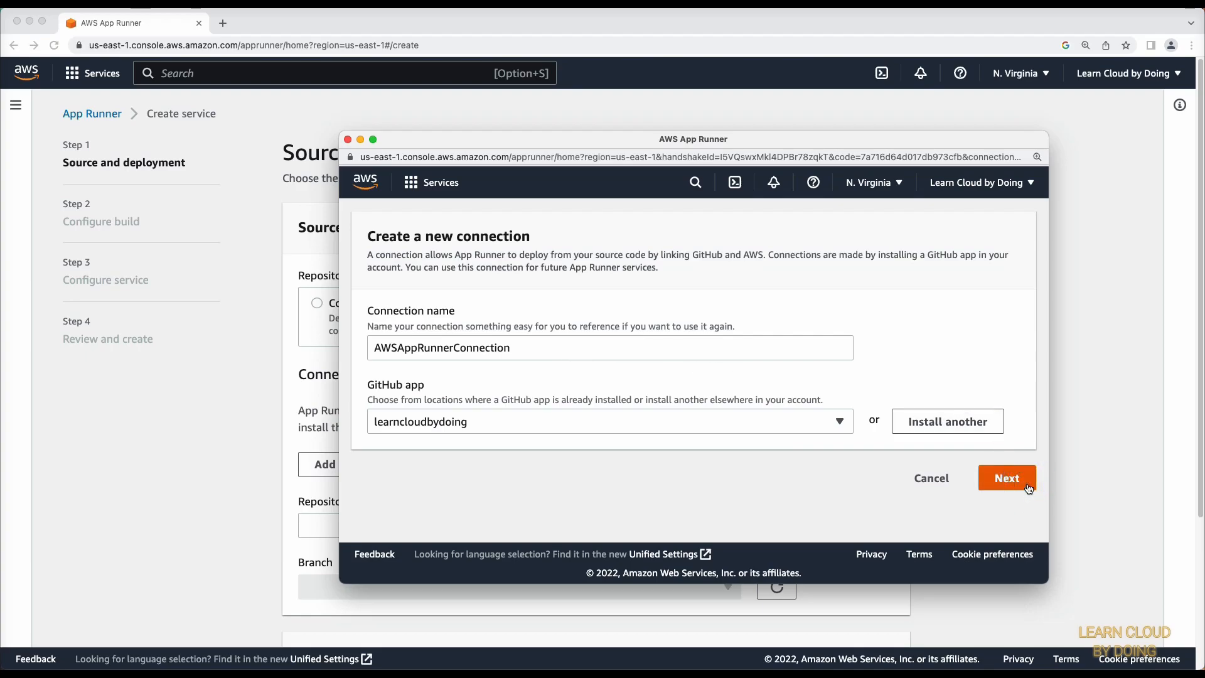
- Create the connection, use express on master with automatic deployment, and continue to build configuration
click(1006, 477)
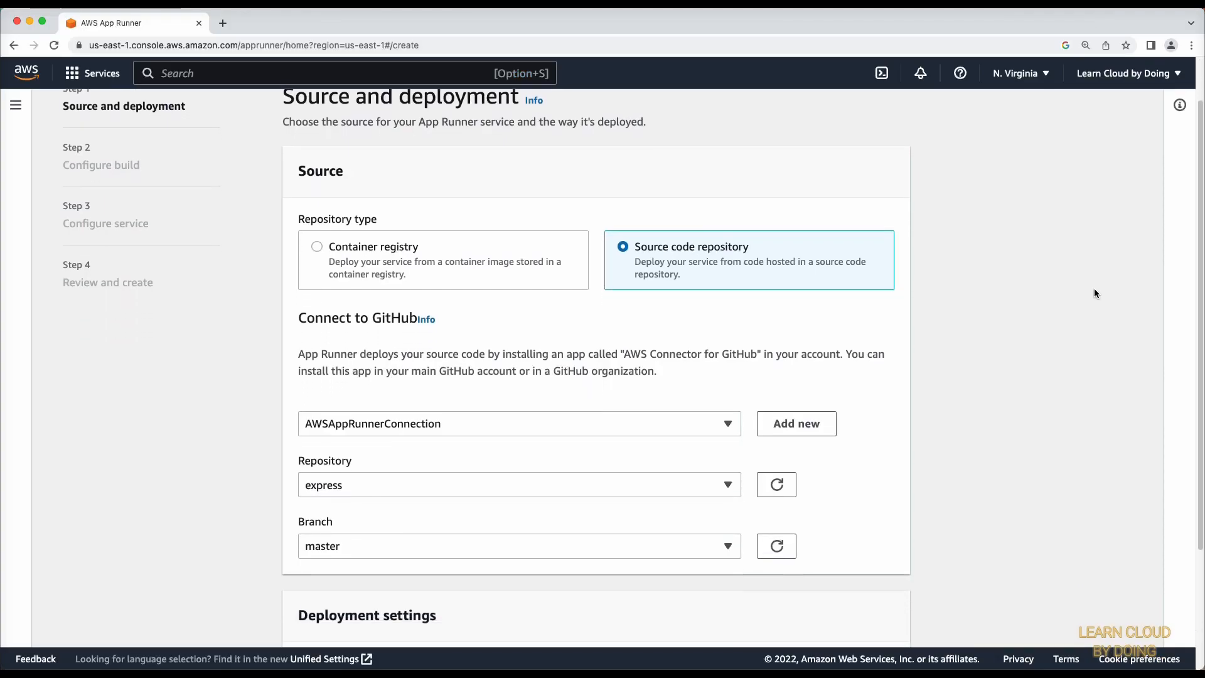
scroll(down, 3)
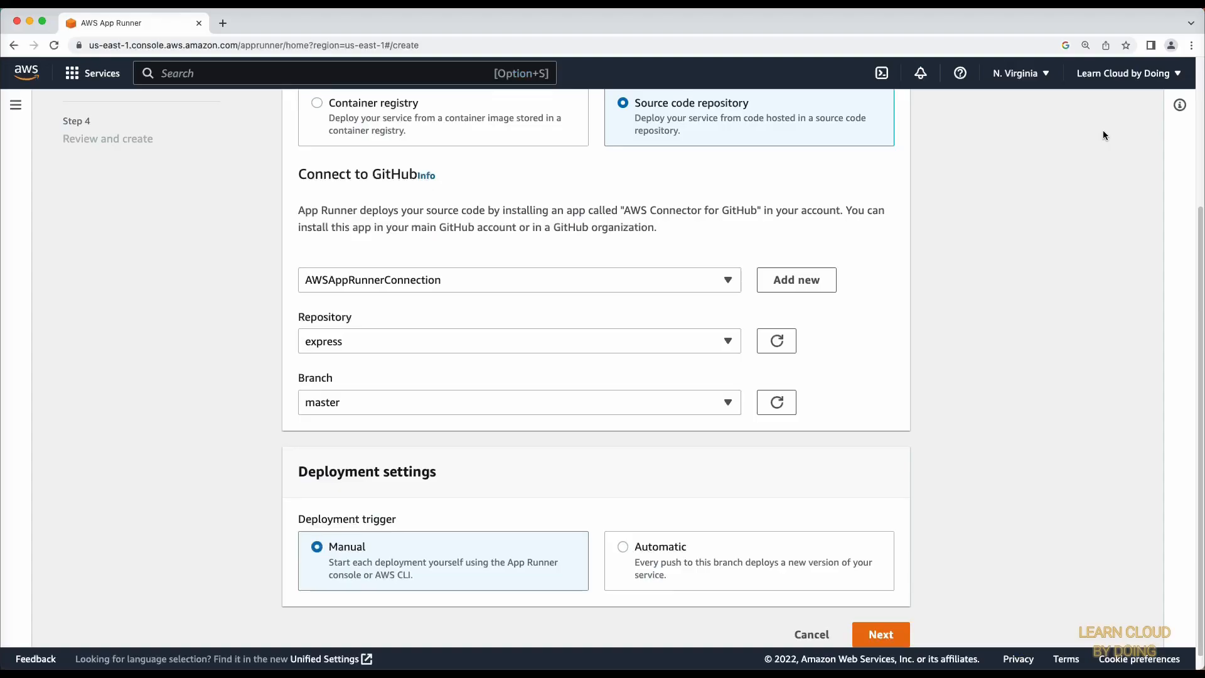
click(622, 546)
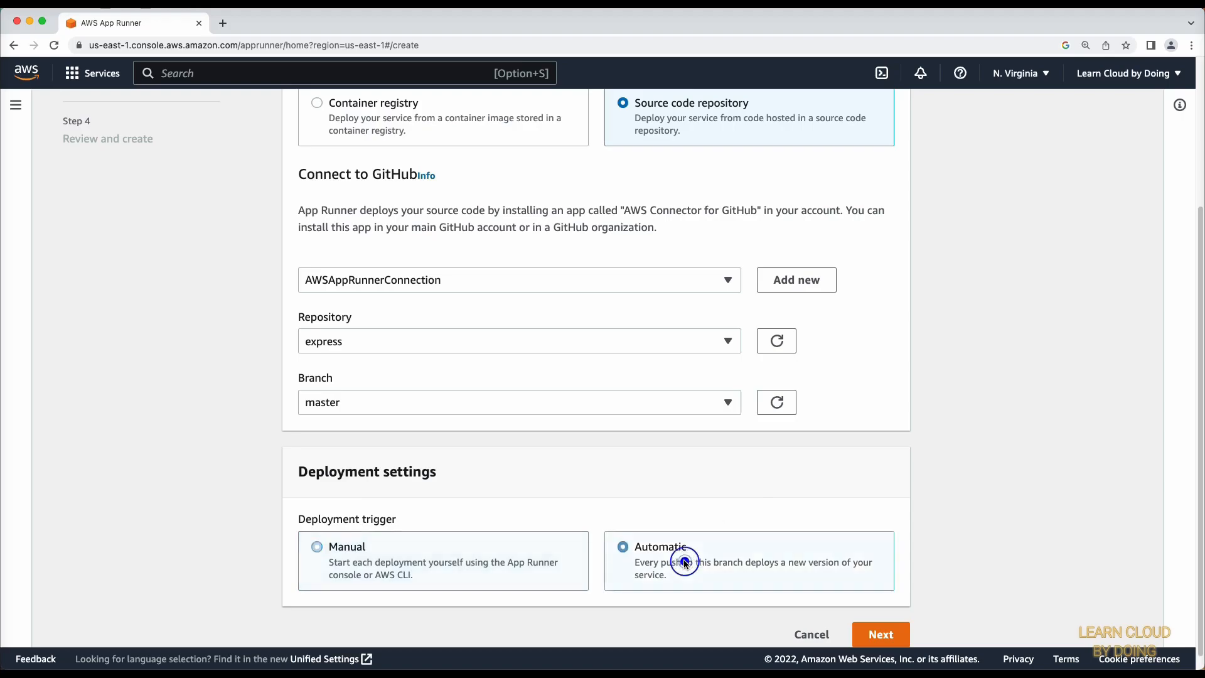
click(880, 634)
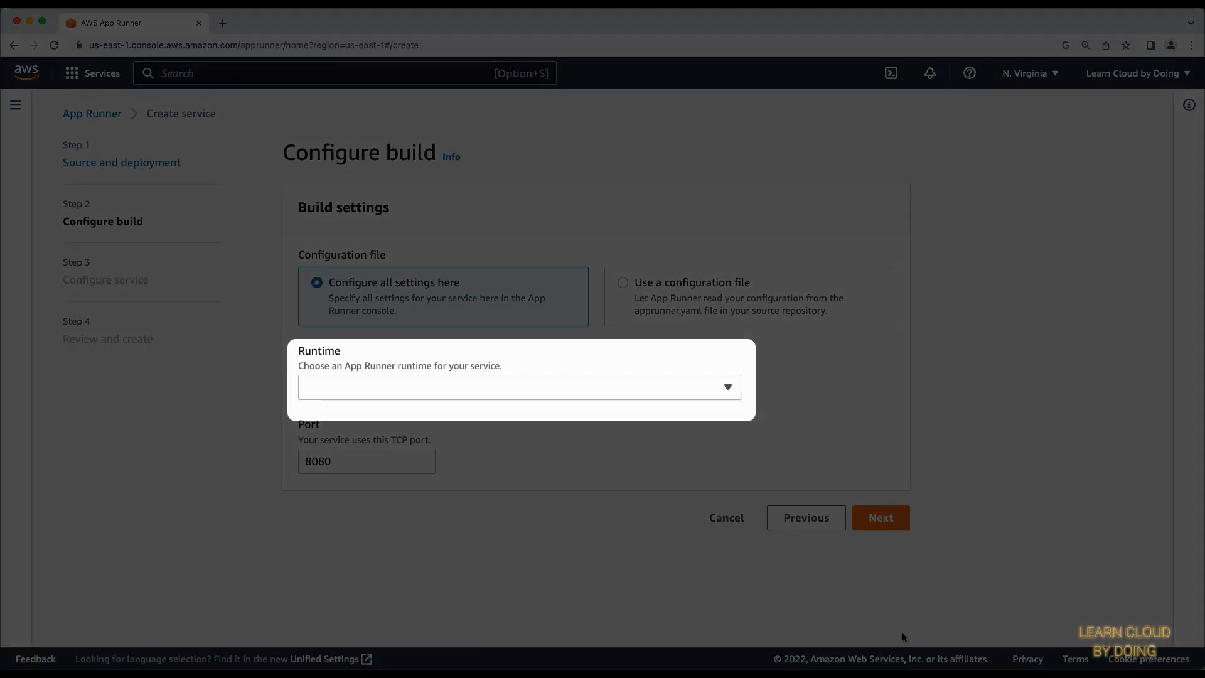
click(518, 386)
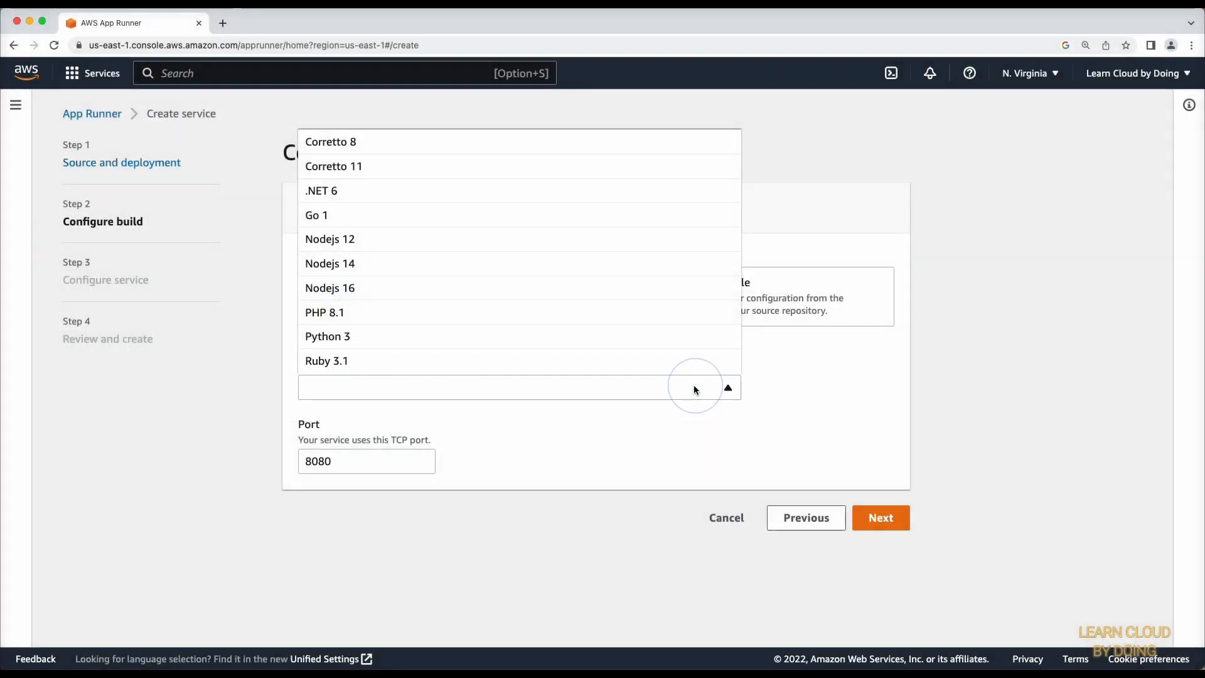
- Choose Nodejs 16 and enter the examples/mvc npm install build command
click(329, 288)
text(cd)
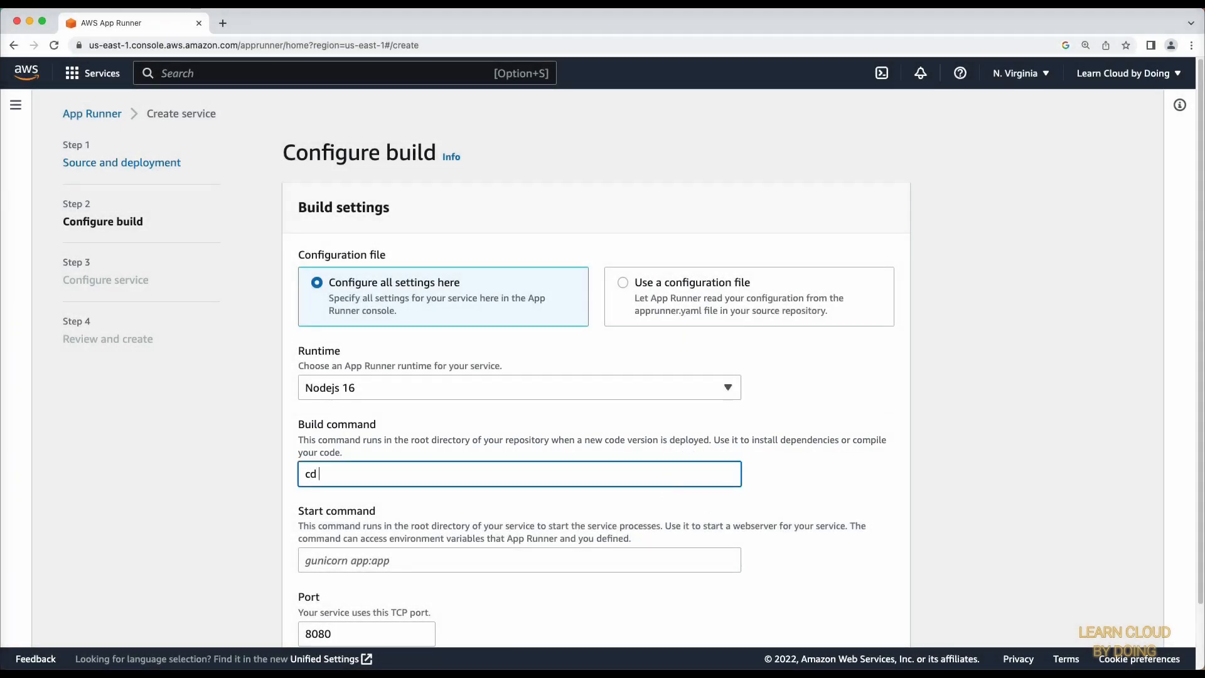
text(examples/mvc)
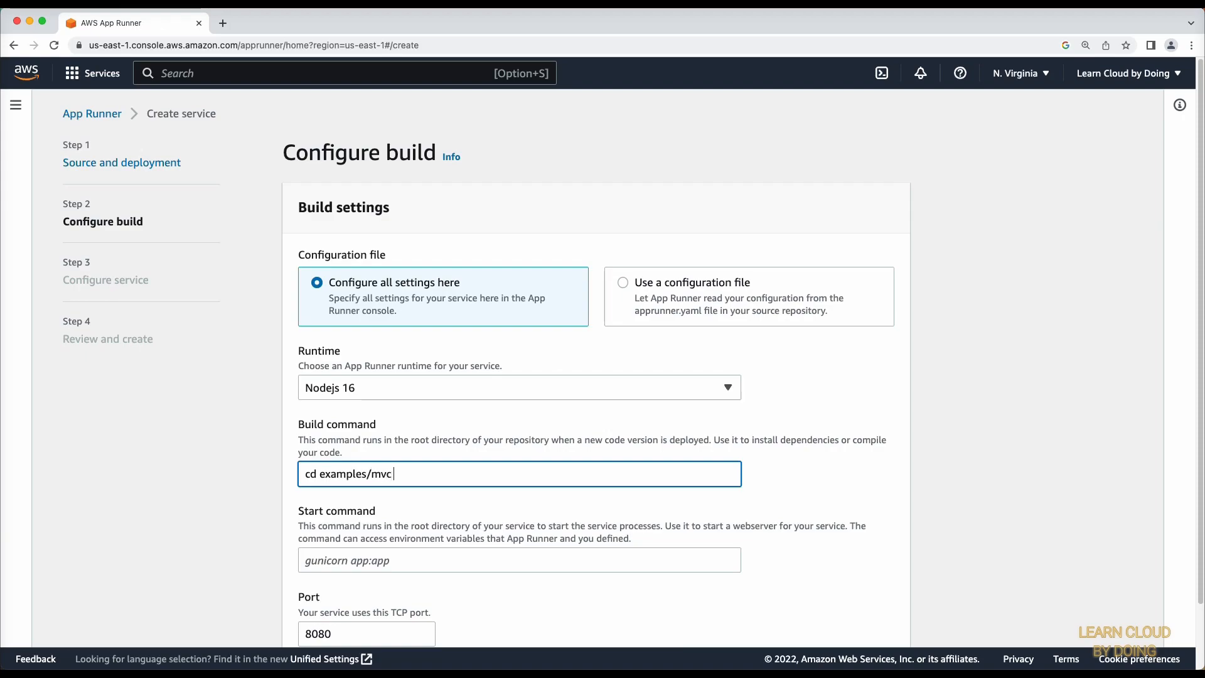
text(&& n)
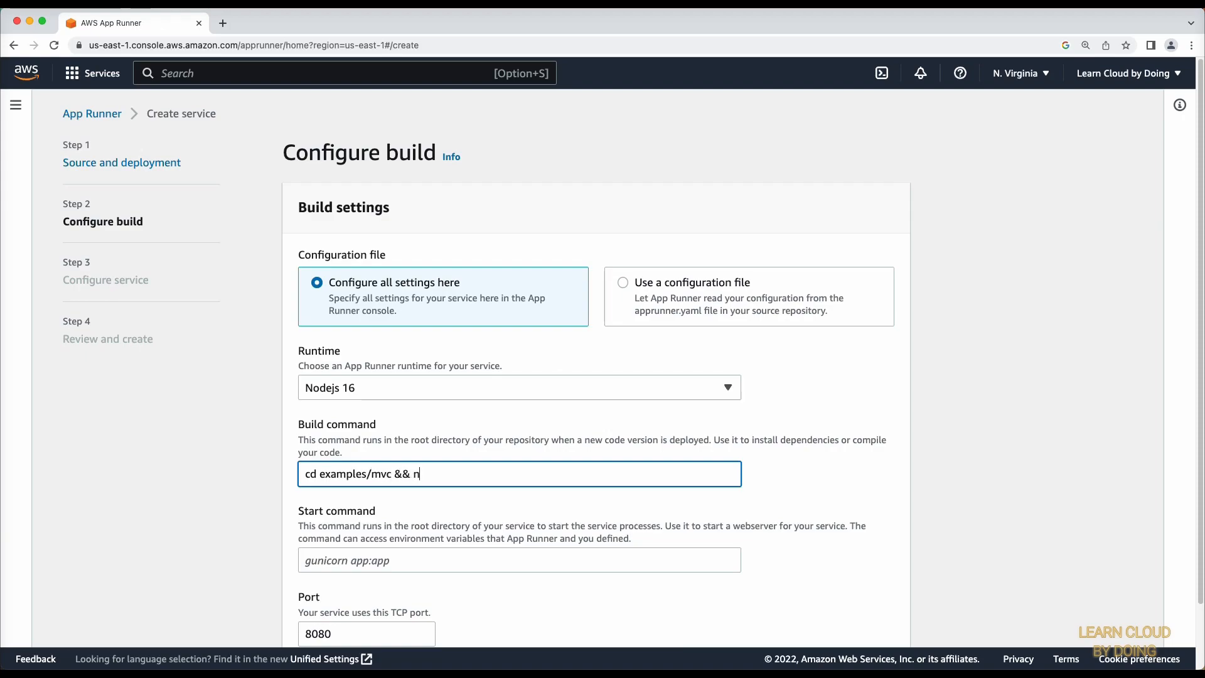
text(pm install)
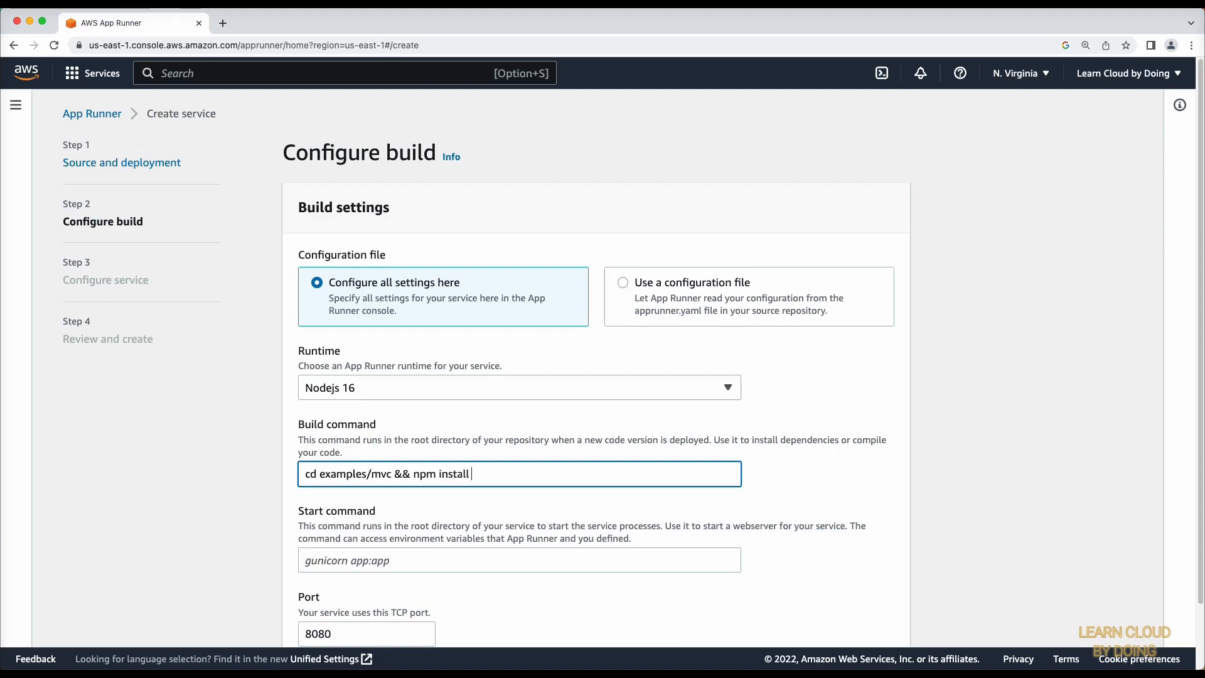
text(express)
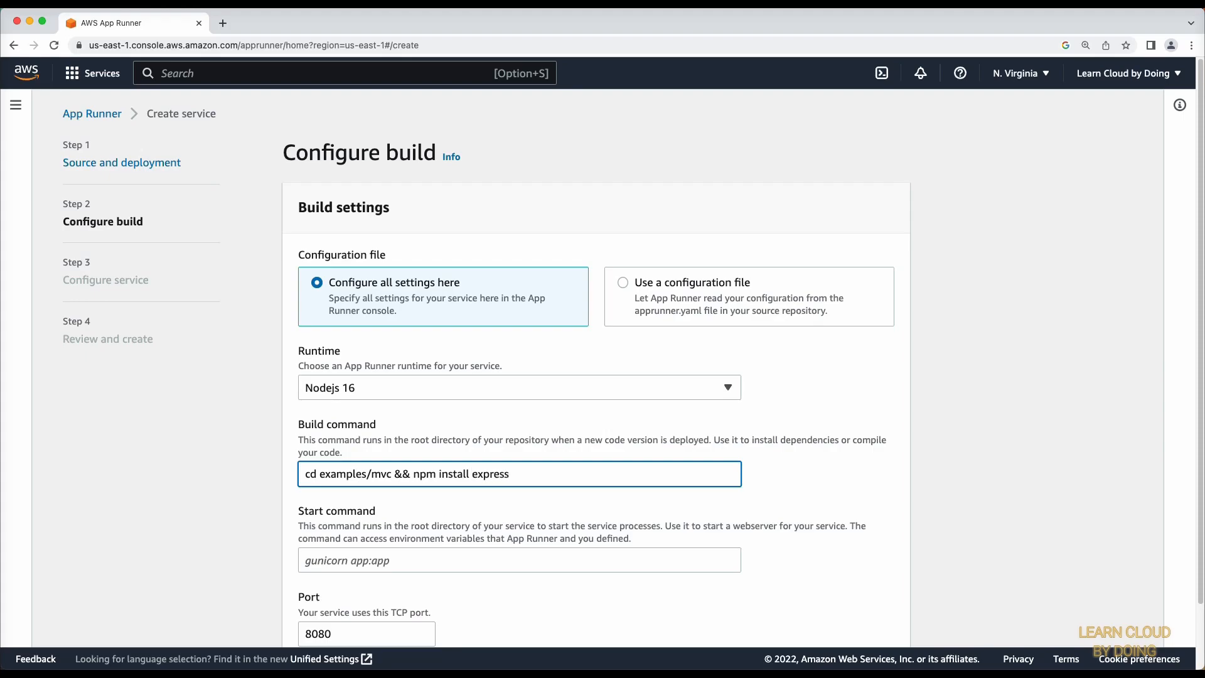
- Enter the examples/mvc/index.js start command and set the port to 3000
click(518, 559)
text(node examples)
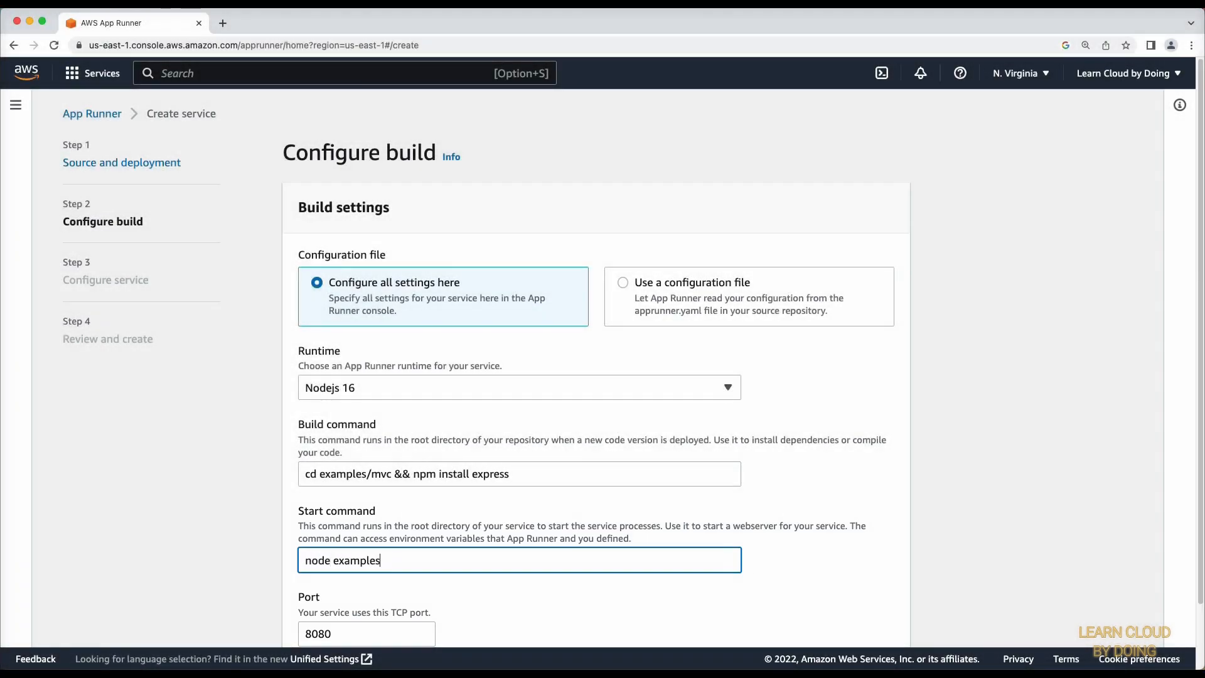
text(/mvc/index)
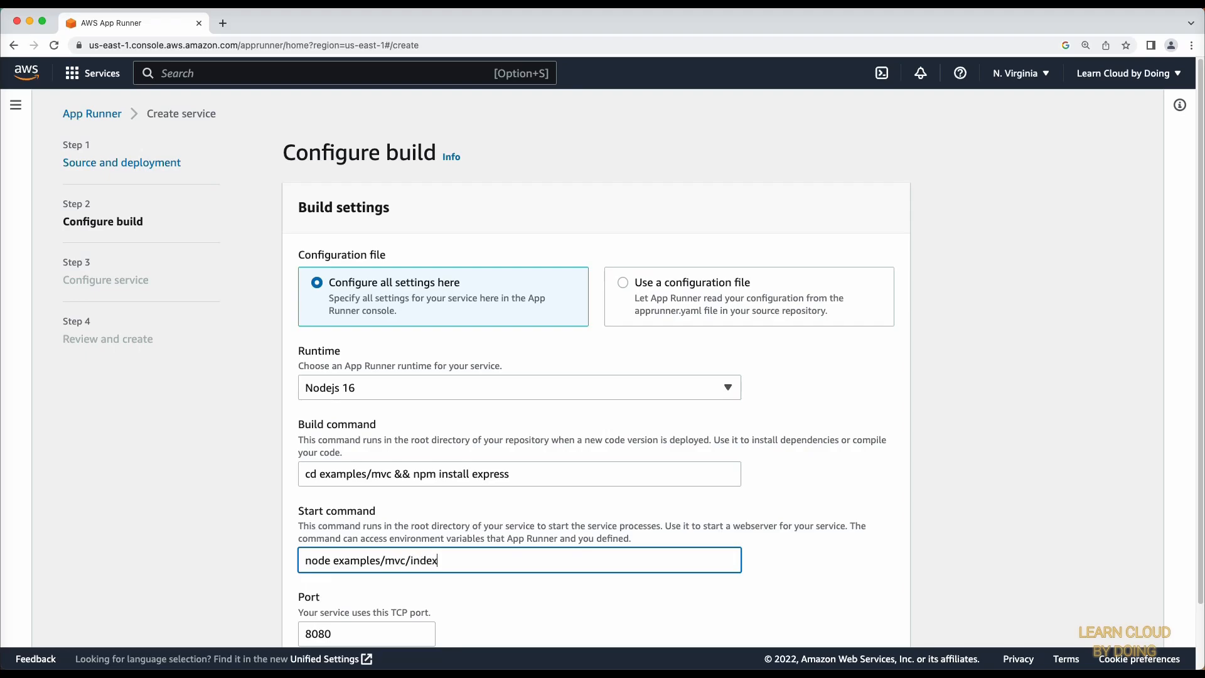
text(.js)
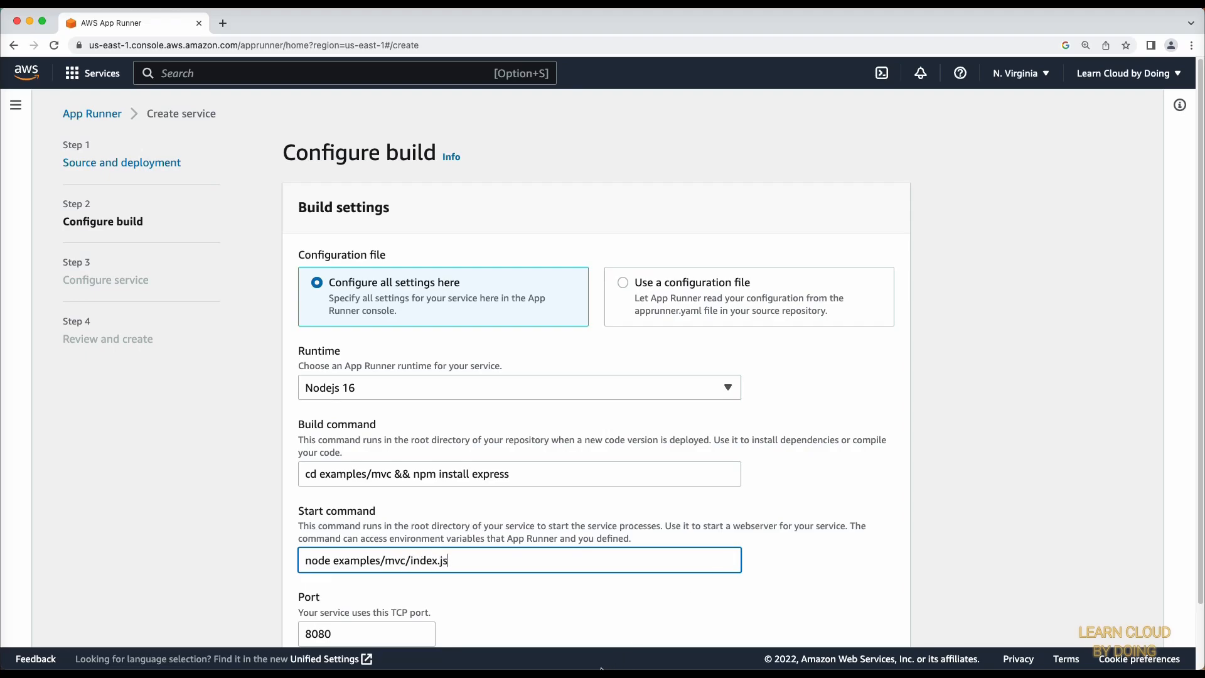
click(366, 633)
text(30)
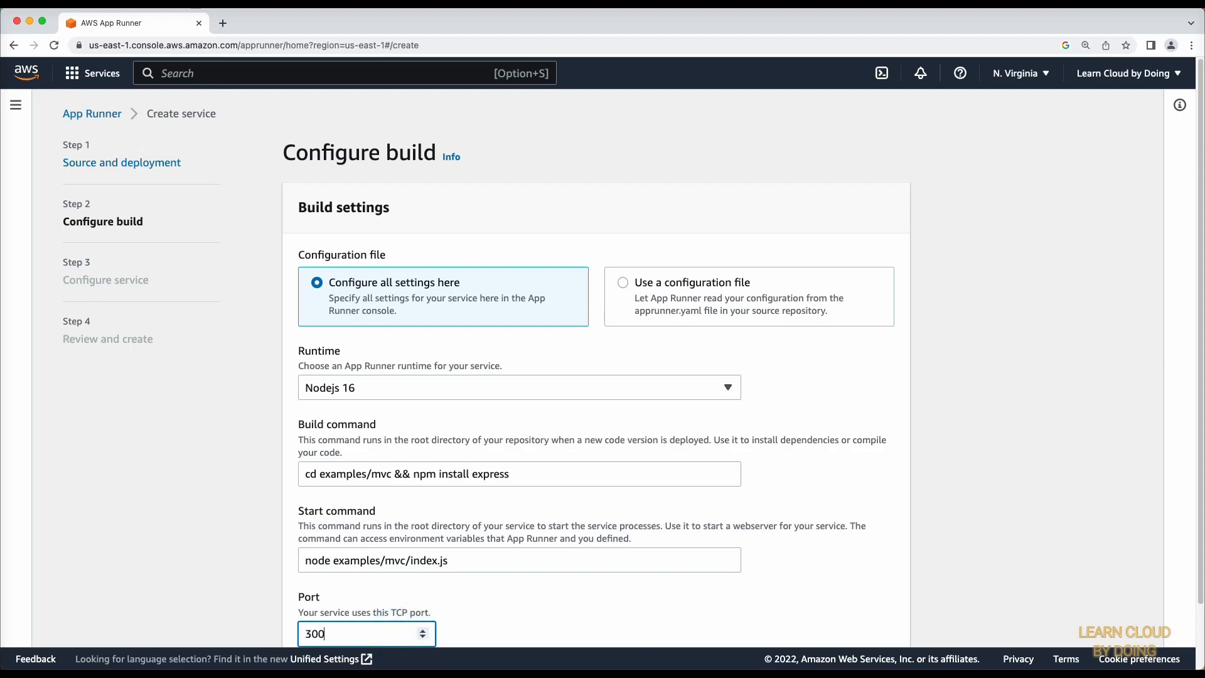
text(0)
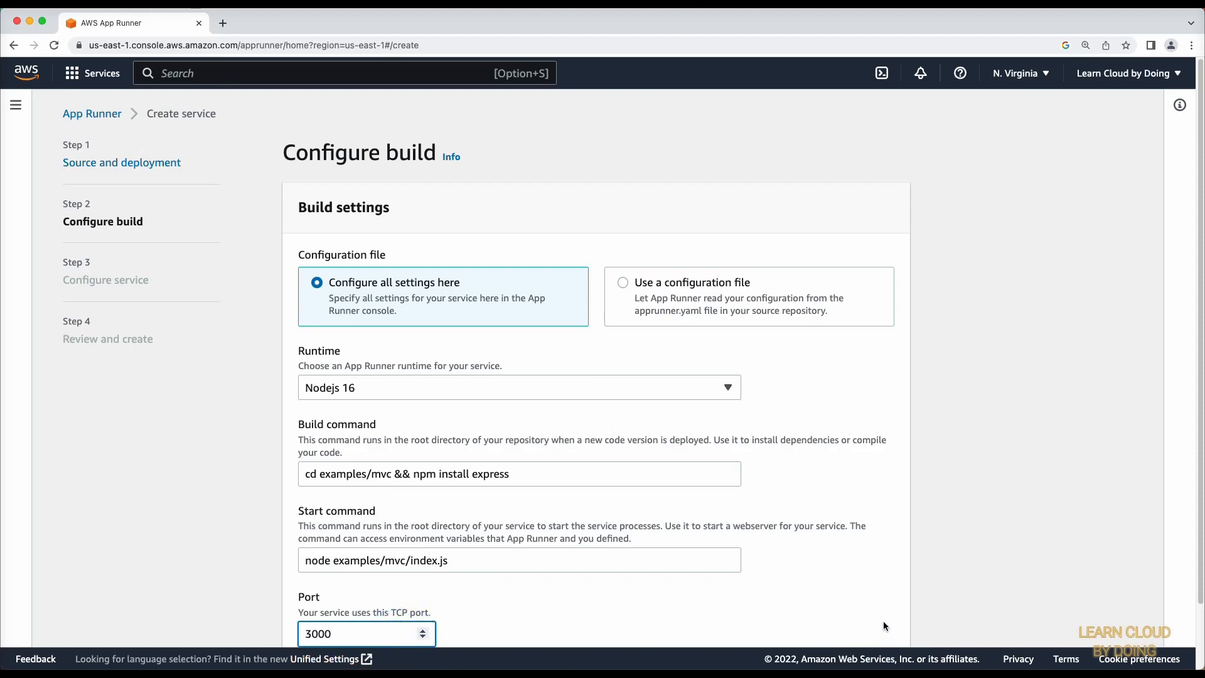
scroll(down, 3)
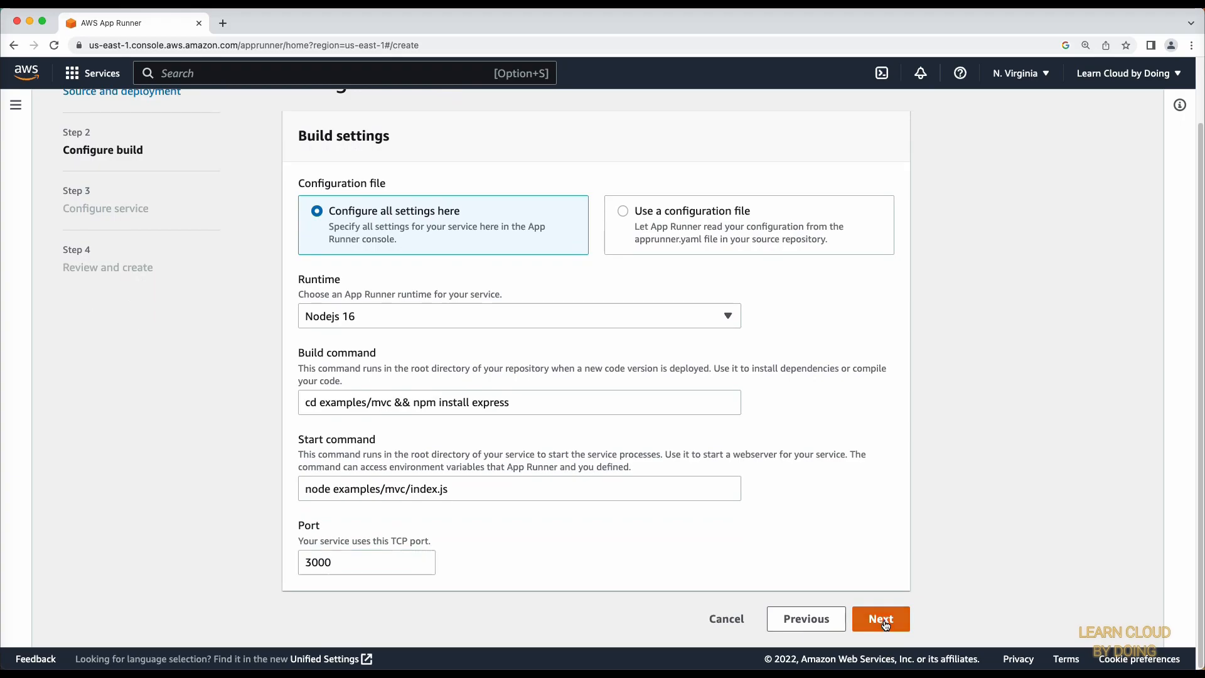
- Name the service ExpressMVCExample on the service configuration step
click(880, 619)
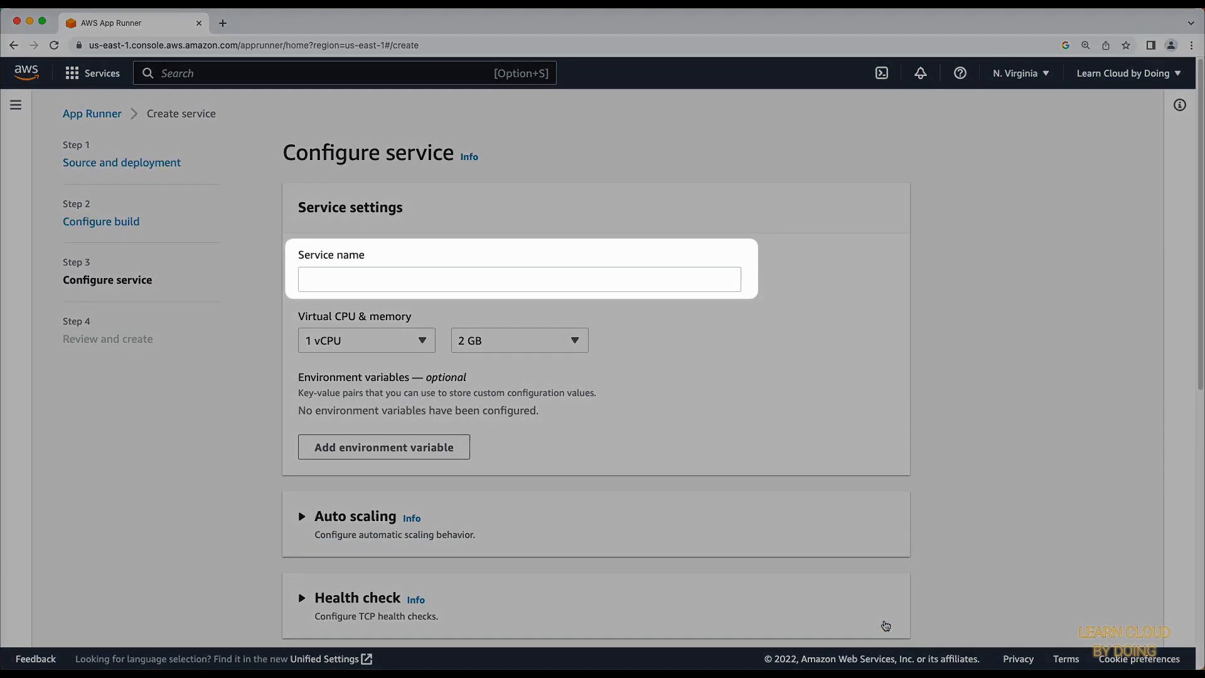
click(520, 279)
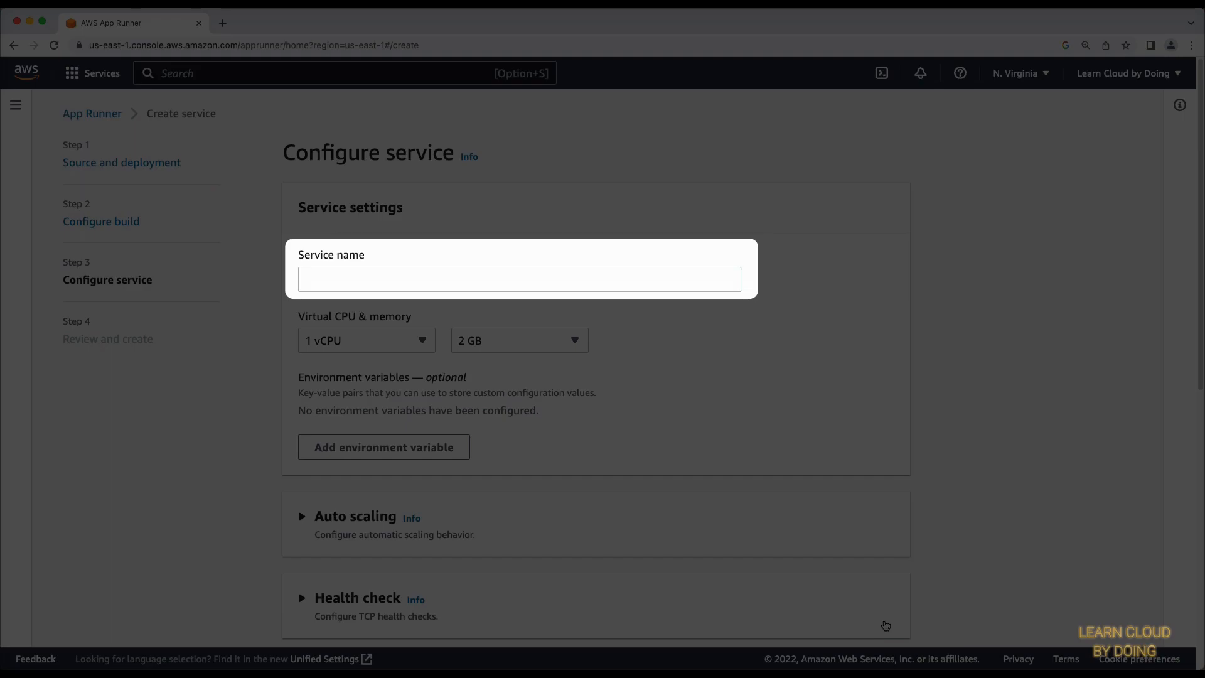
text(E)
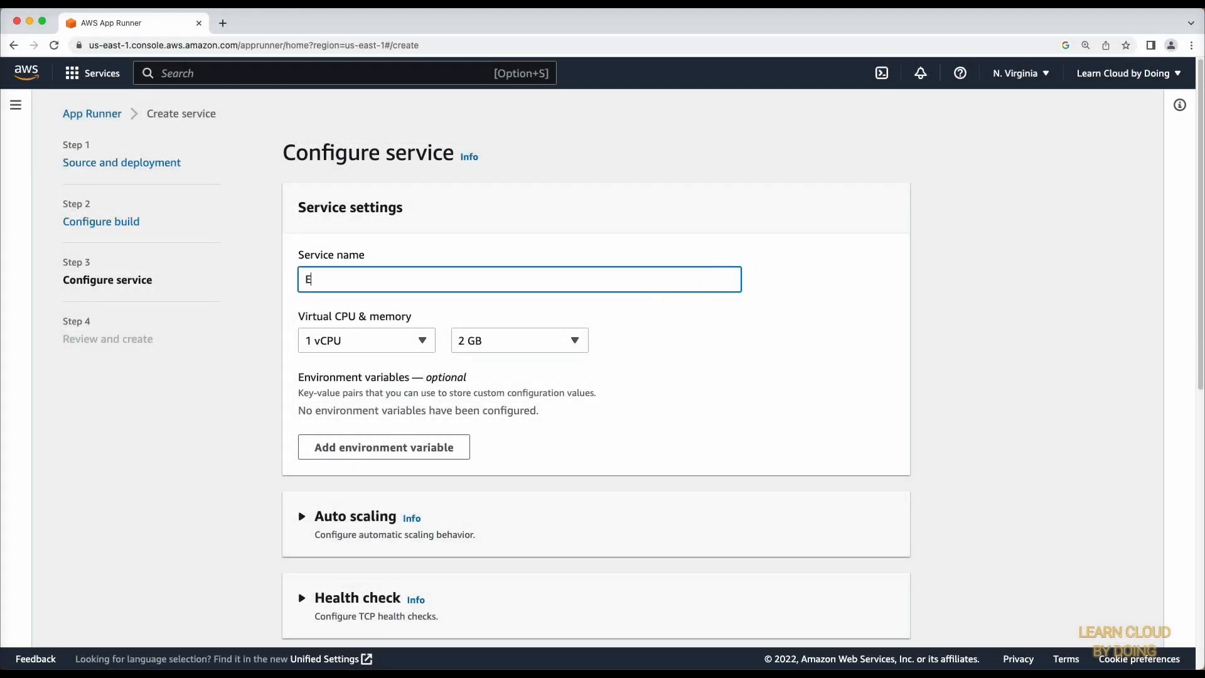
text(xpressMVC)
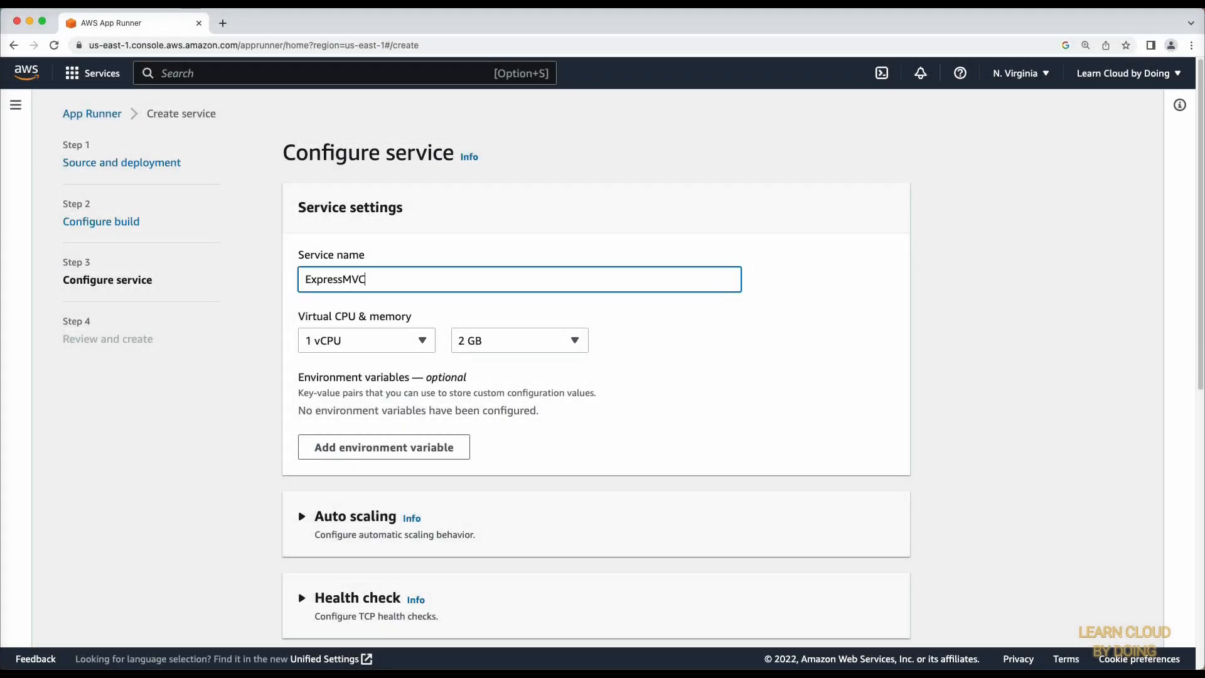
text(Example)
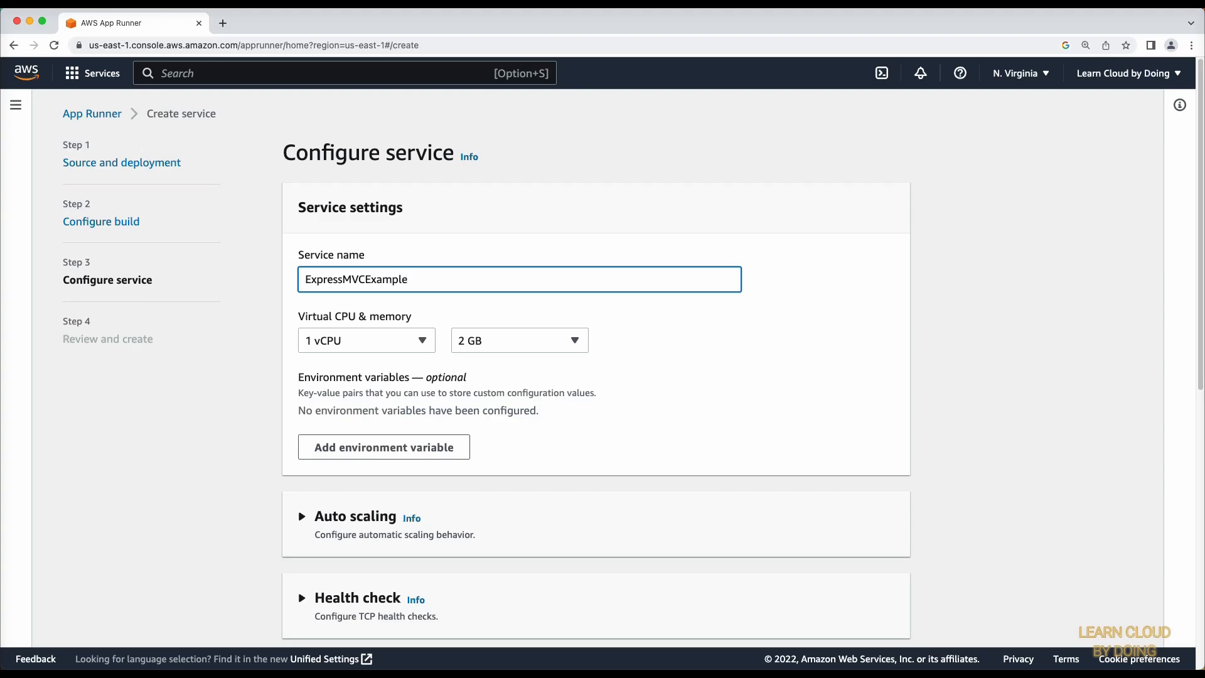
scroll(down, 3)
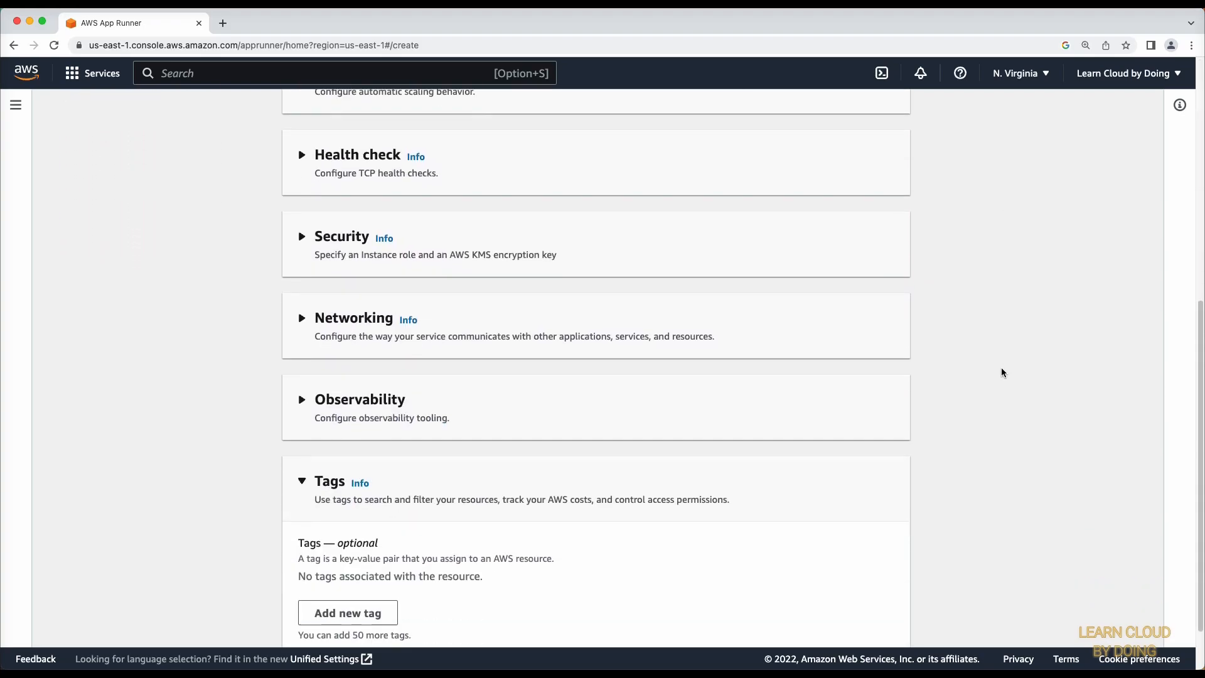
scroll(down, 3)
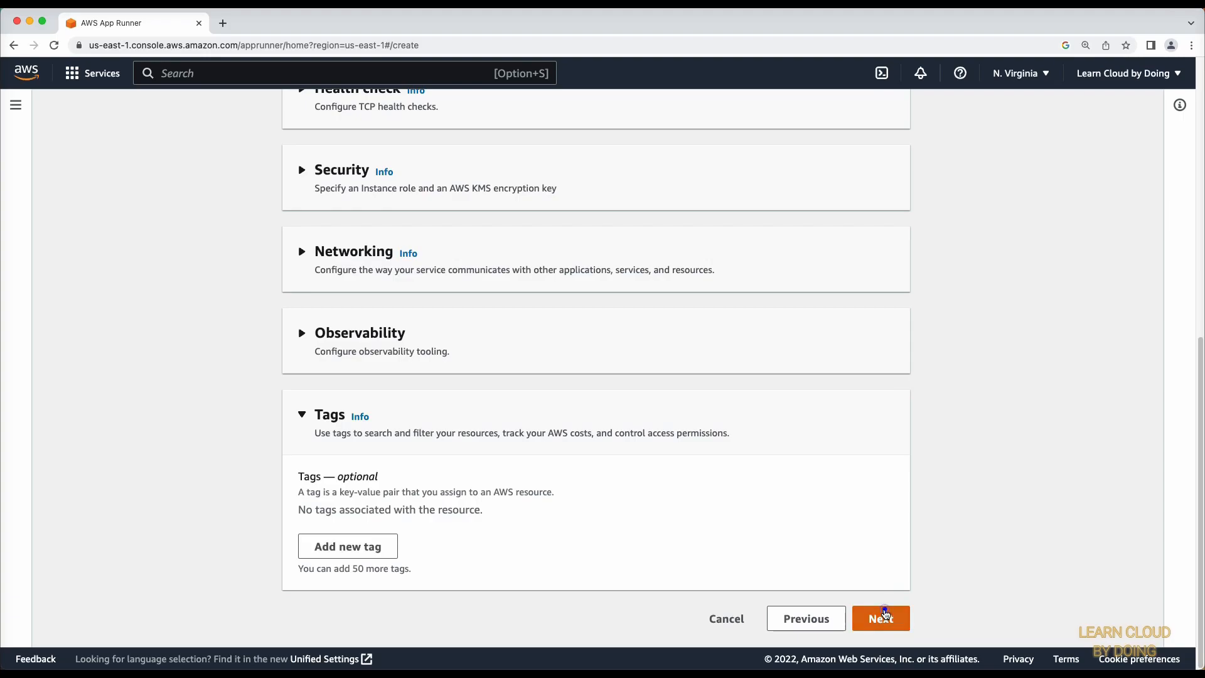
- Review the settings and create and deploy the service
click(879, 618)
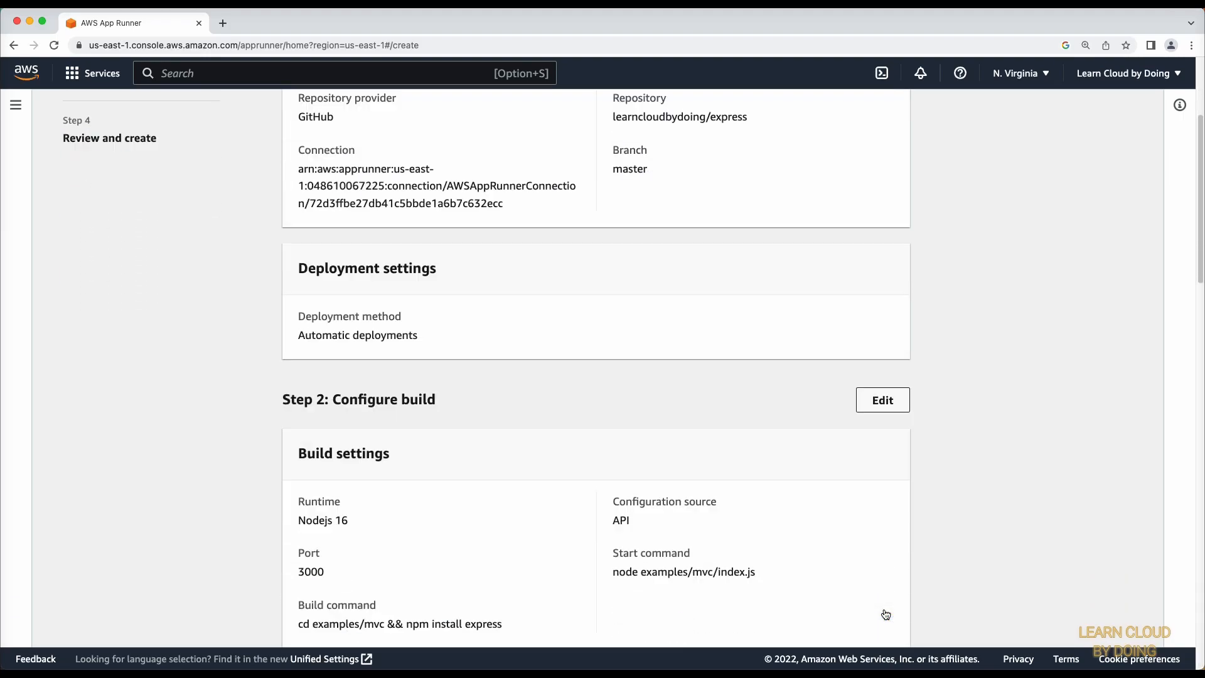
scroll(down, 3)
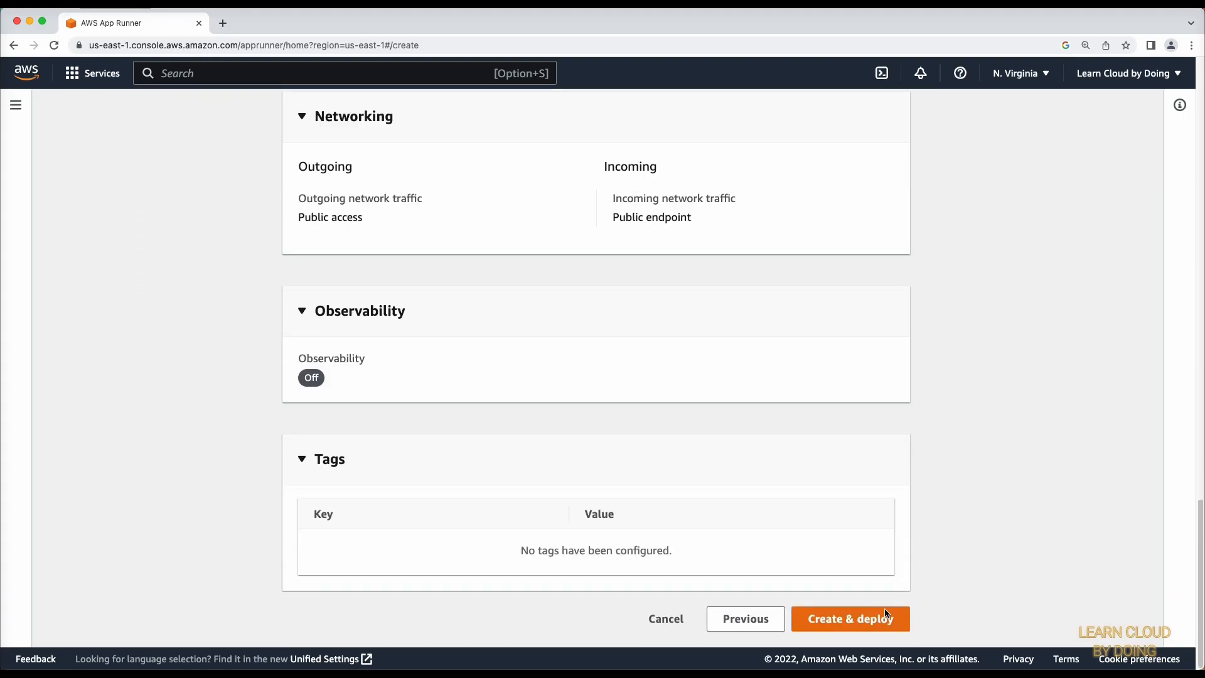
click(850, 619)
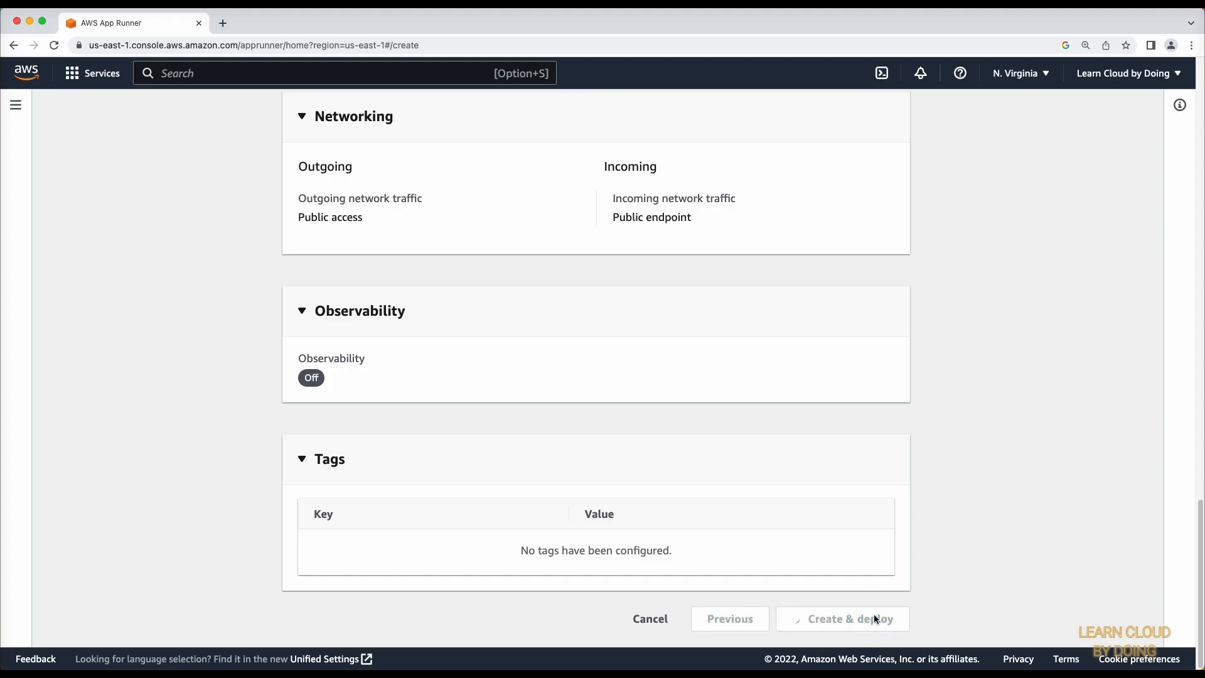
click(842, 619)
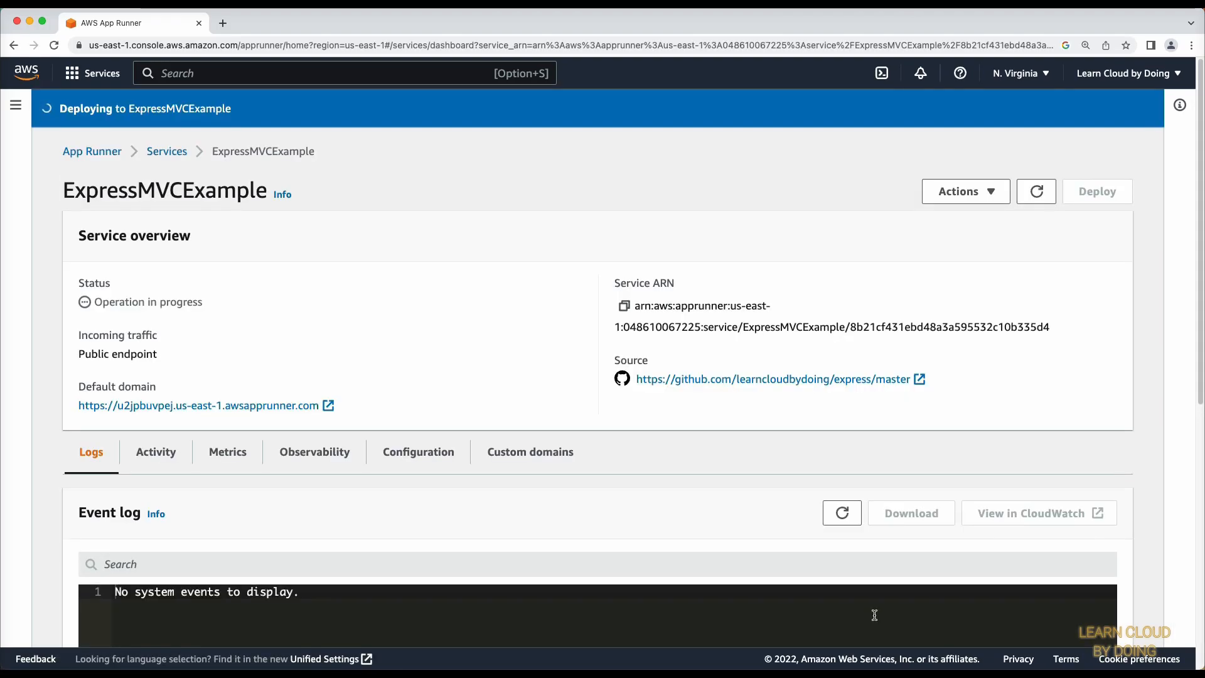
- Refresh the event log and service status until ExpressMVCExample shows Running
scroll(down, 3)
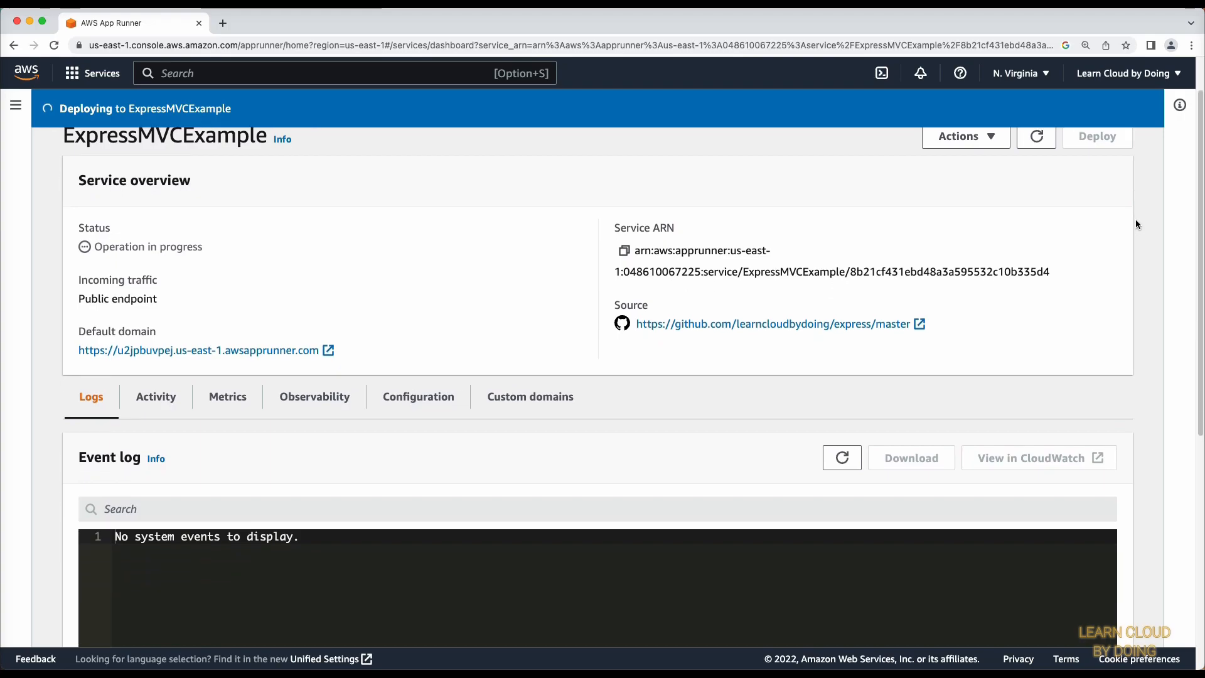
scroll(down, 3)
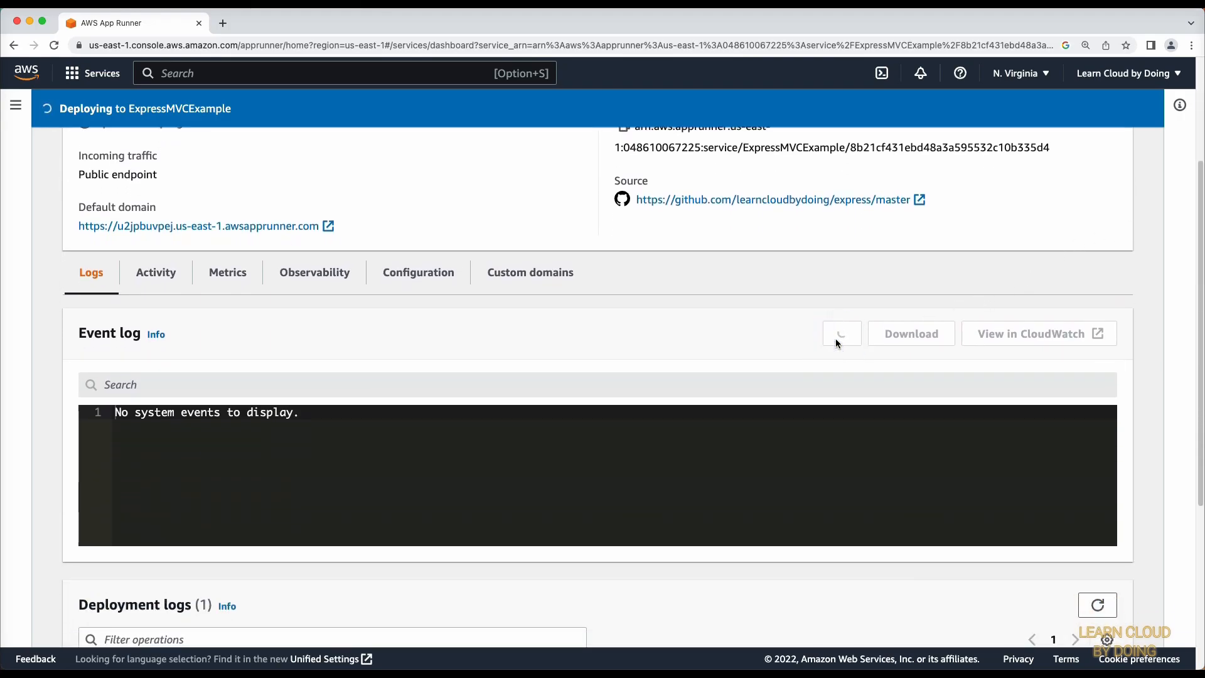
click(841, 332)
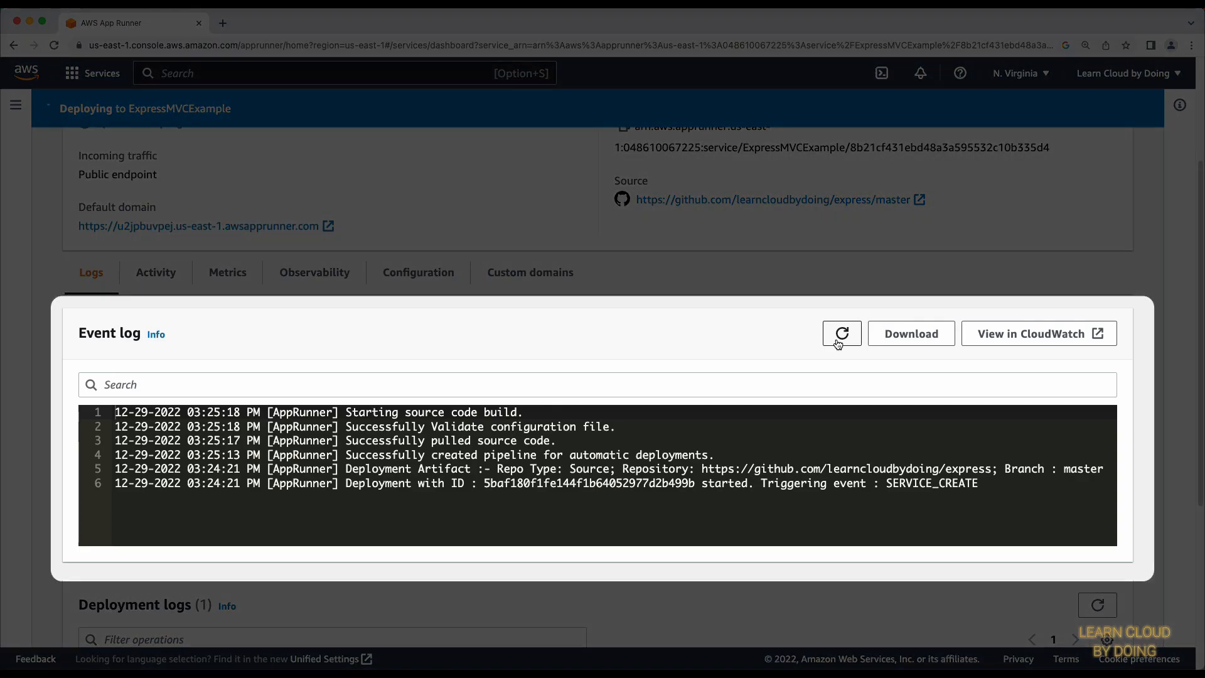
scroll(down, 3)
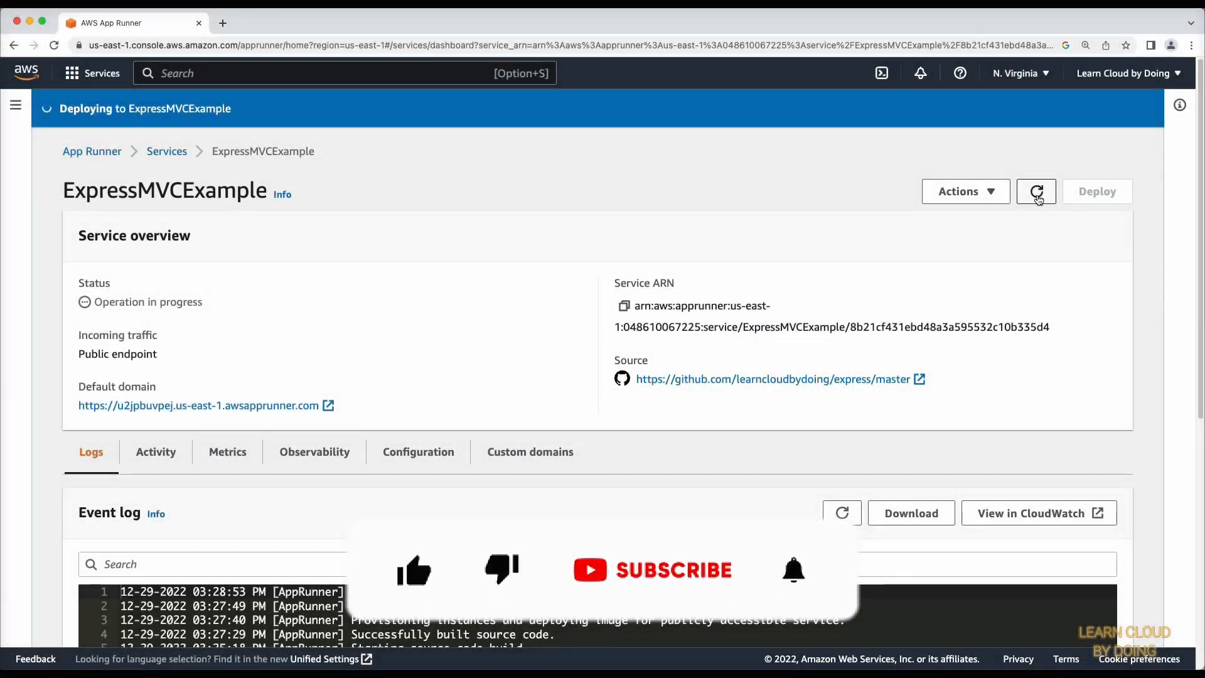
click(1035, 191)
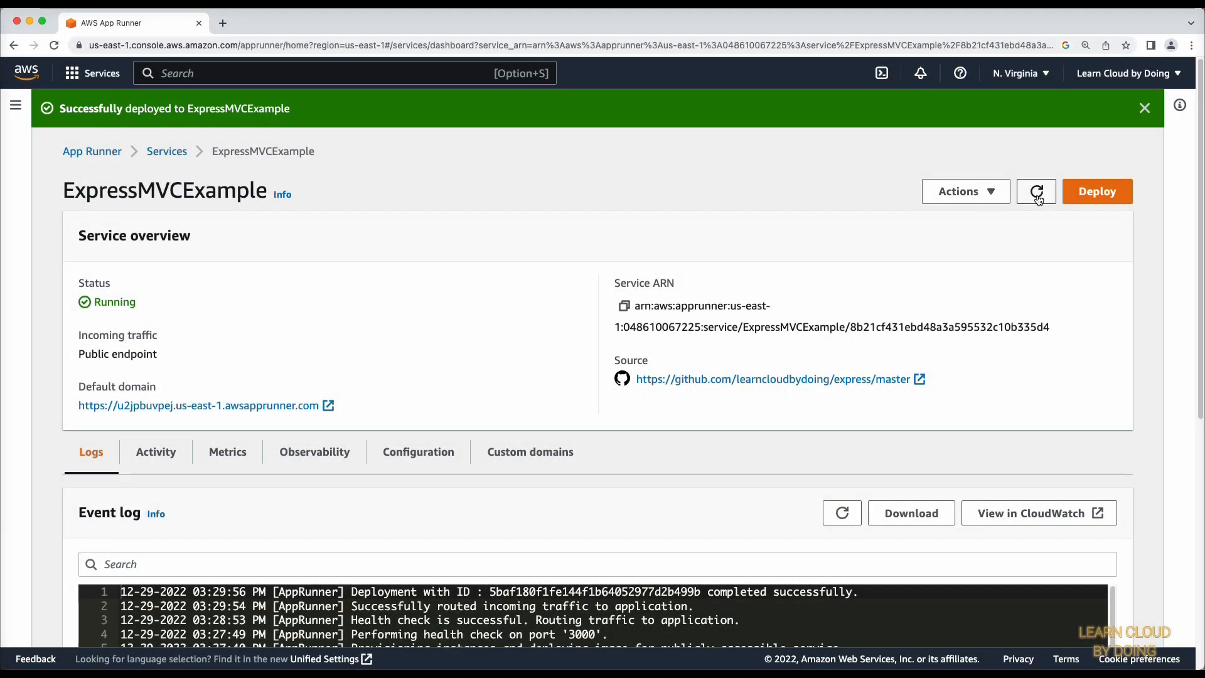
mouse_move(204, 405)
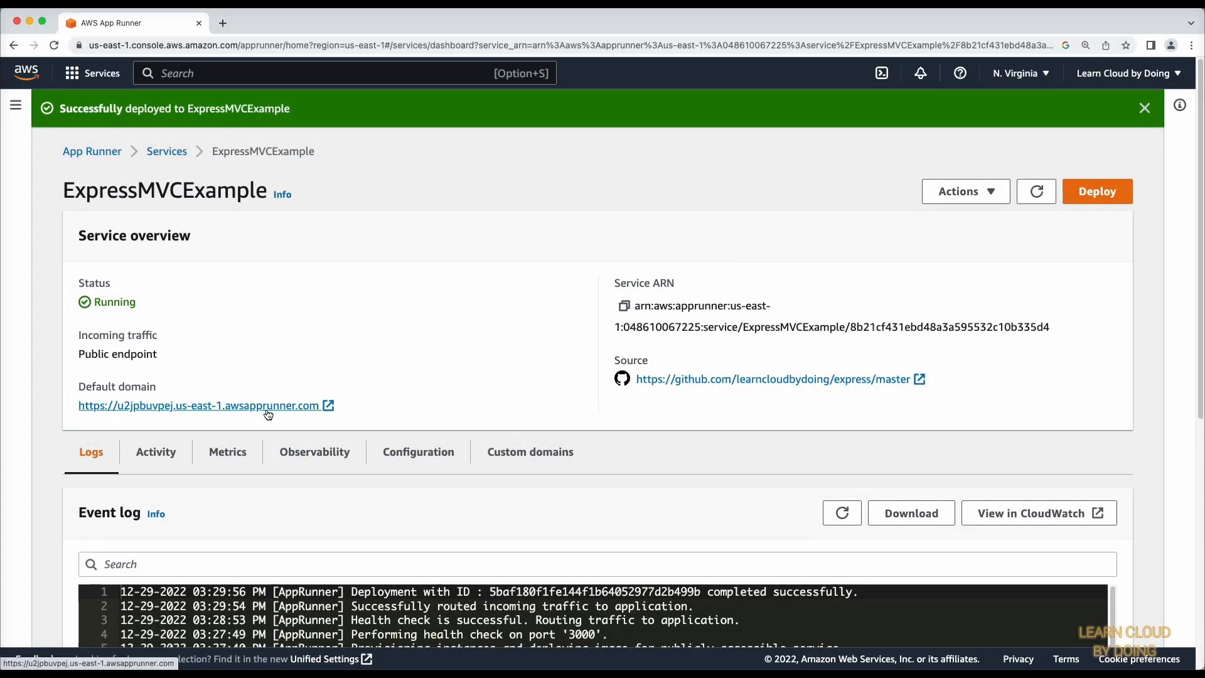
- Visit the default domain and browse Nathan's and TJ's pets, including Loki, returning to Users
click(199, 406)
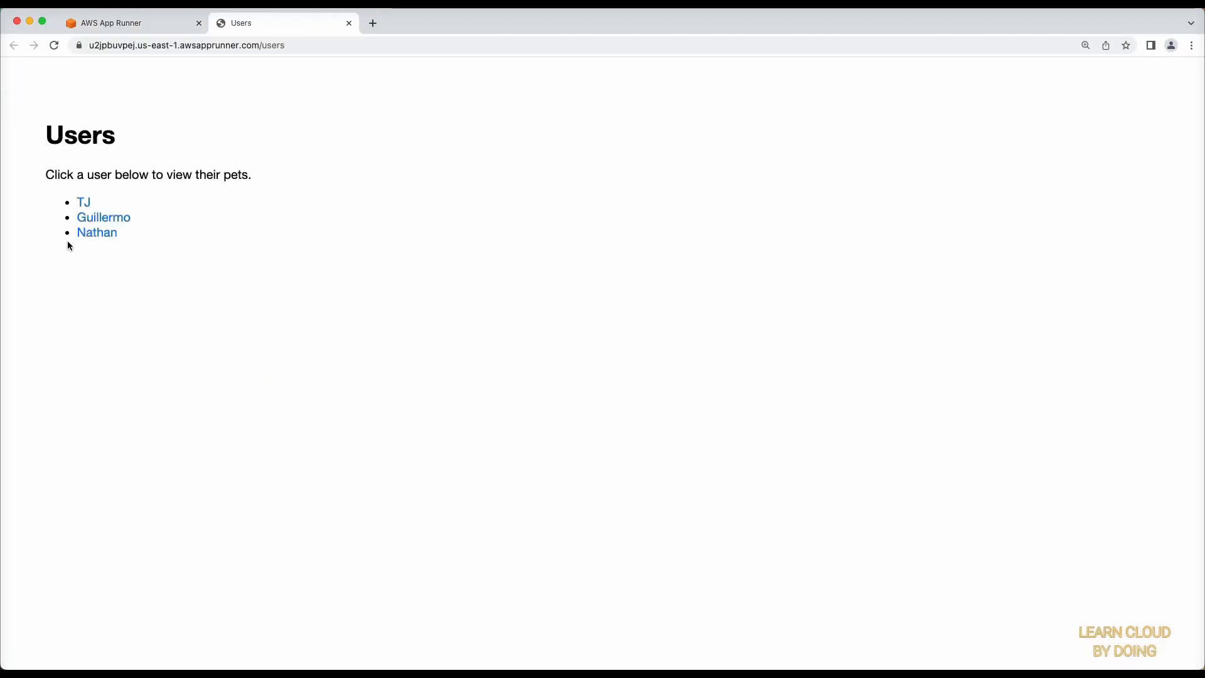
click(97, 232)
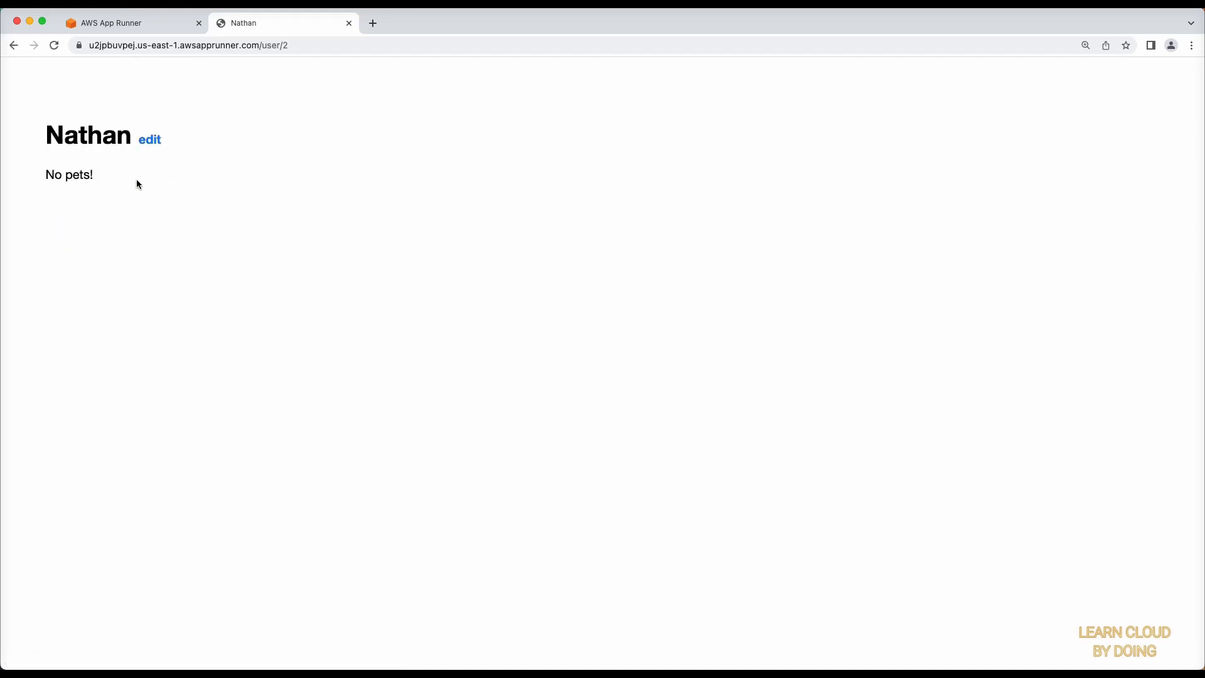
click(14, 45)
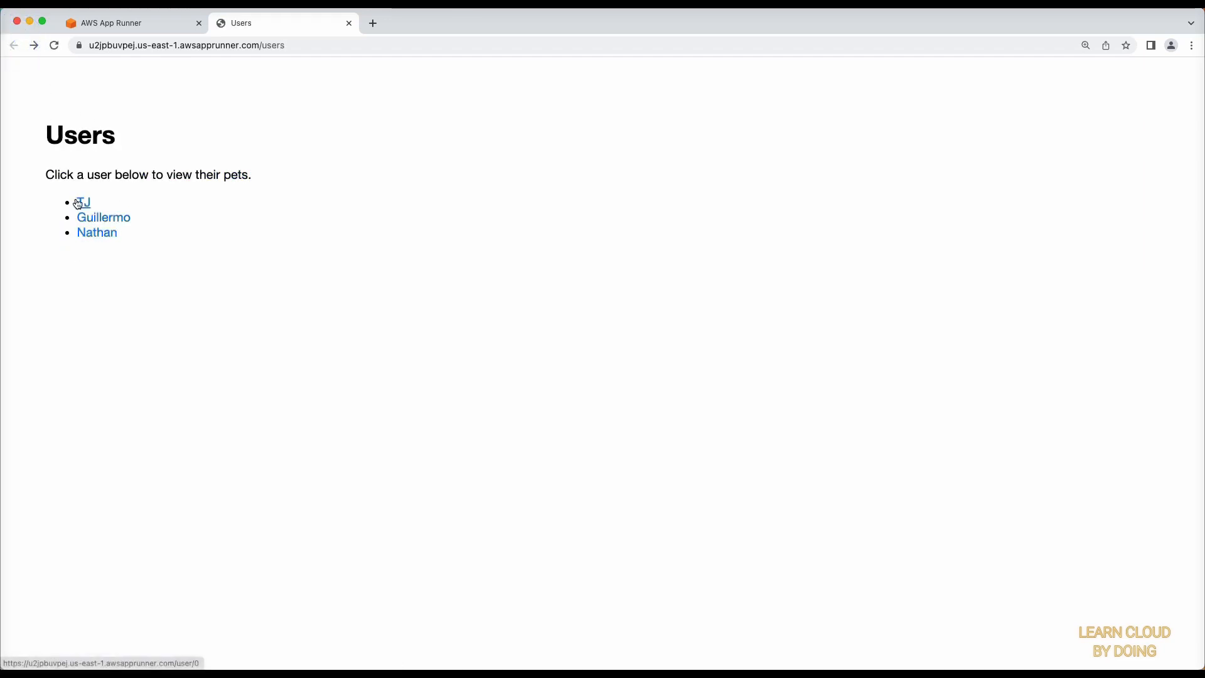
click(81, 202)
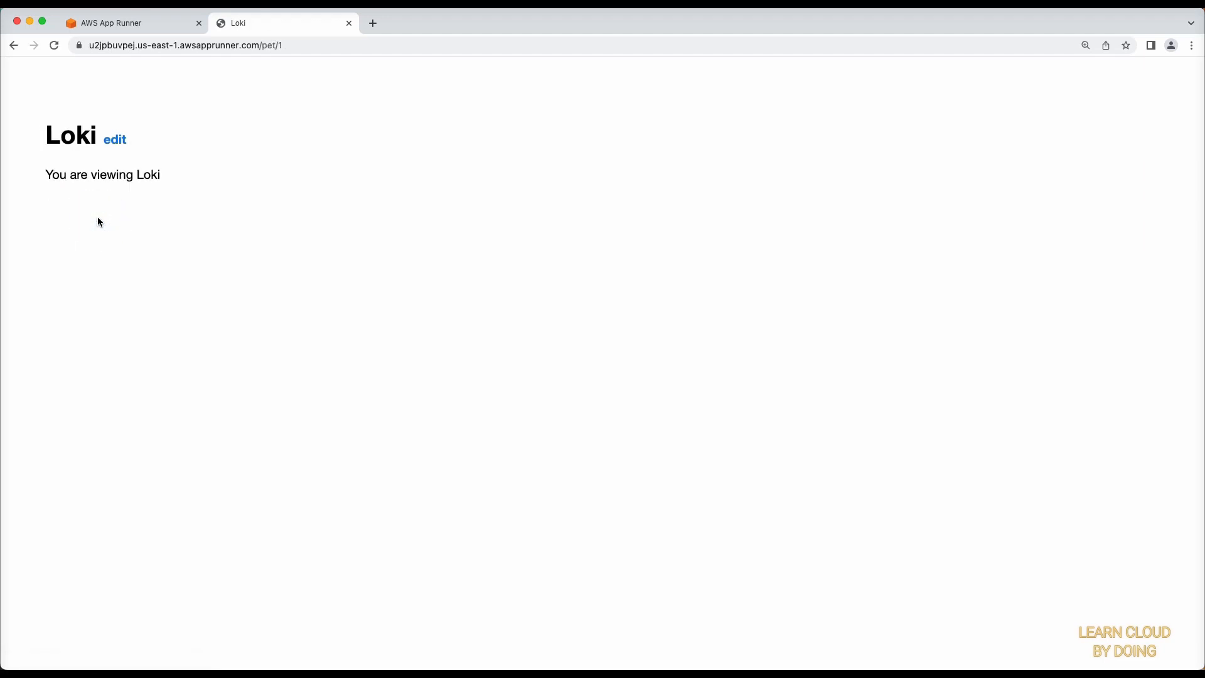
click(14, 45)
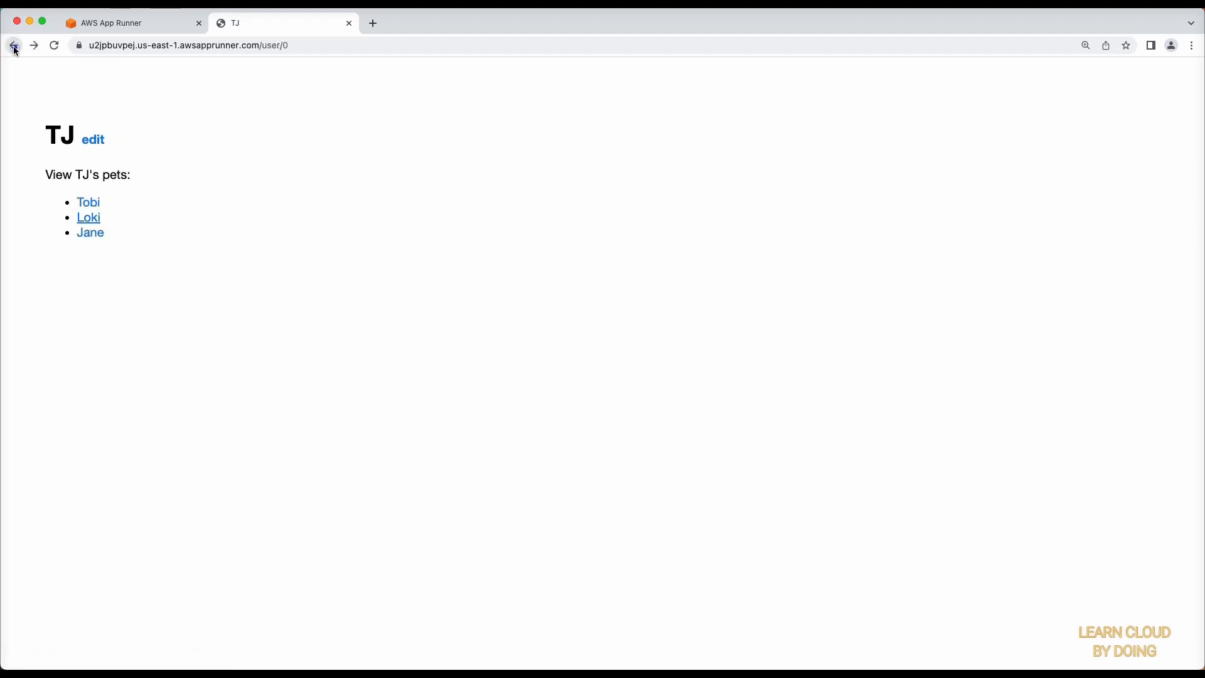
click(13, 45)
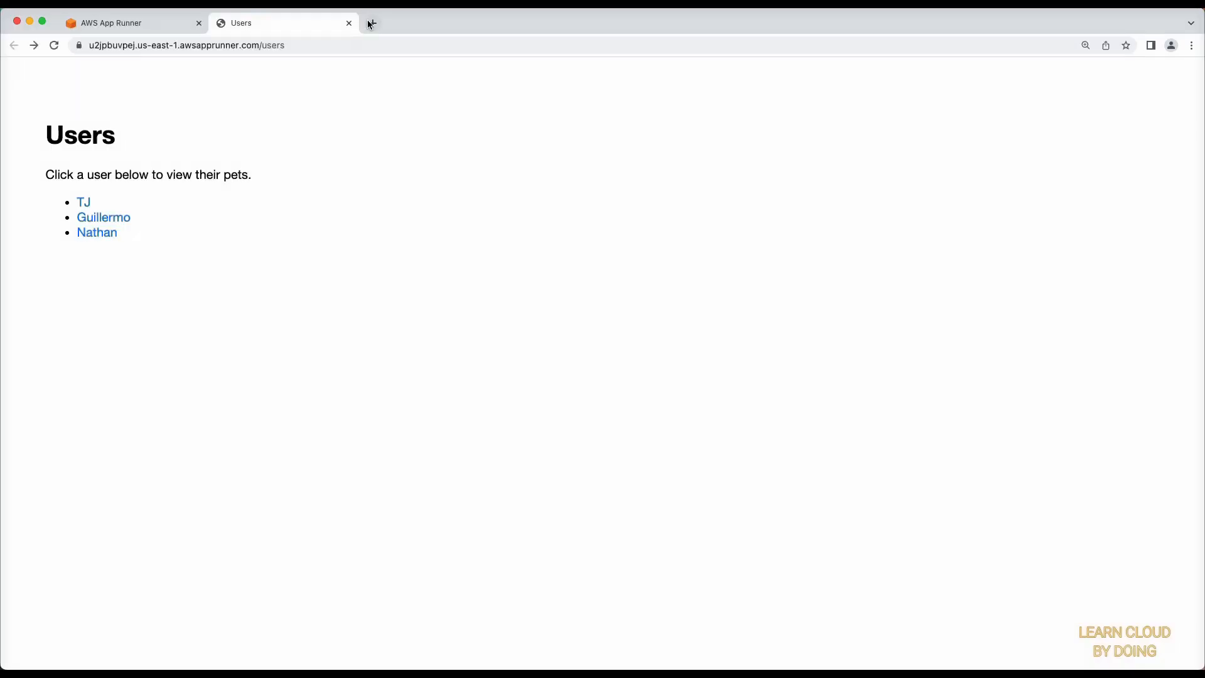
- Navigate the forked express repo to examples/mvc/controllers/user/views/list.hbs
click(371, 23)
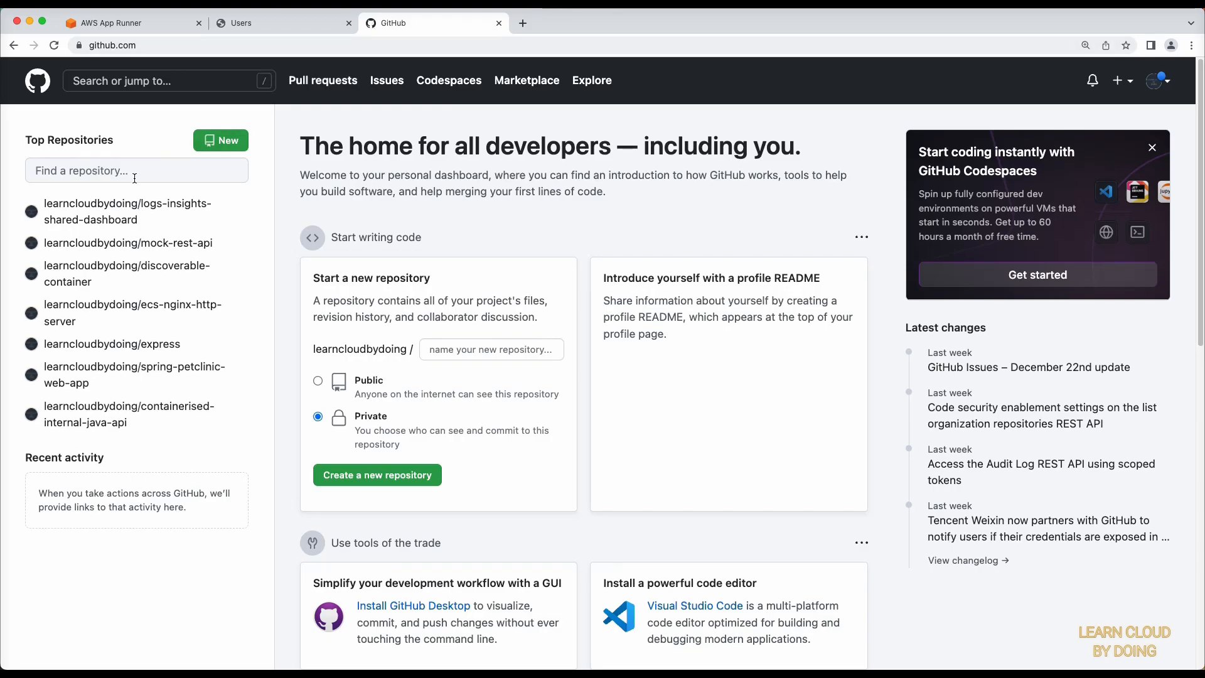
text(expre)
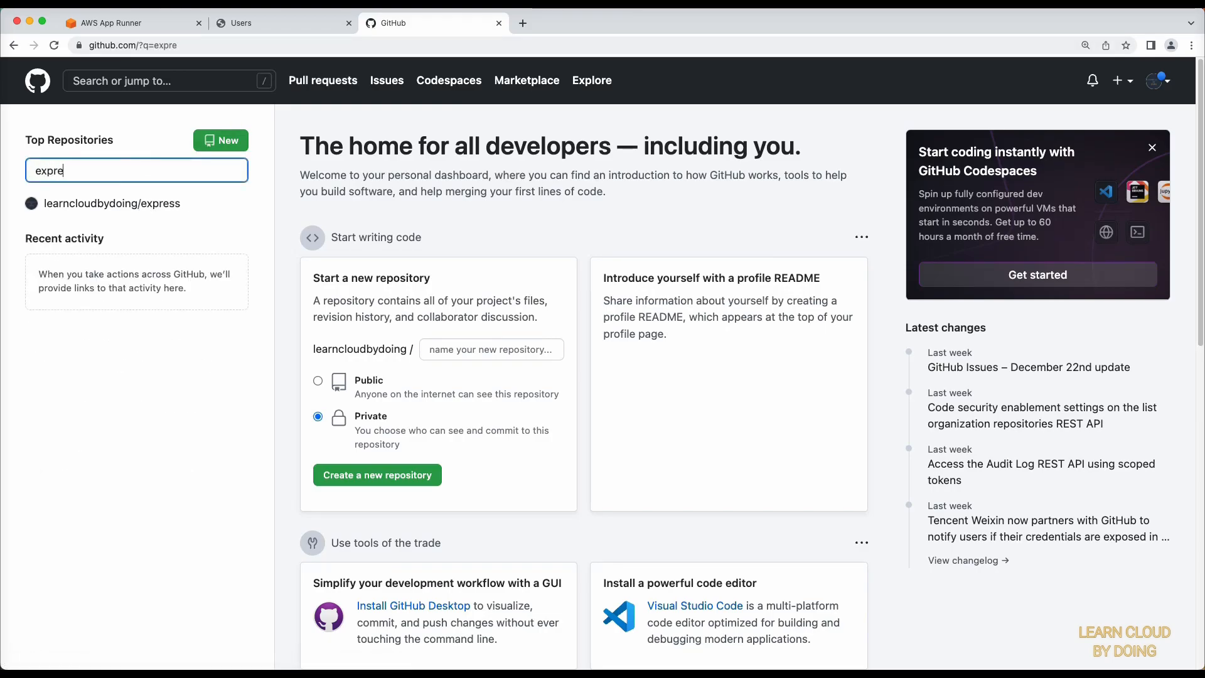
click(112, 203)
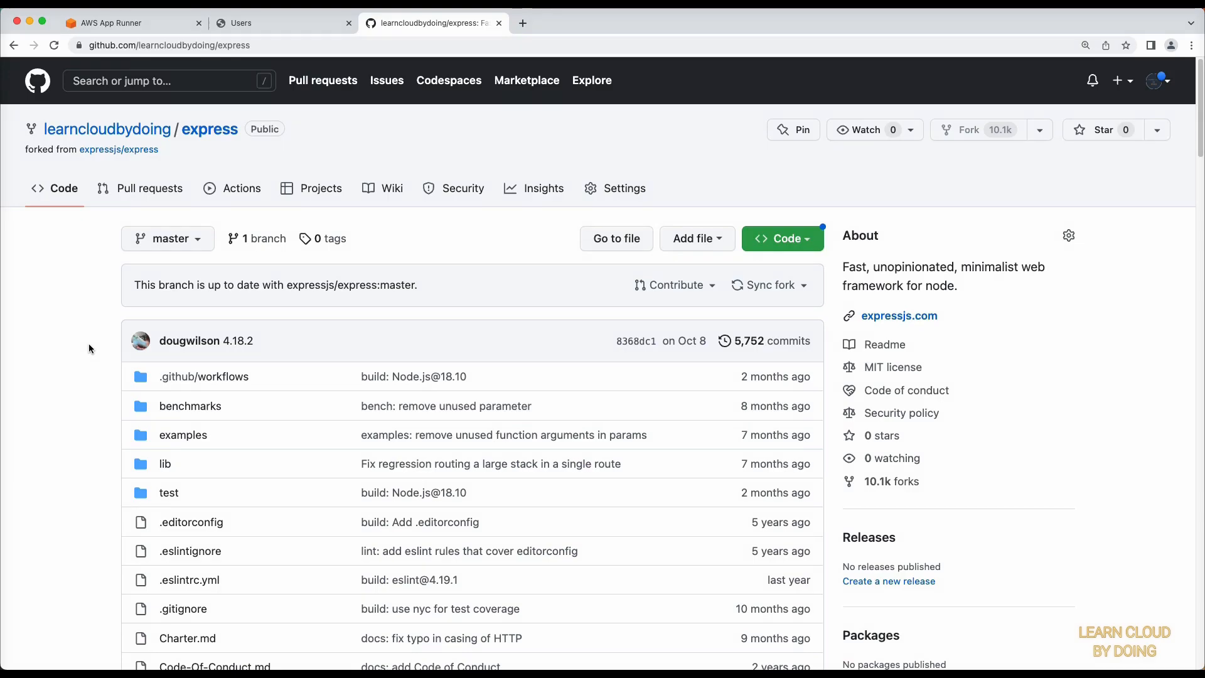
click(183, 434)
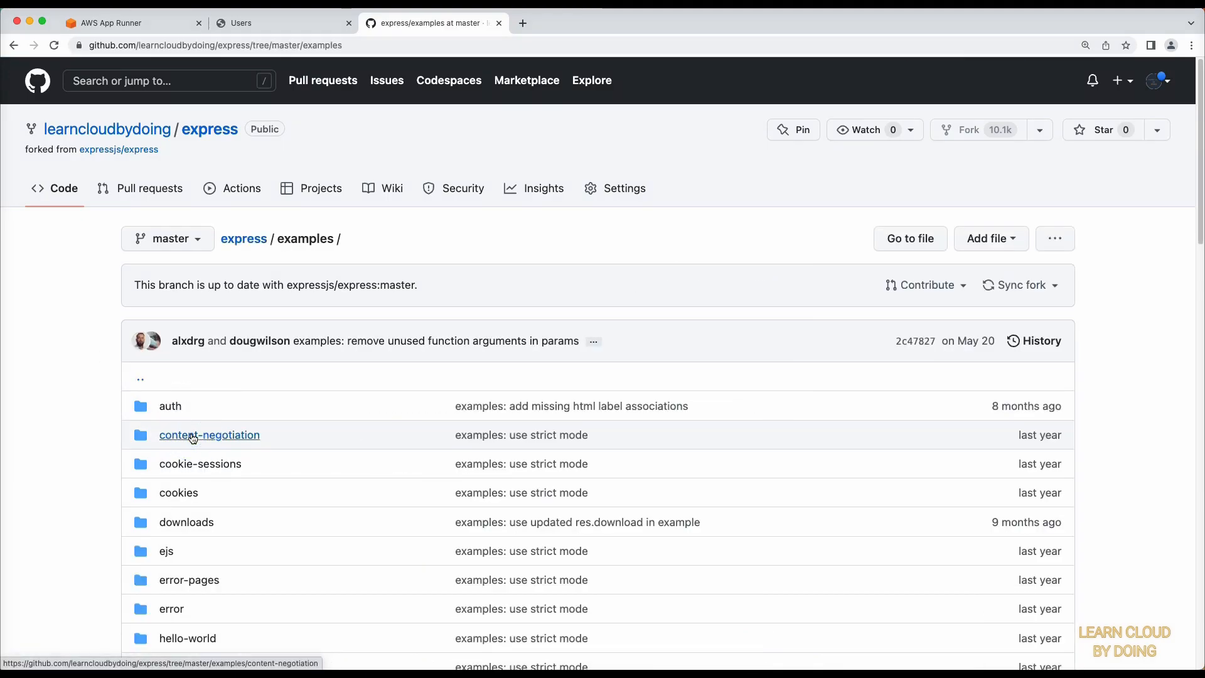
scroll(down, 3)
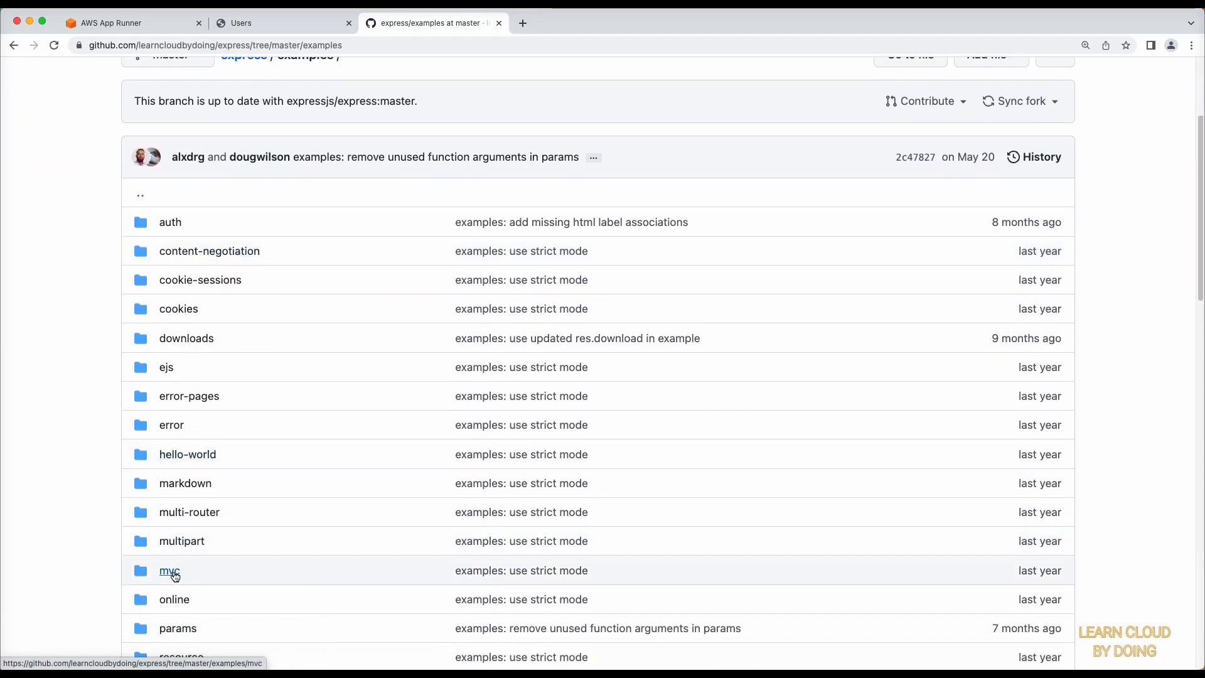
click(169, 570)
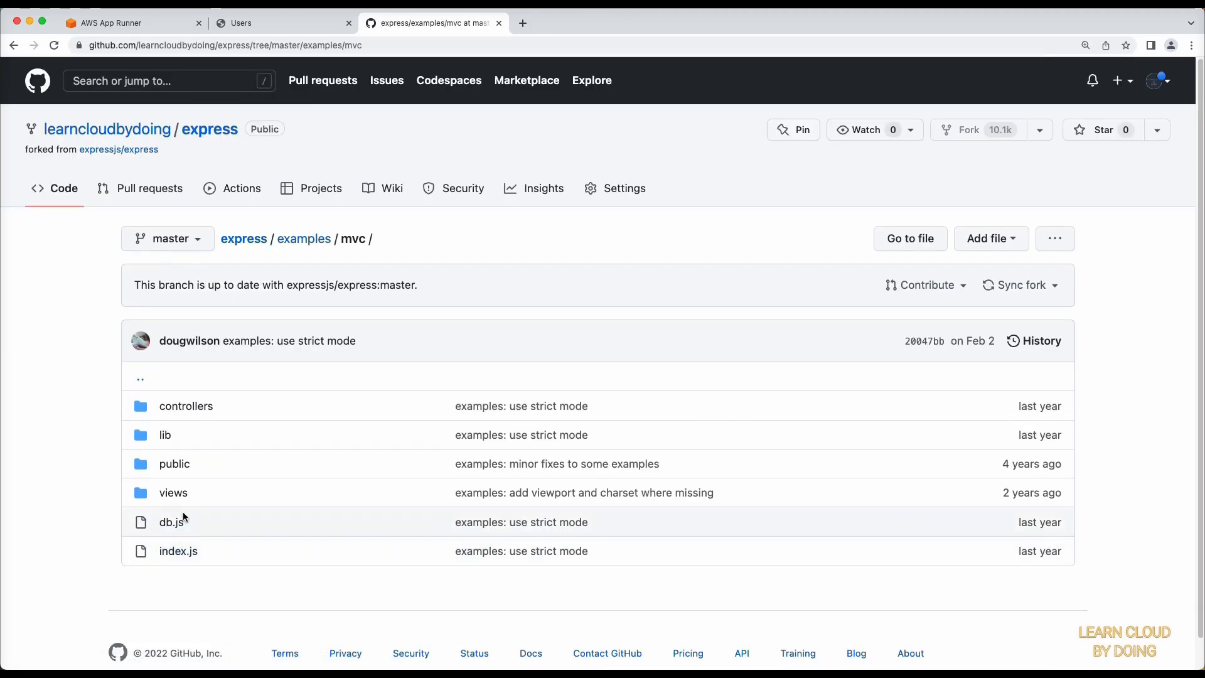
click(186, 406)
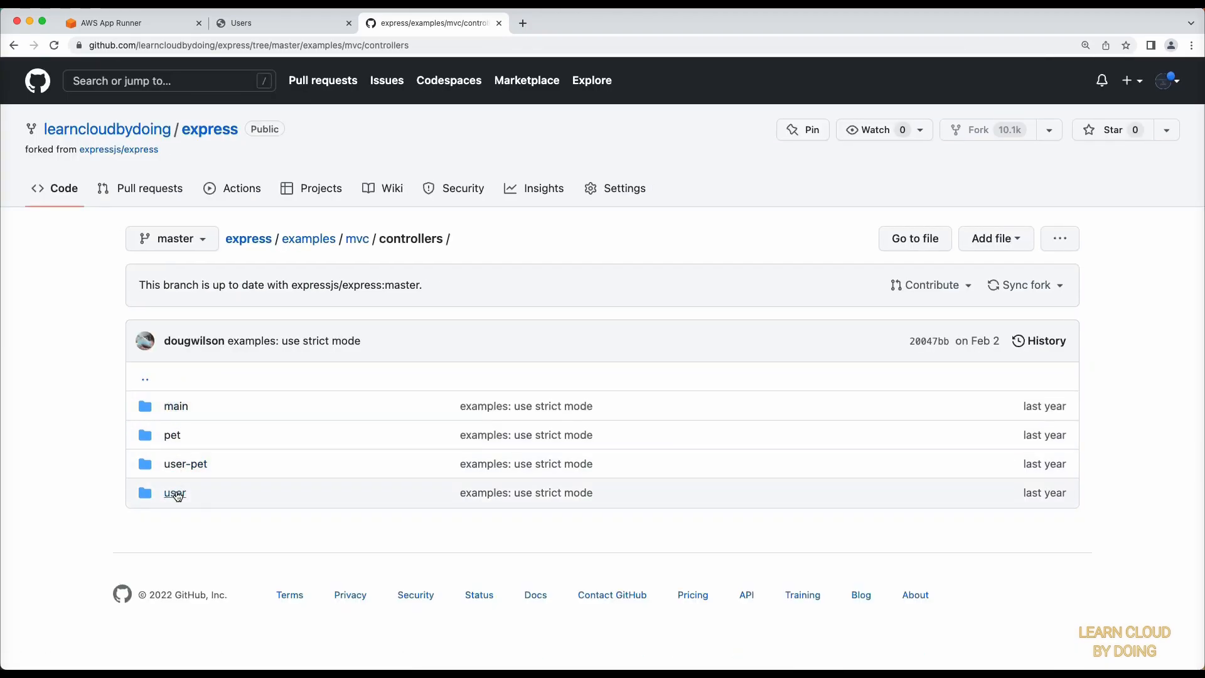
click(174, 492)
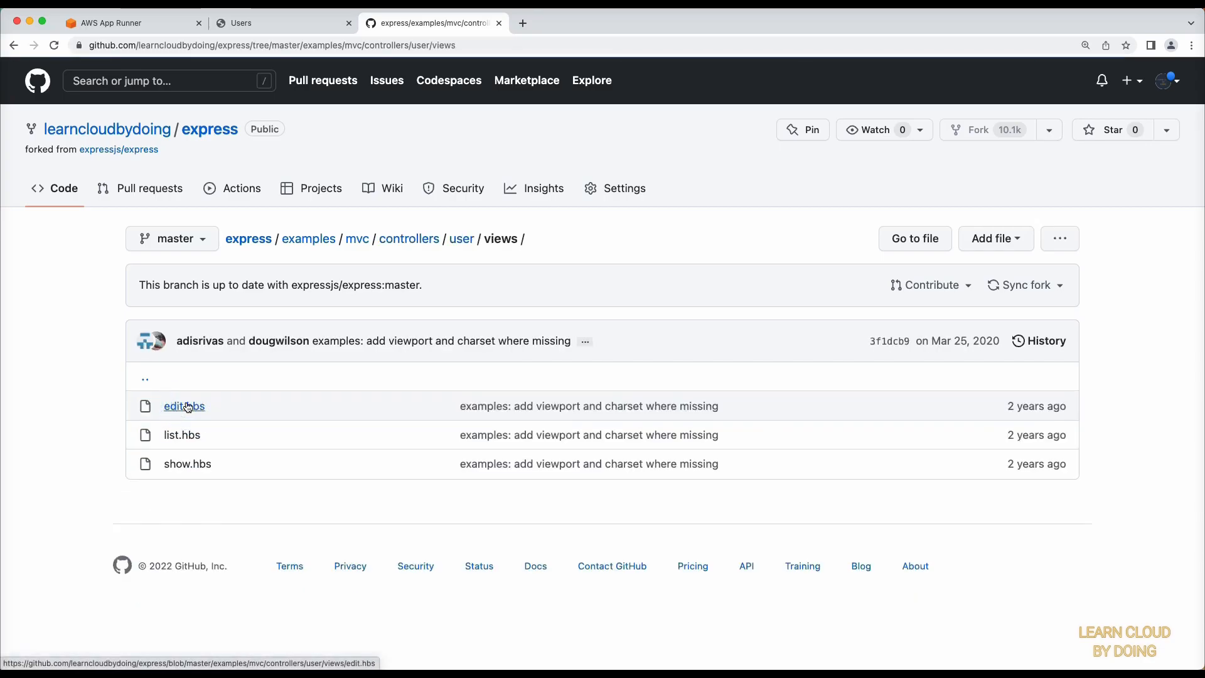
mouse_move(182, 438)
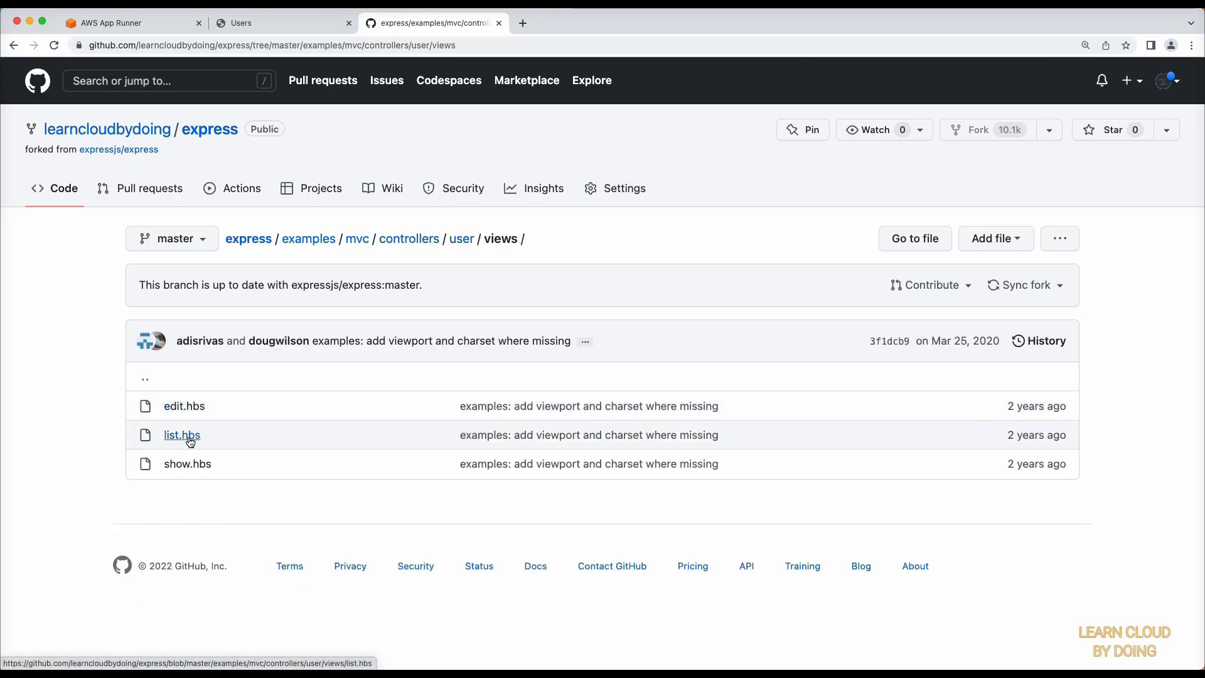
click(181, 436)
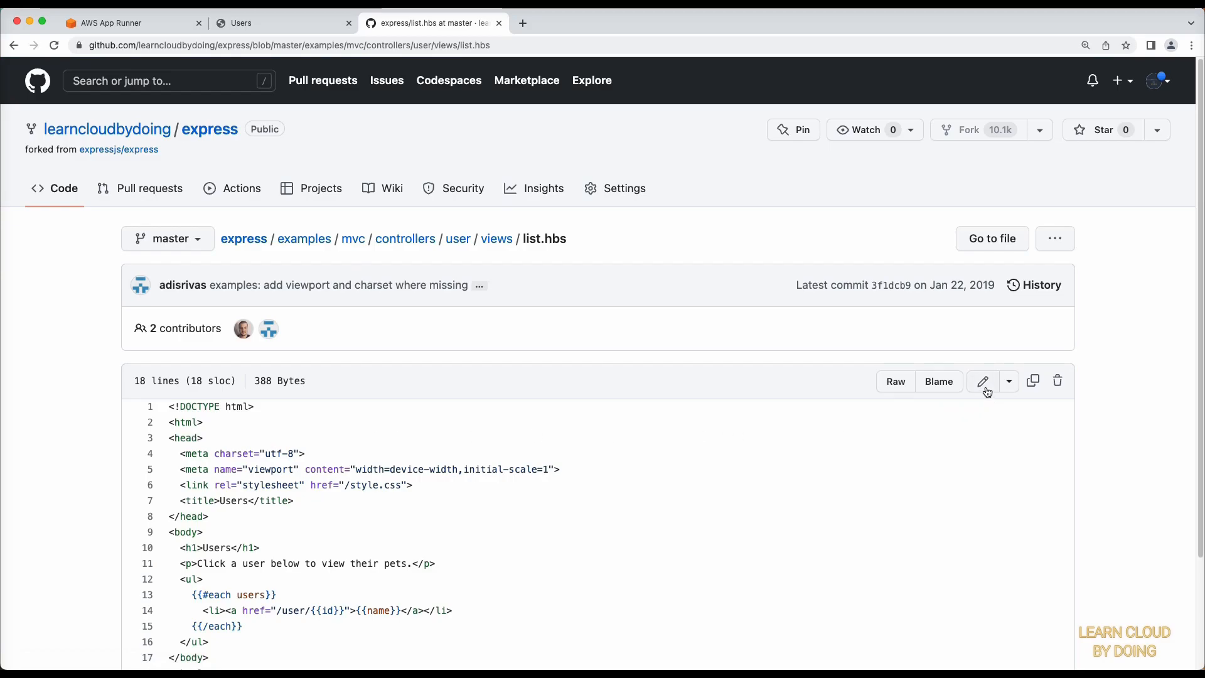
- Edit list.hbs so the body tag gets style="background-color: lightblue;"
click(982, 382)
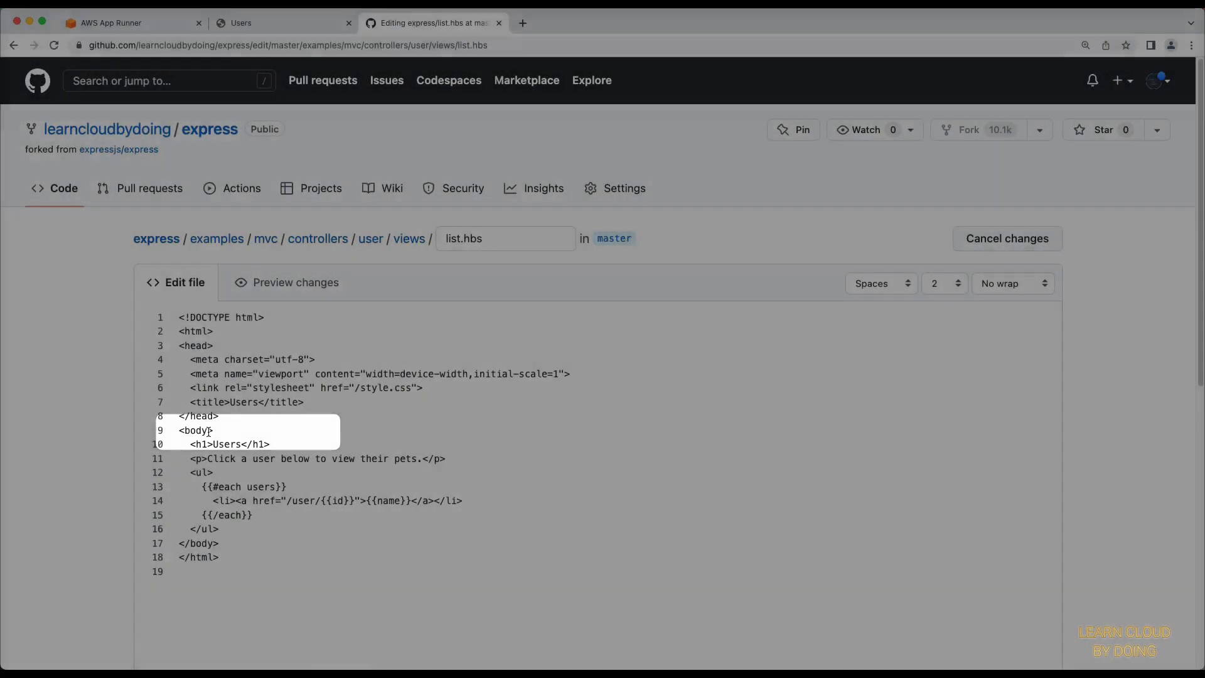
text(style="background-color:)
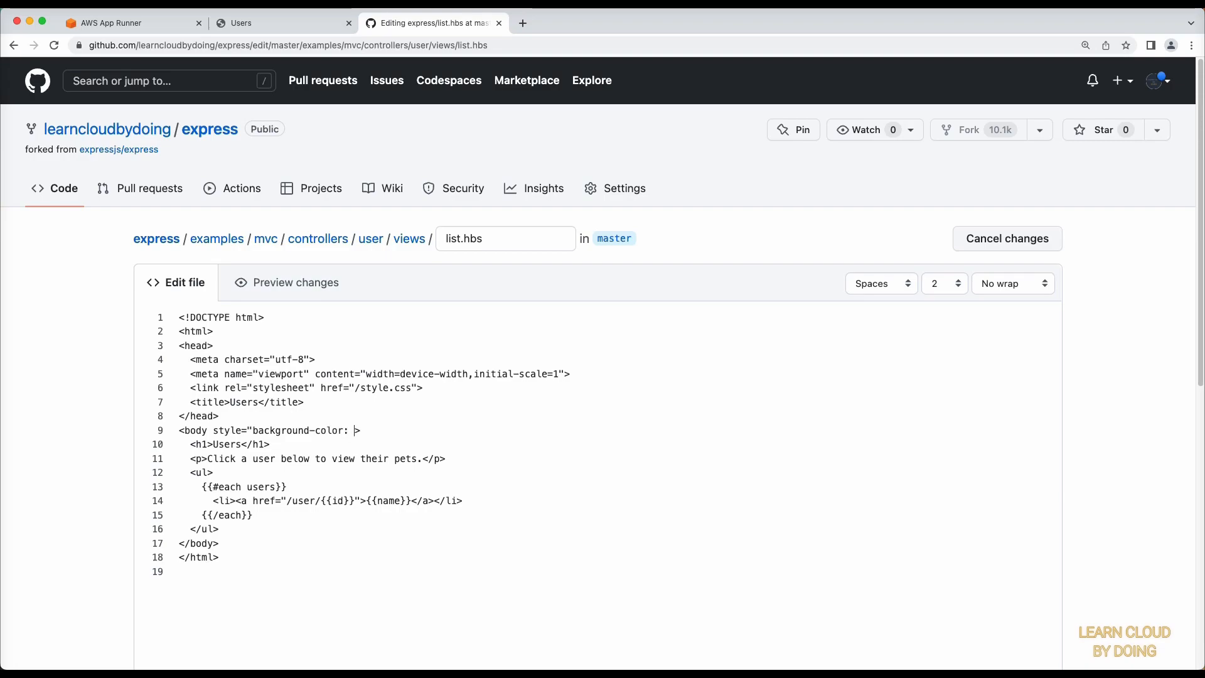
text(lightblue;)
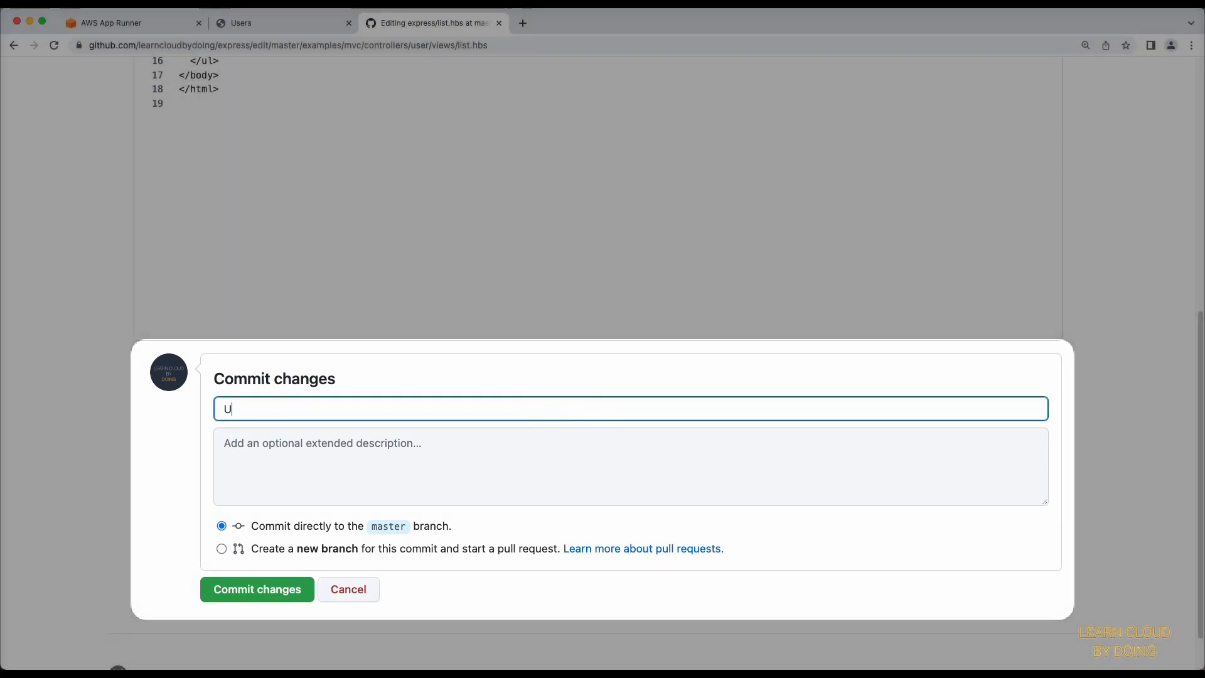
- Commit the change directly to master with the message 'Updated background colour'
text(pdated background co)
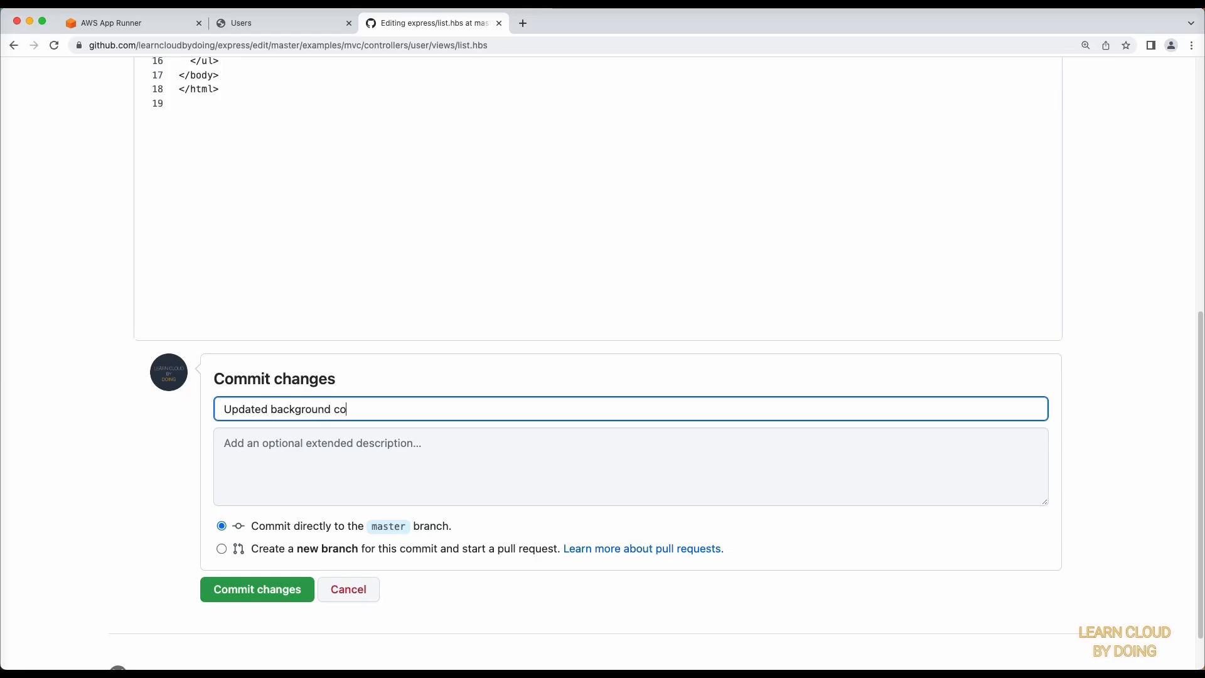
text(lour)
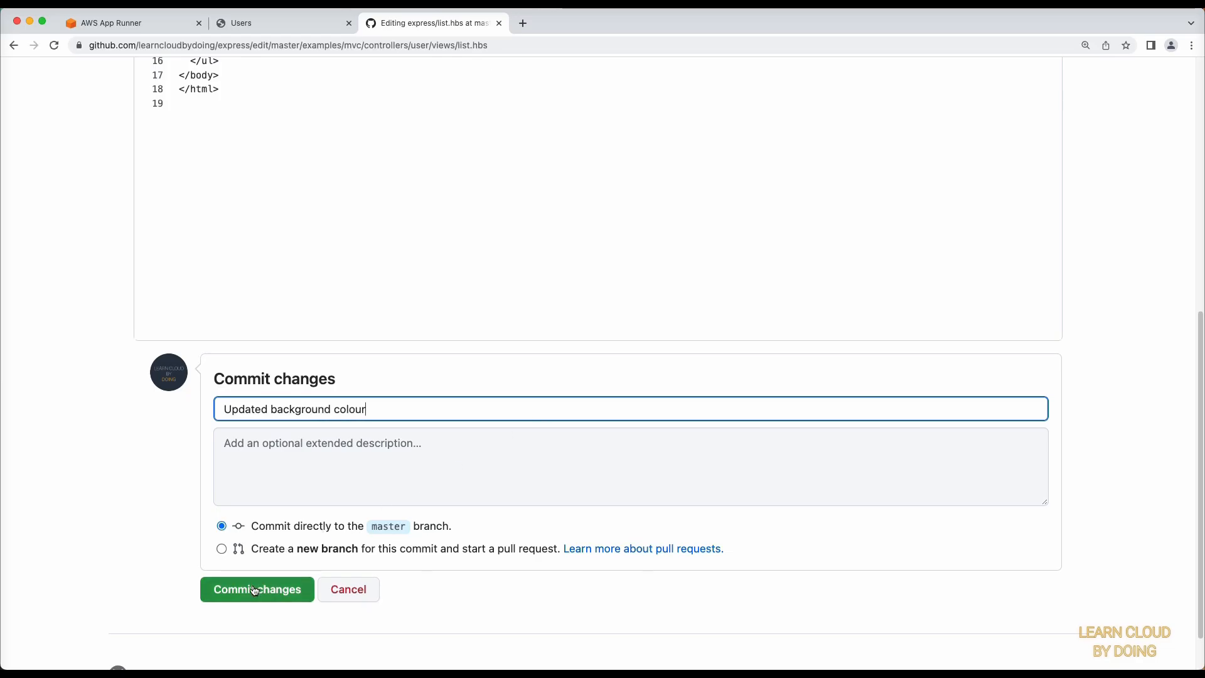
click(256, 589)
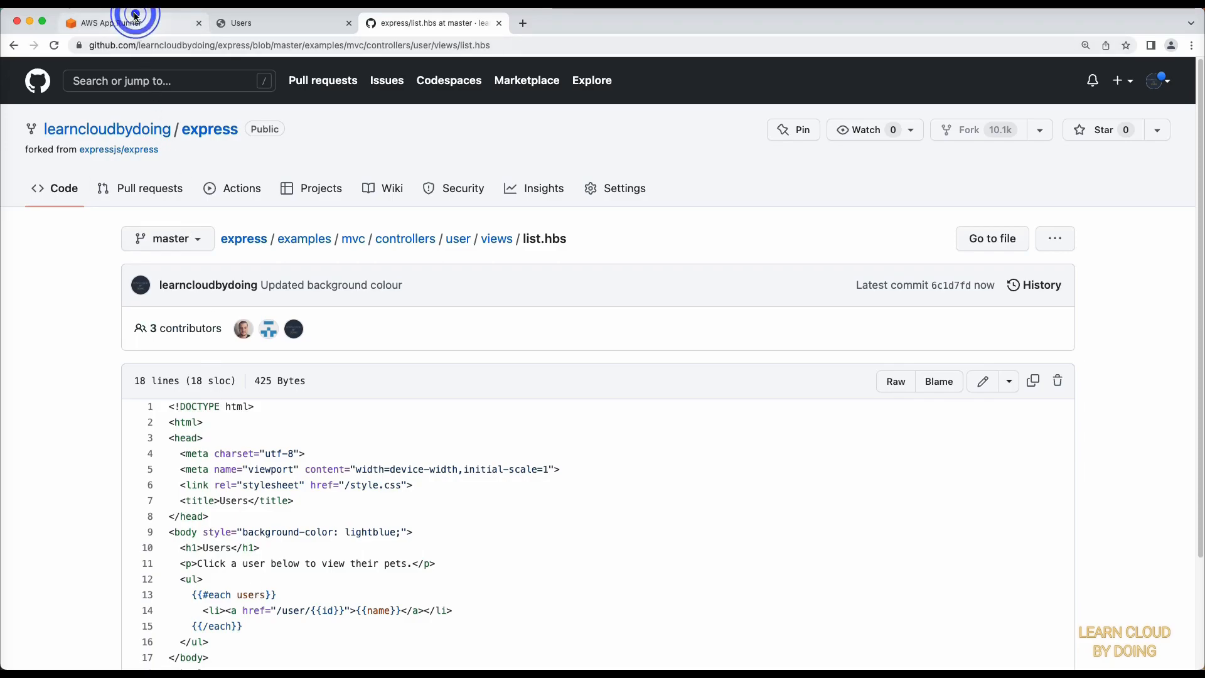
- Check the App Runner service page and browse the deployed Users pages while redeploying
click(131, 22)
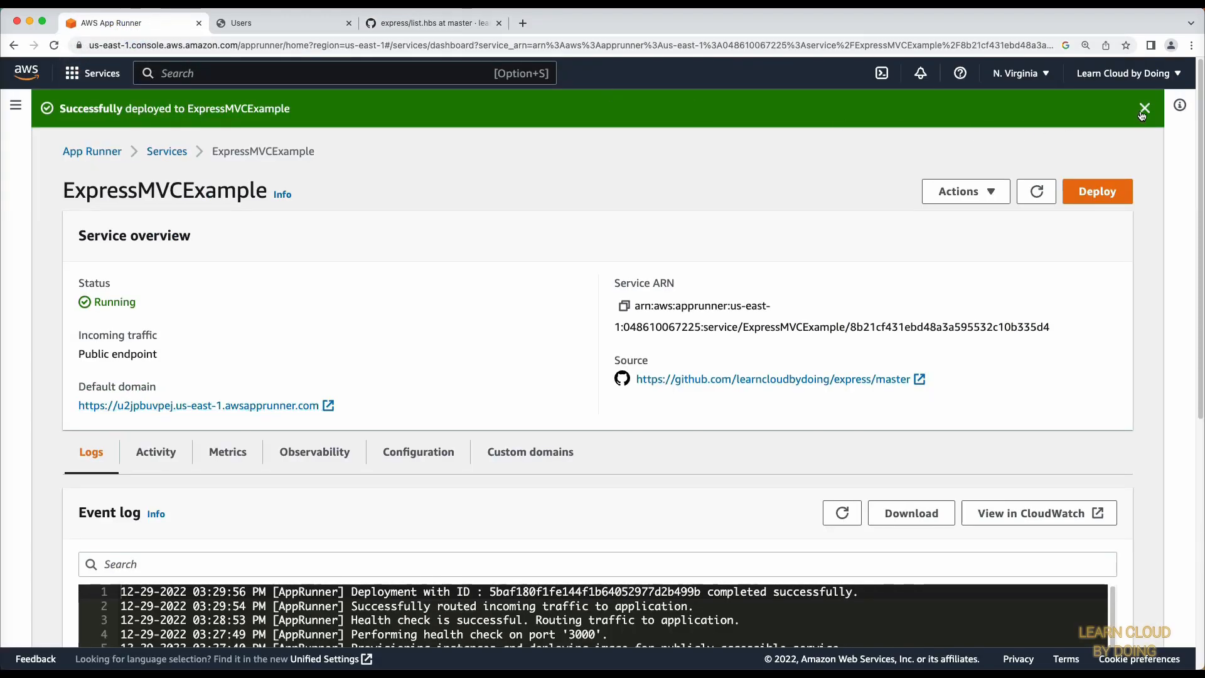
click(1097, 191)
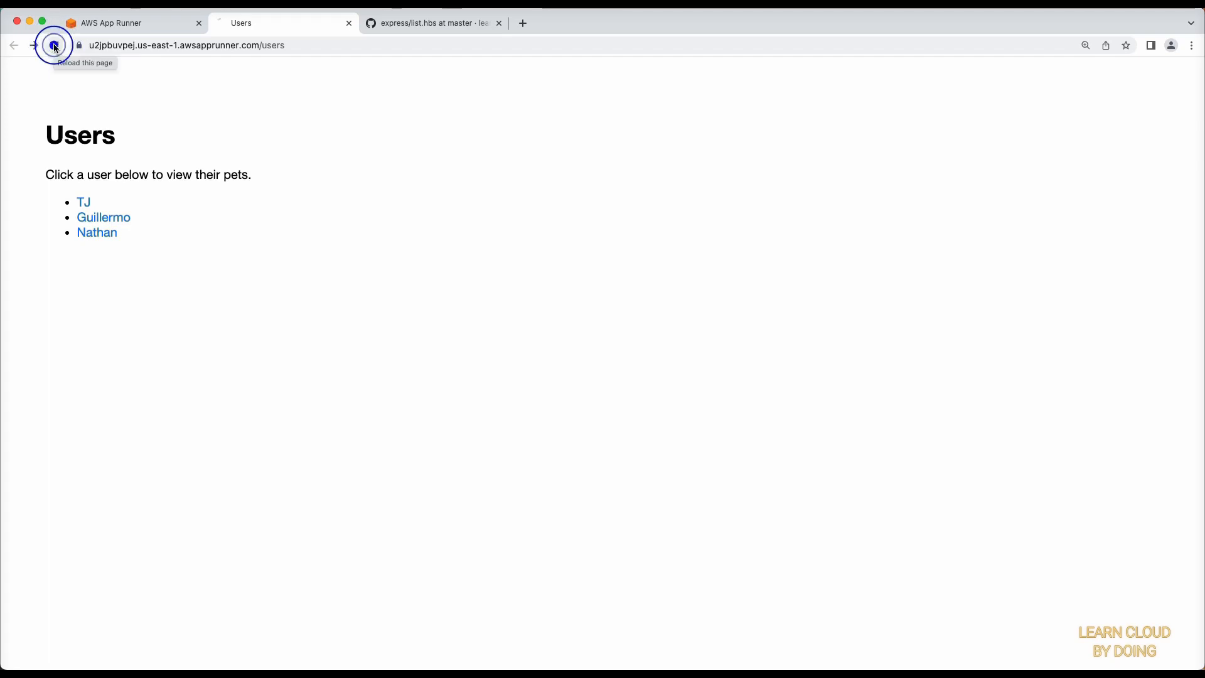
click(103, 217)
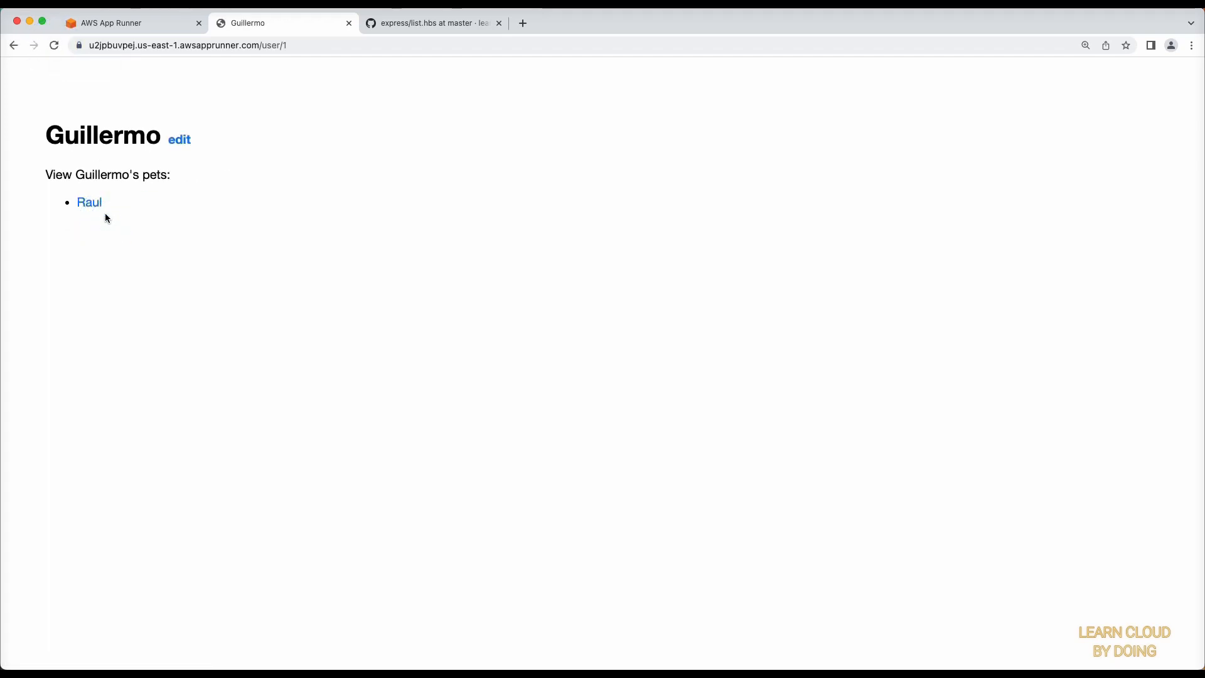
click(14, 45)
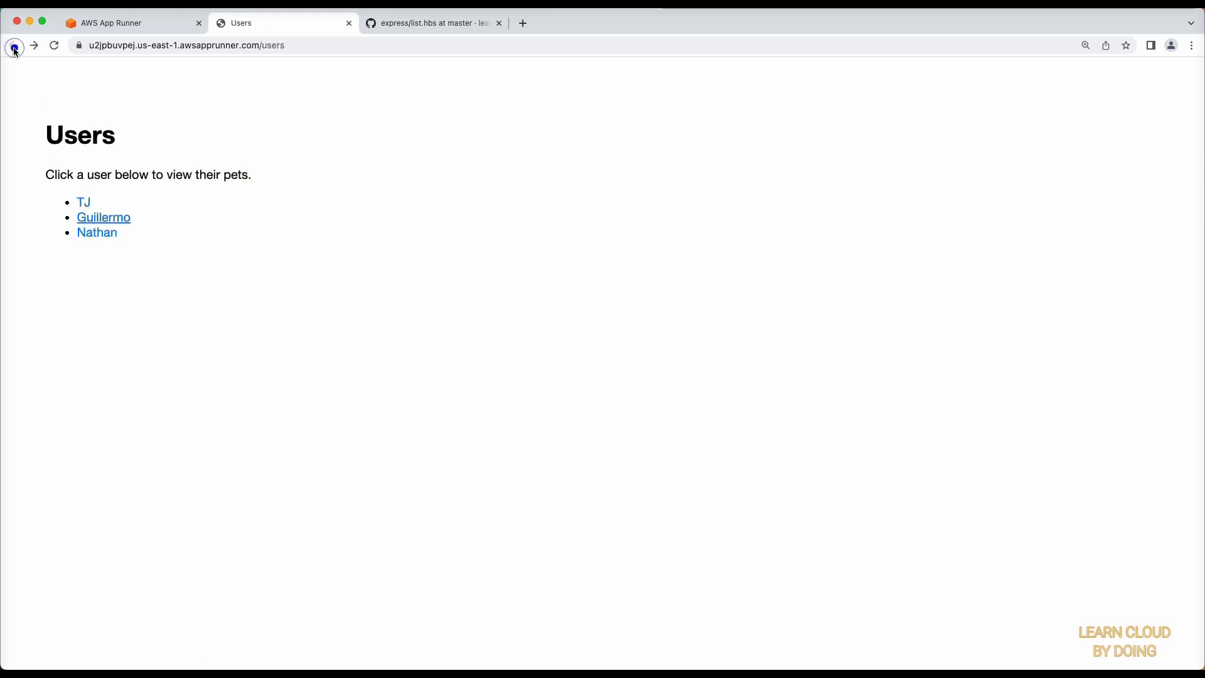
click(108, 22)
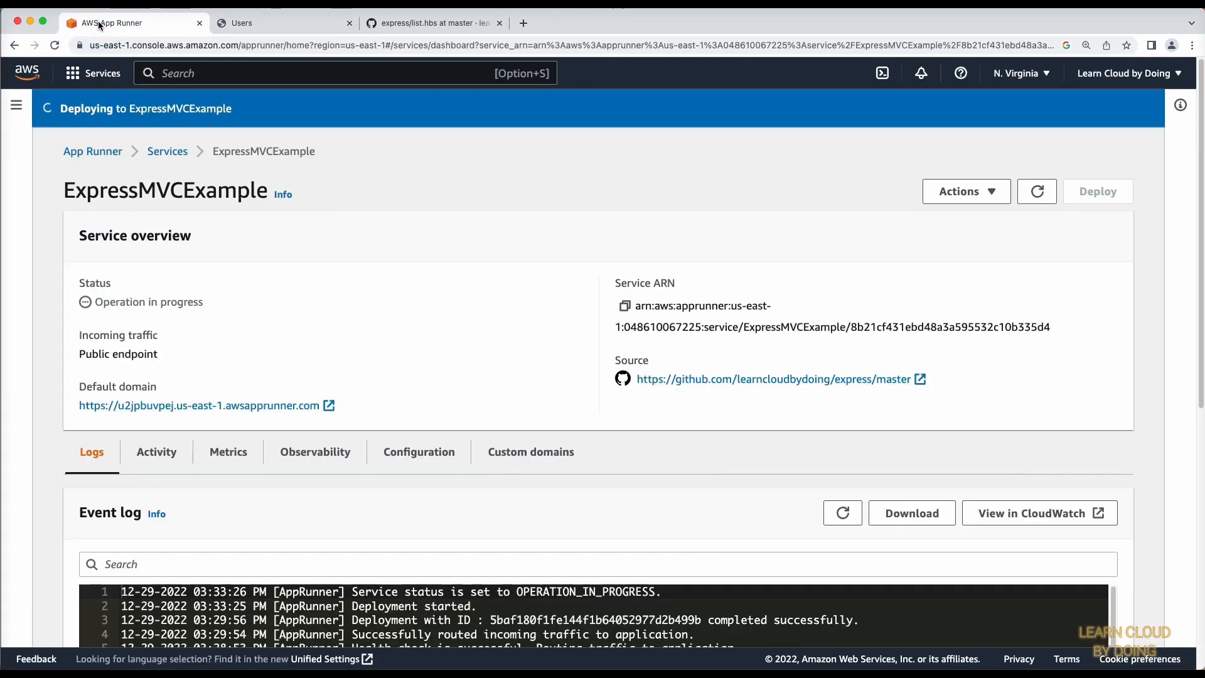
- Refresh the deployment event log until Running, then reload the Users page for the update
click(842, 512)
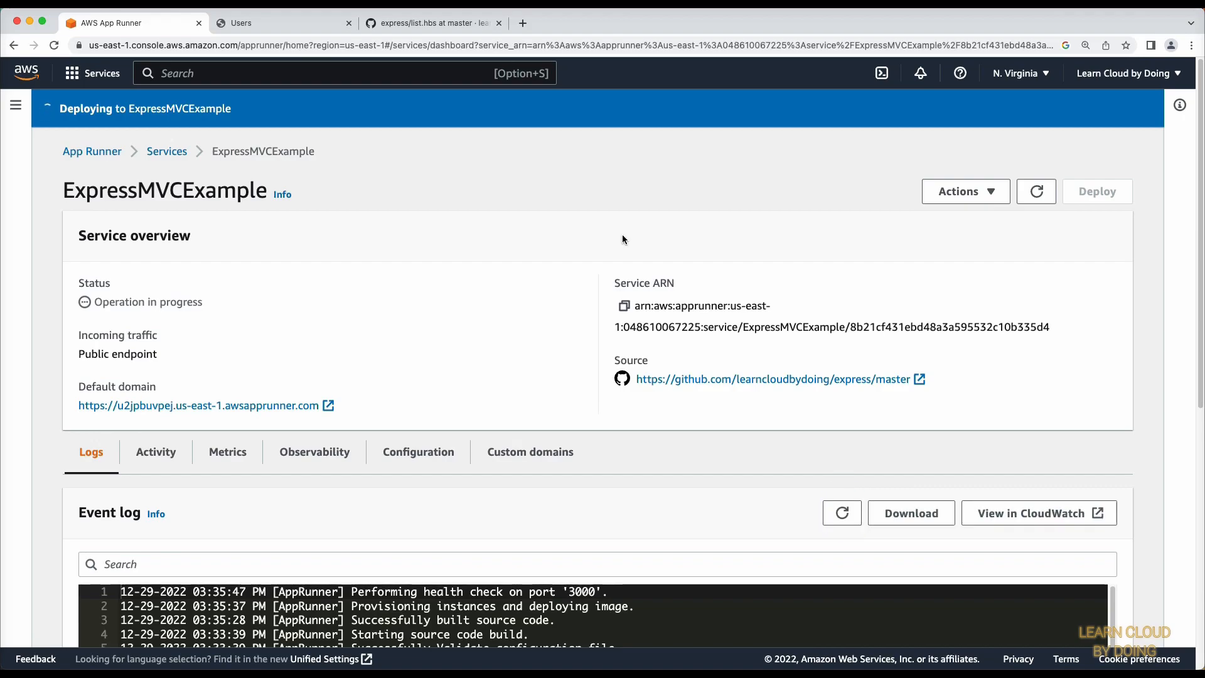
click(841, 512)
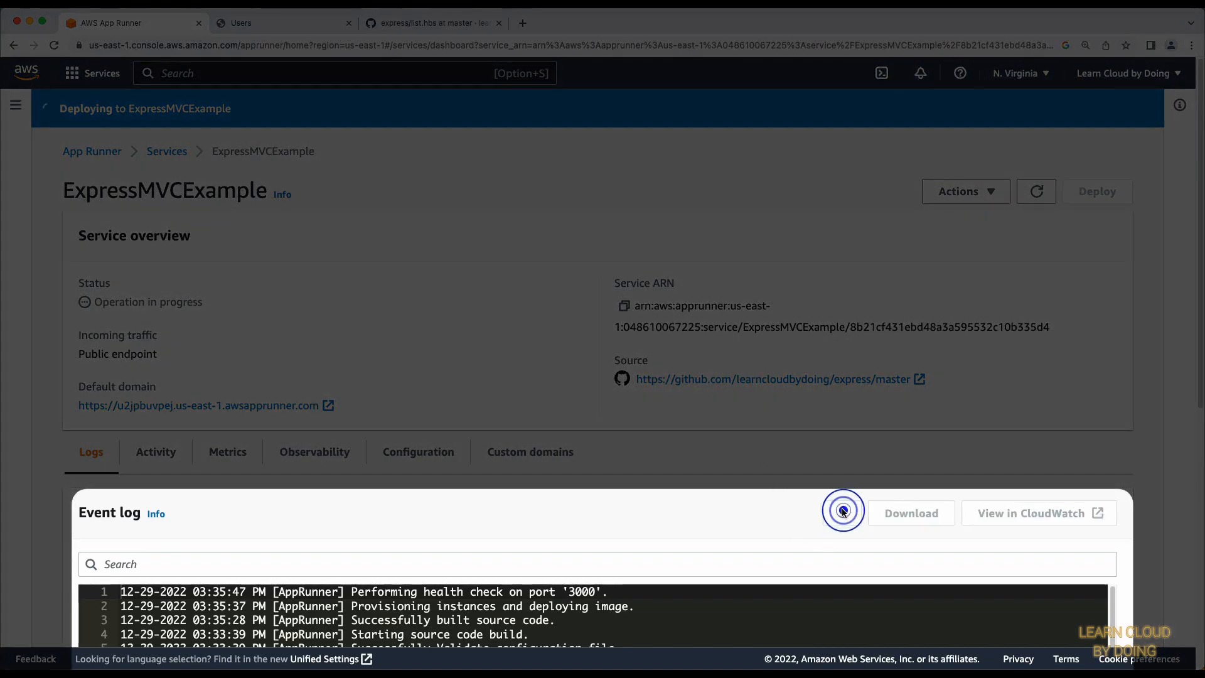
click(842, 512)
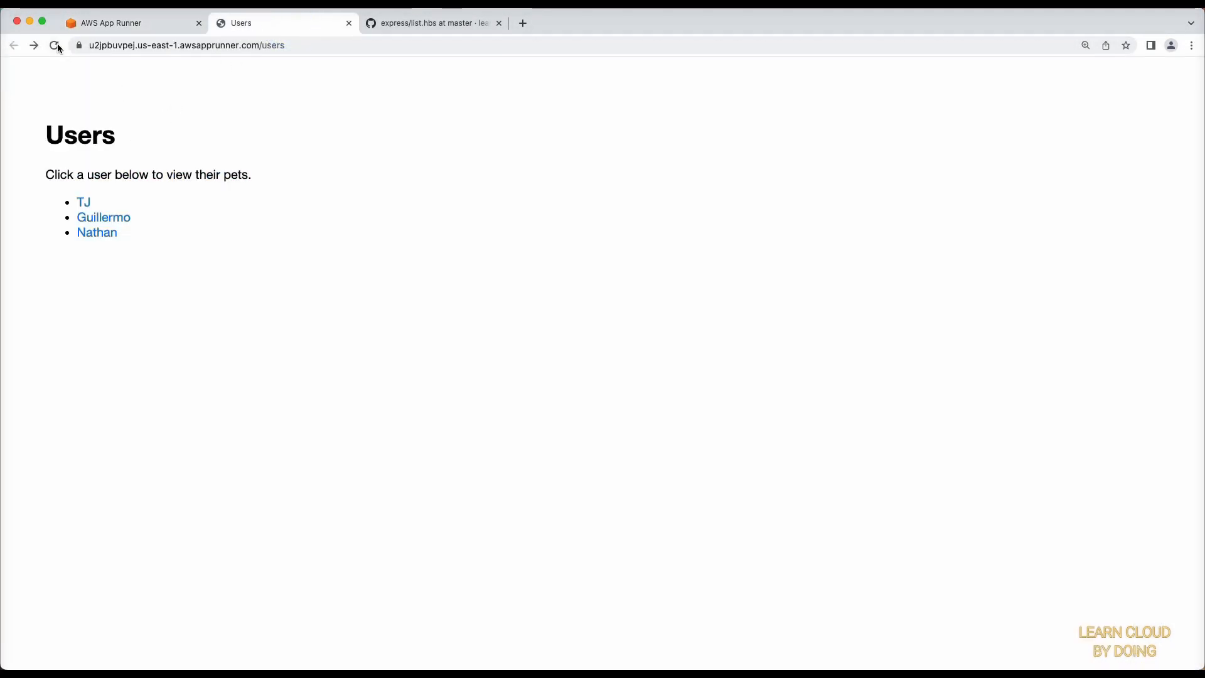
click(53, 45)
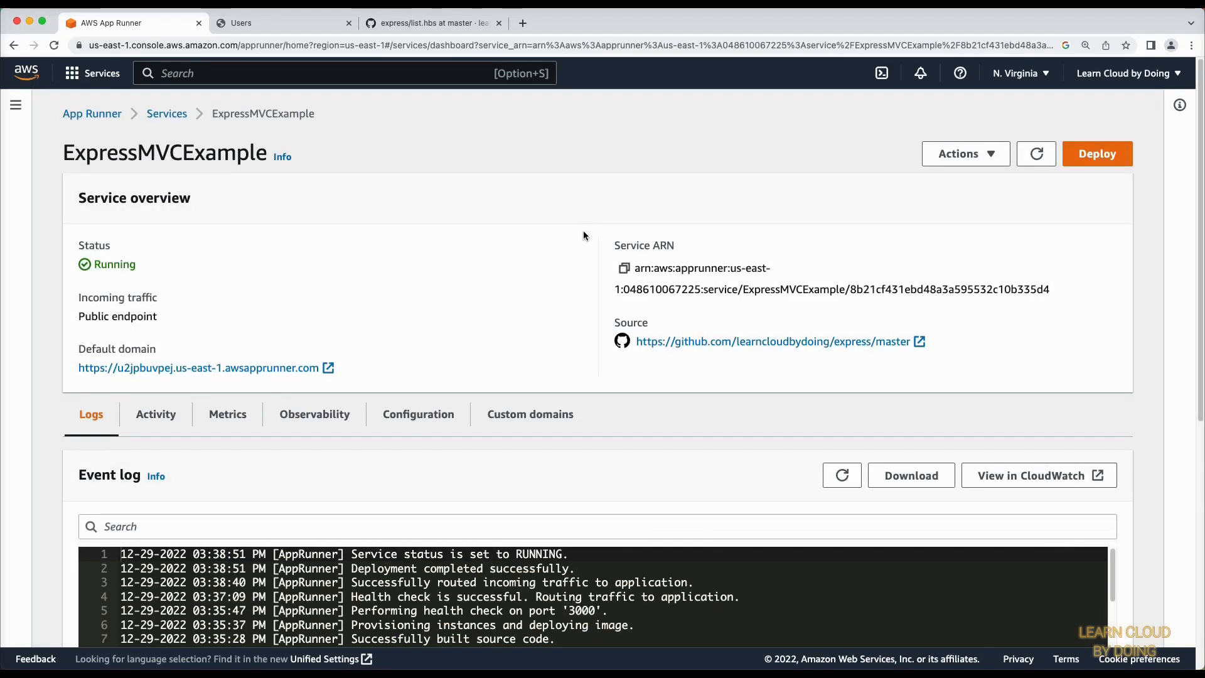
- Delete the ExpressMVCExample service via Actions, confirming with 'delete'
click(966, 153)
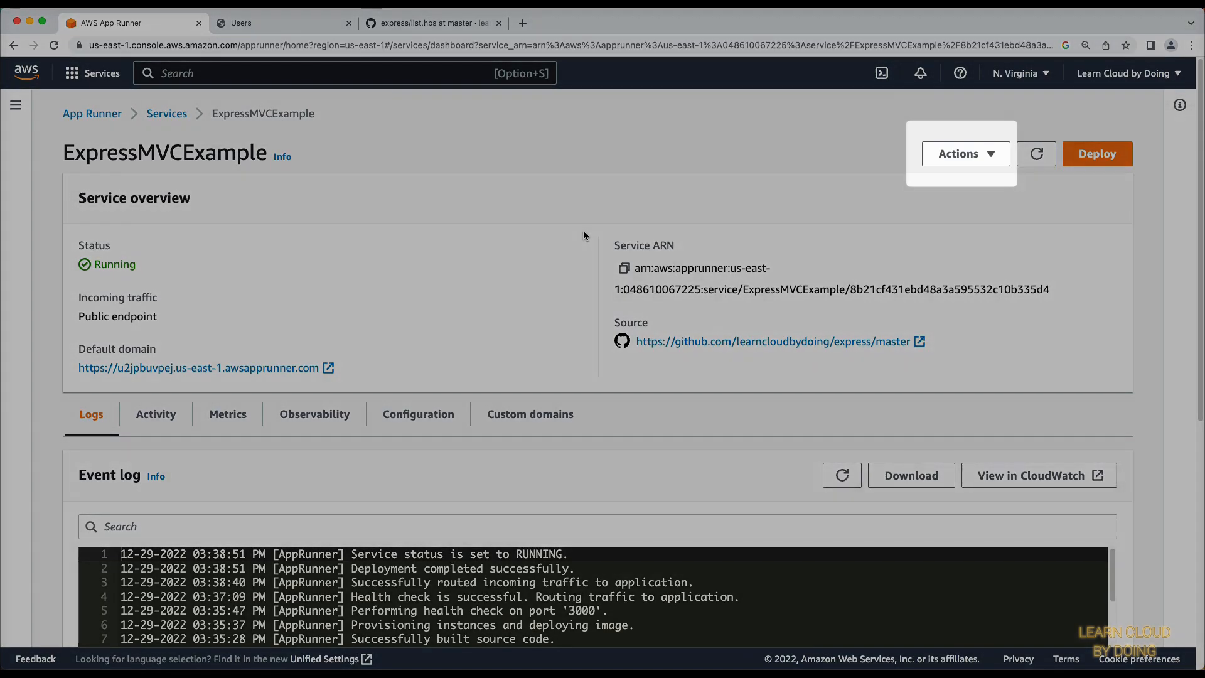
click(965, 153)
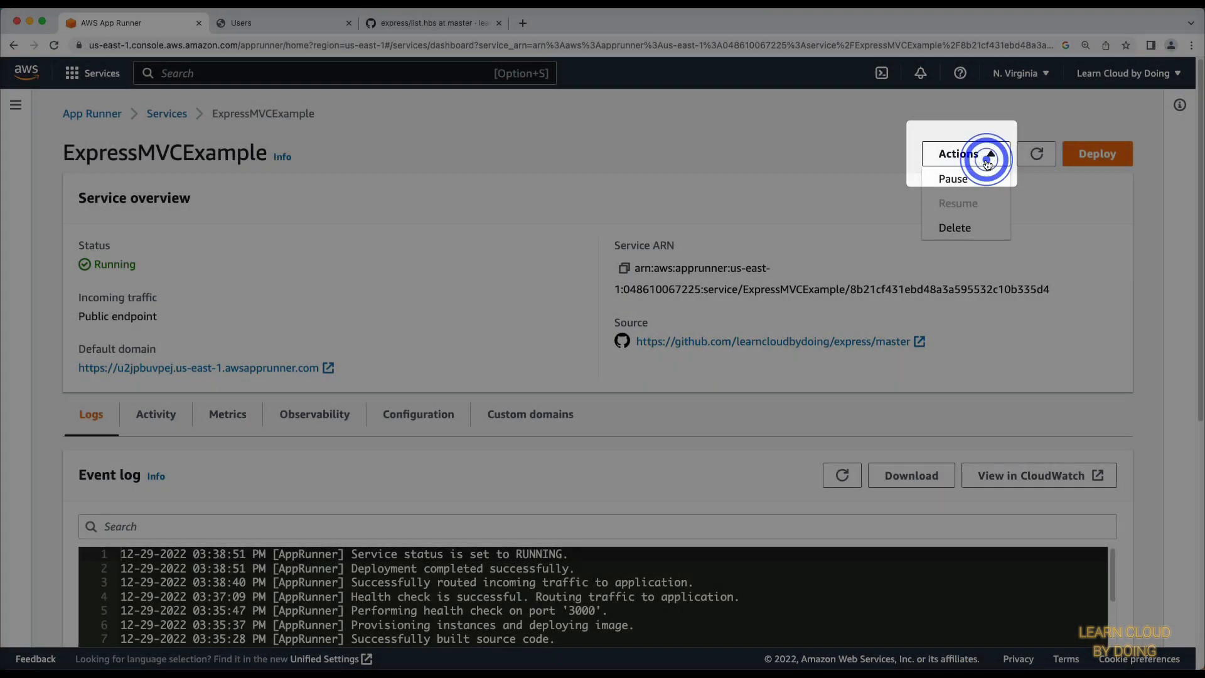
click(954, 228)
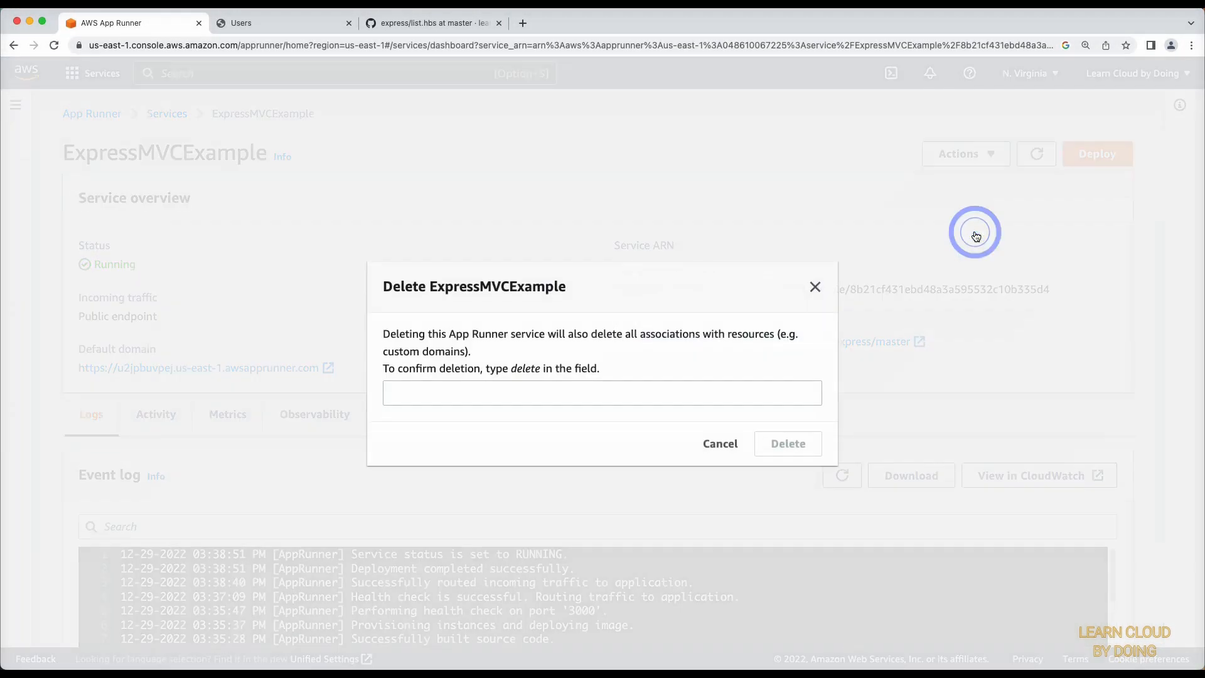
text(d)
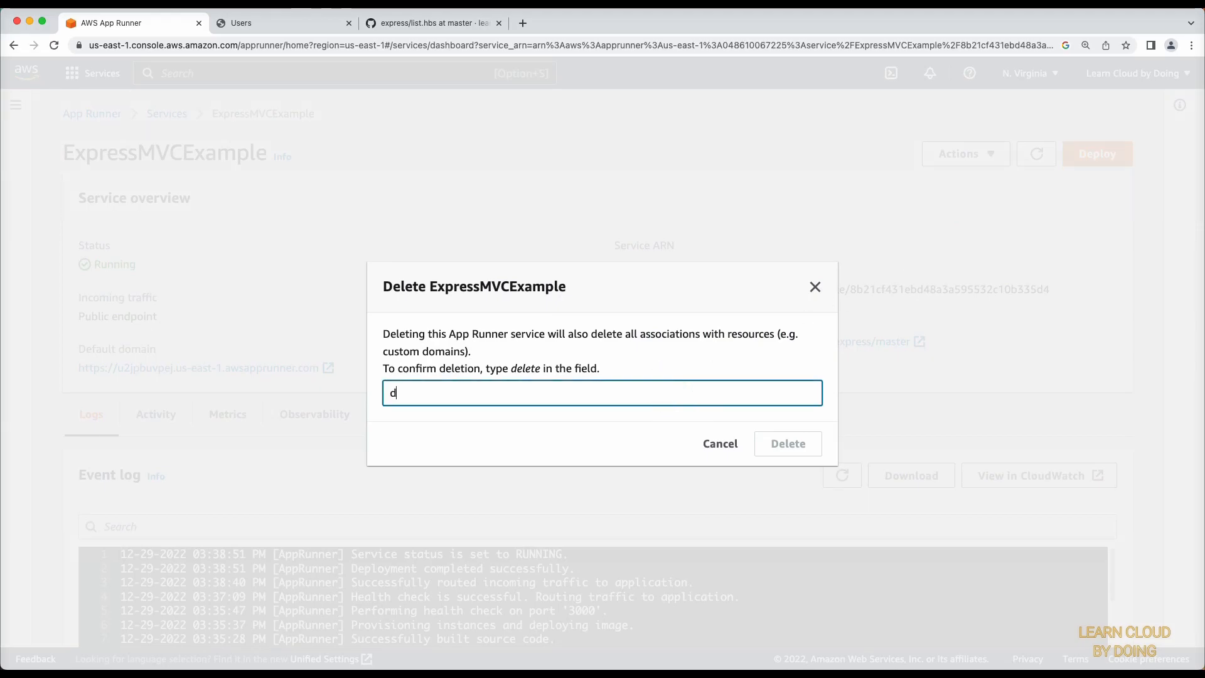
text(elete)
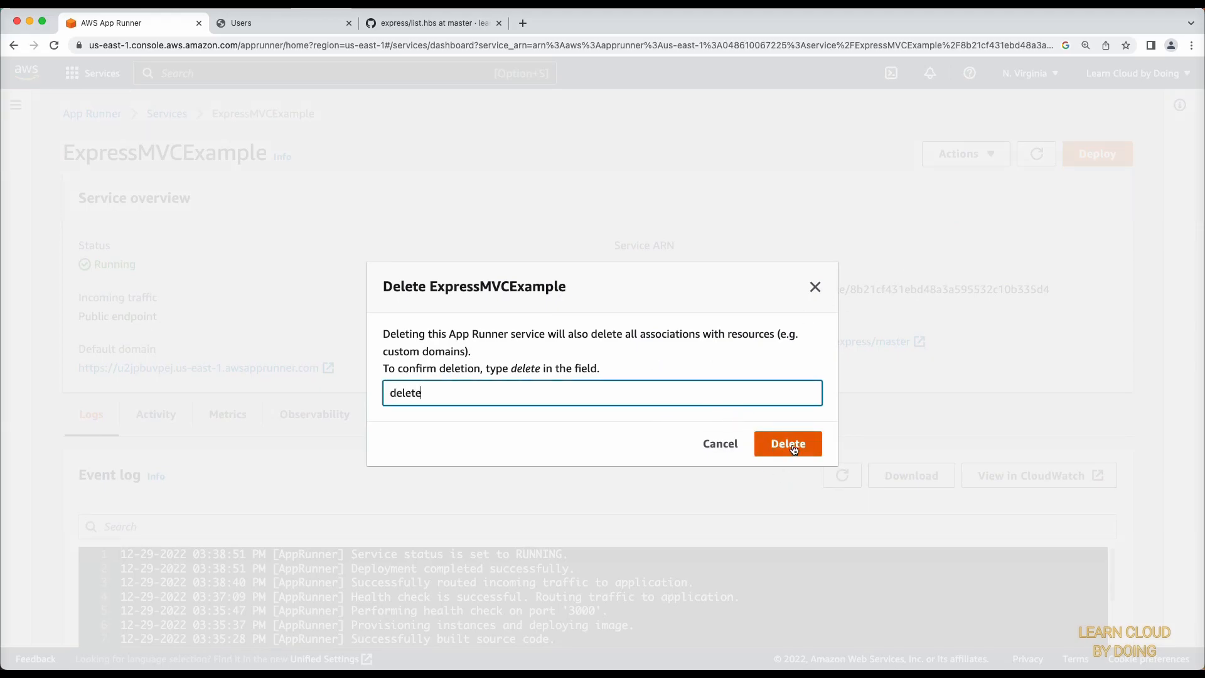
click(787, 443)
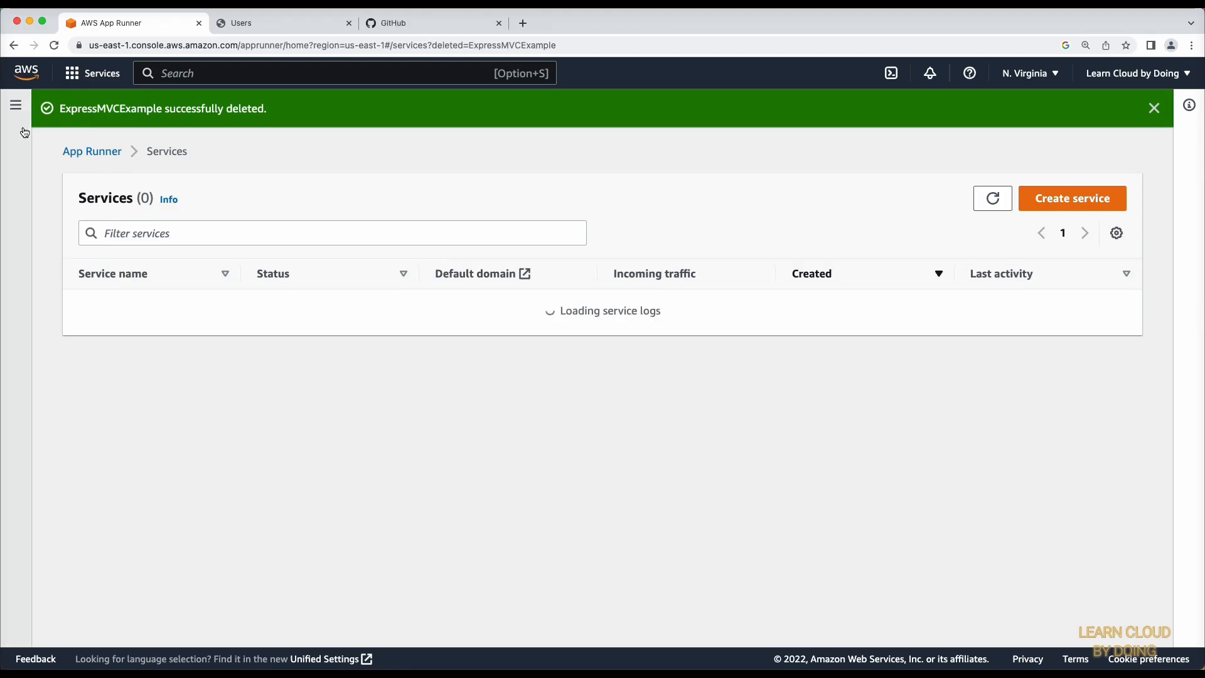
- Delete the AWSAppRunnerConnection GitHub connection, confirming with 'delete', then switch to GitHub
click(15, 105)
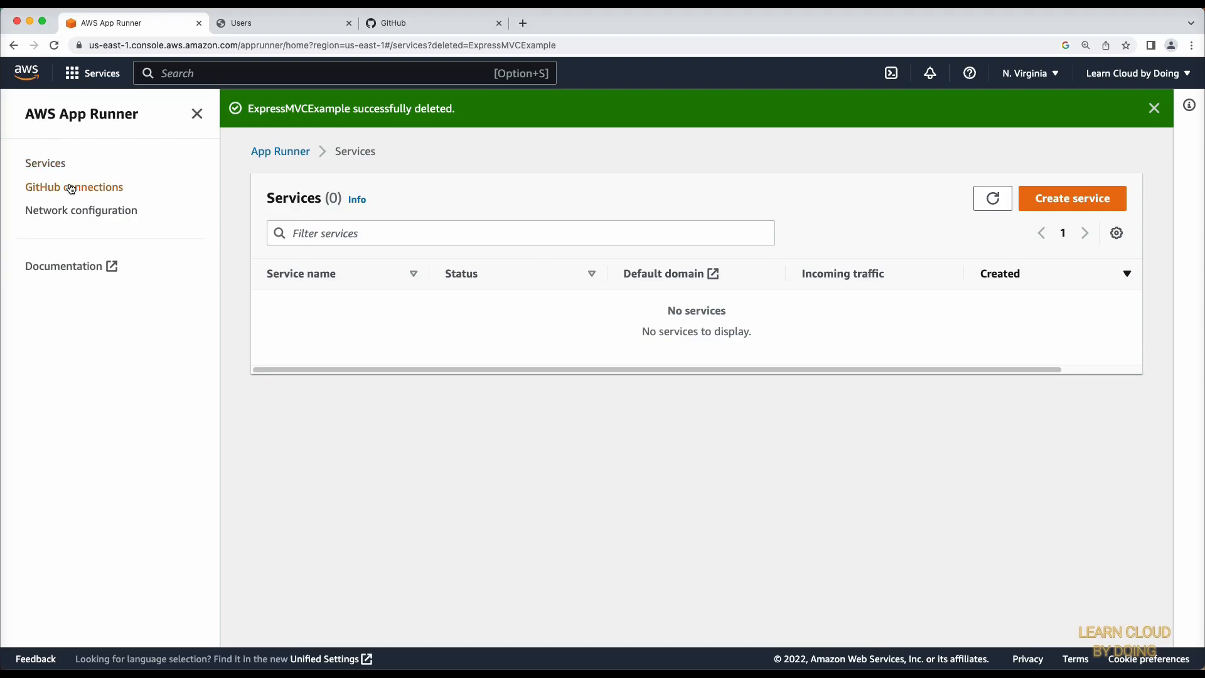
click(74, 187)
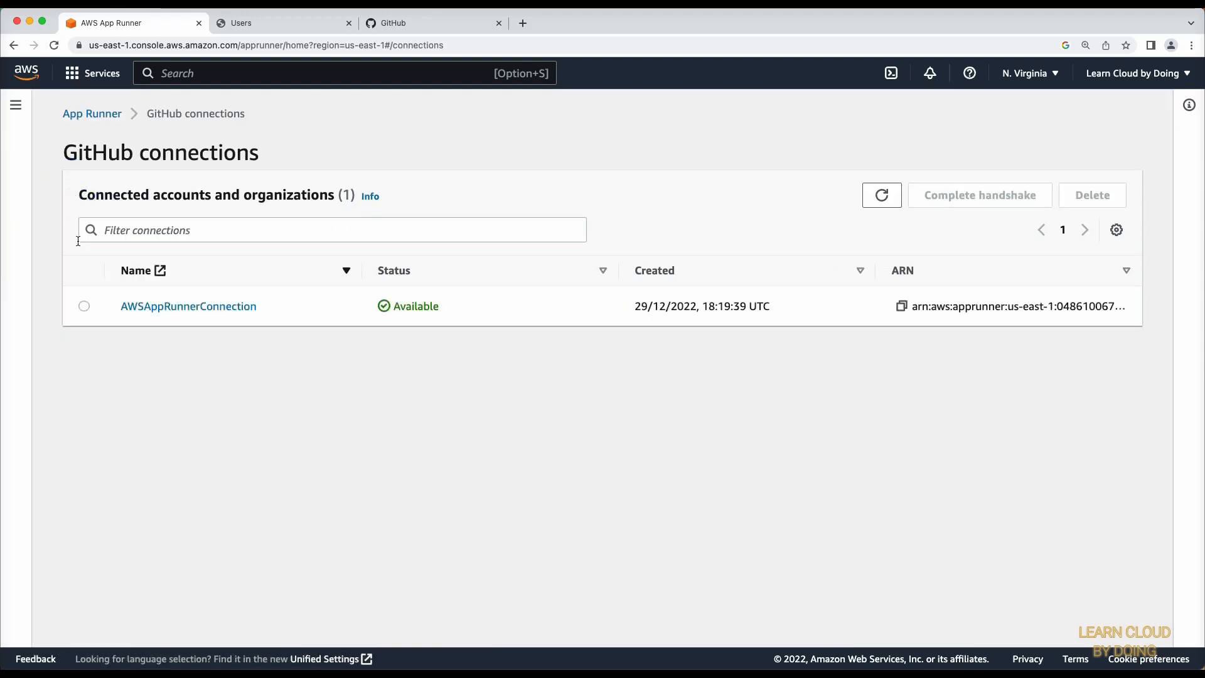
click(83, 307)
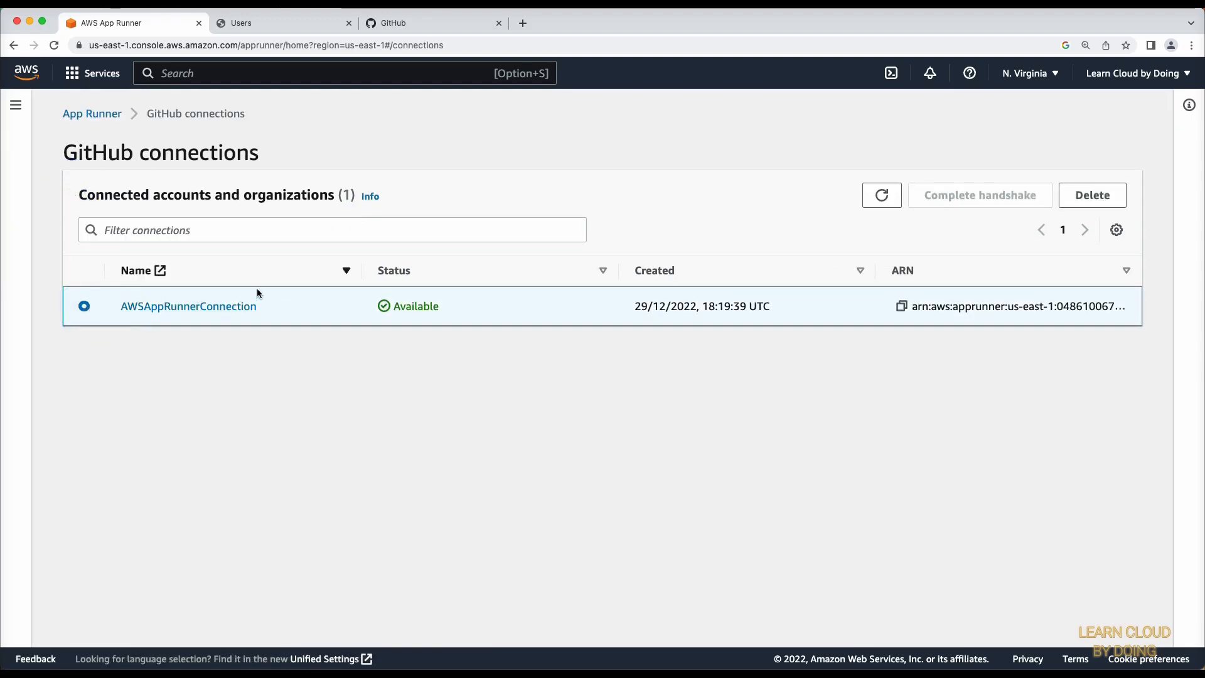
click(1091, 195)
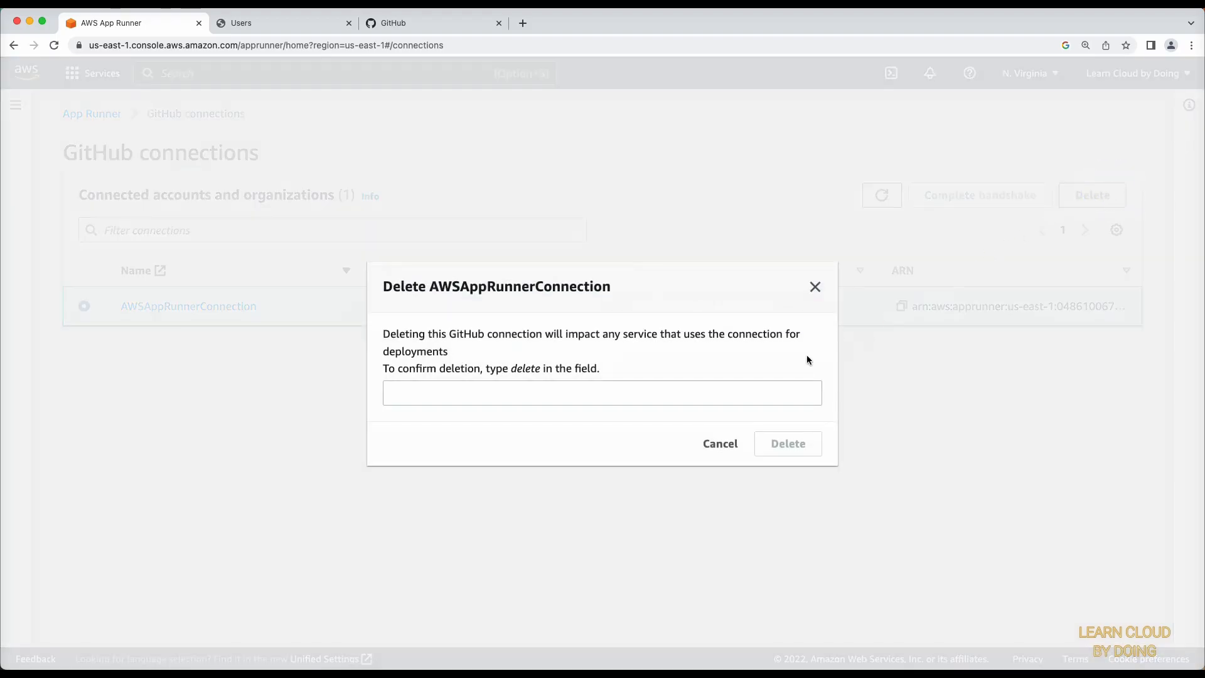
text(delete)
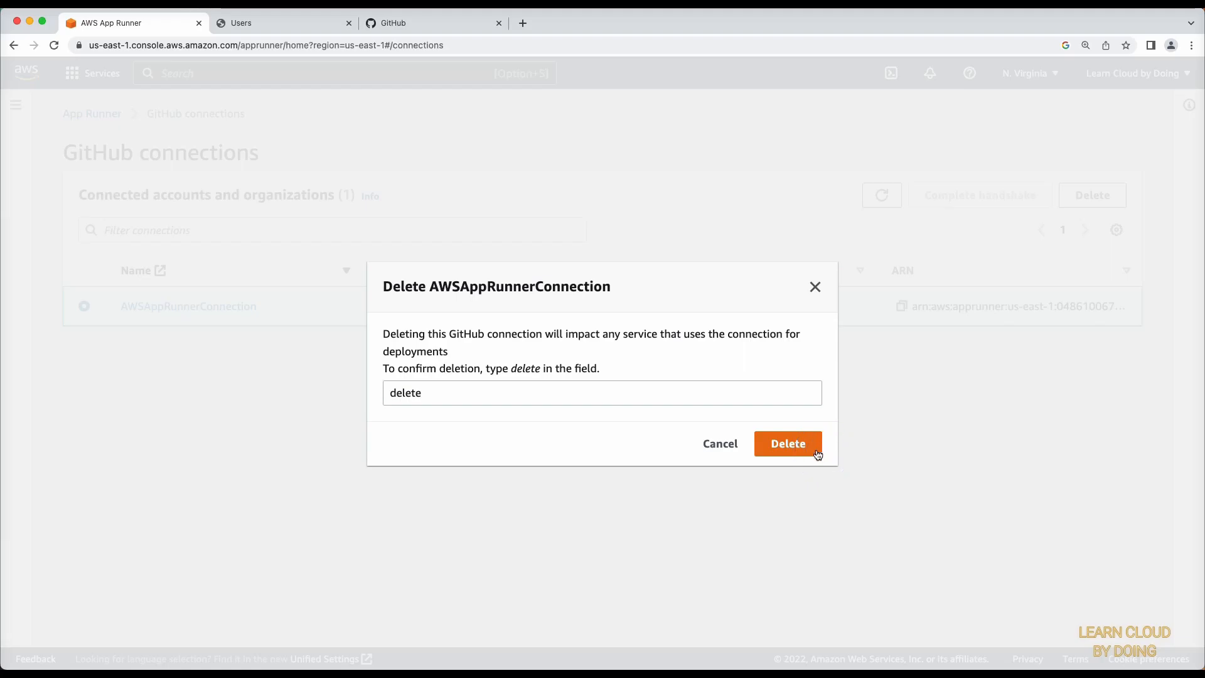
click(787, 443)
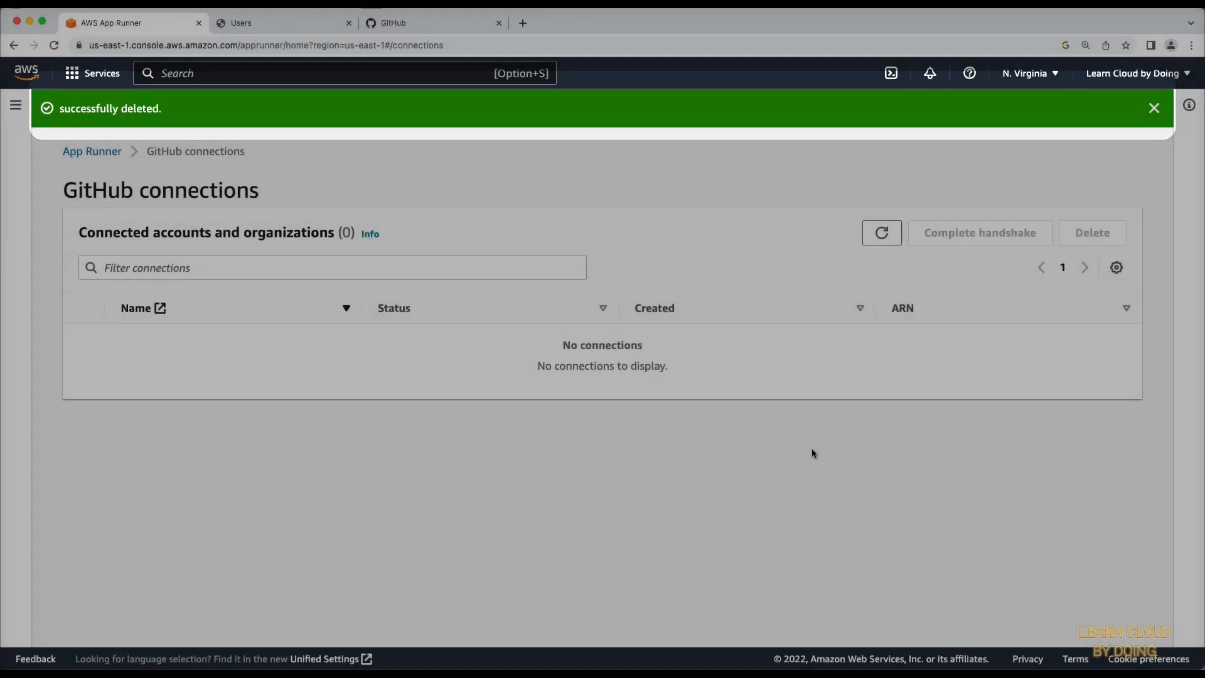
click(399, 23)
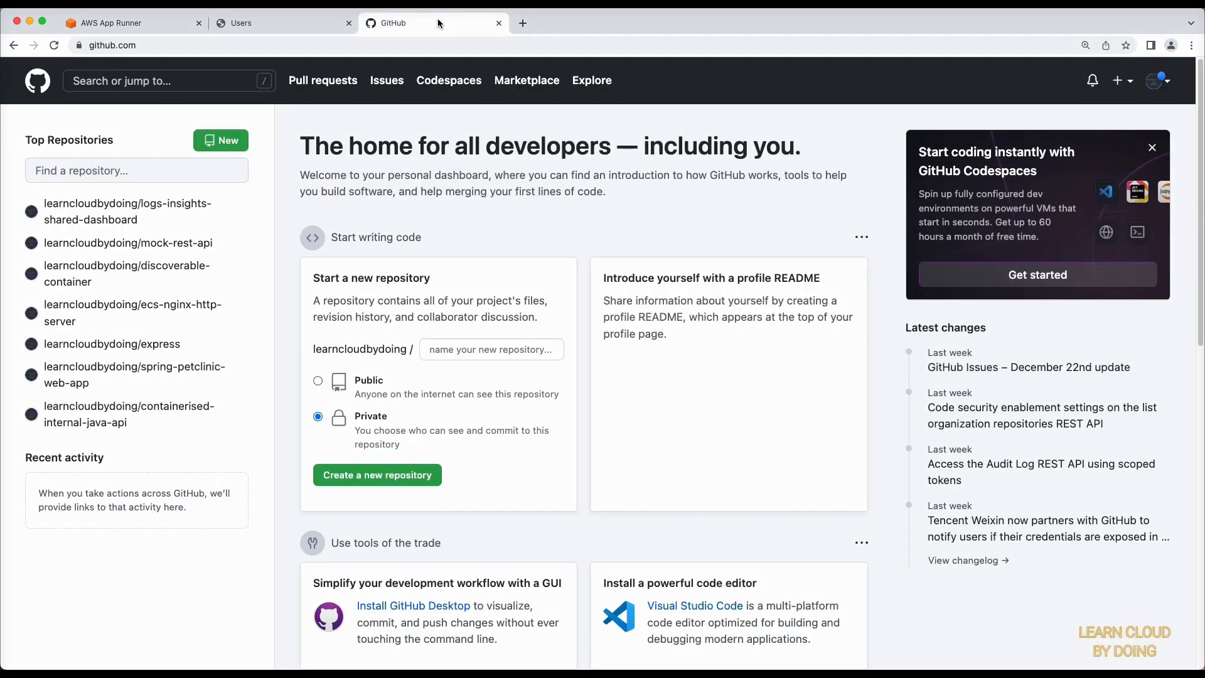
- Go to GitHub Settings > Applications > Authorized GitHub Apps
click(1156, 80)
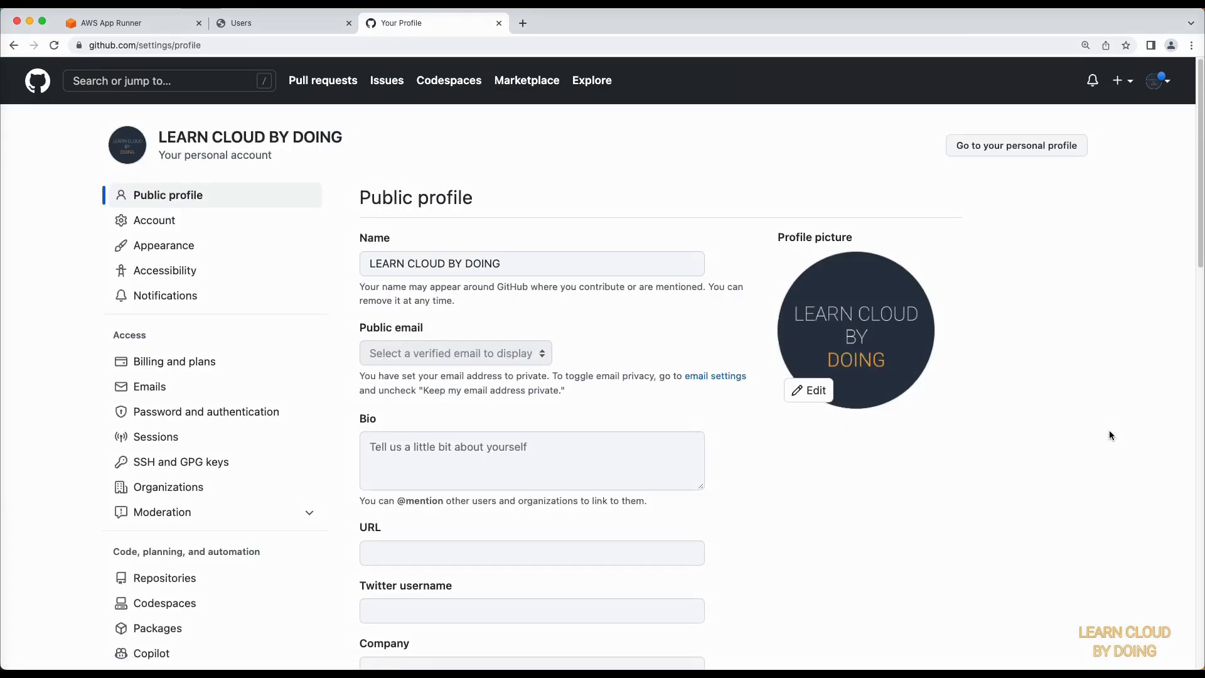
scroll(down, 3)
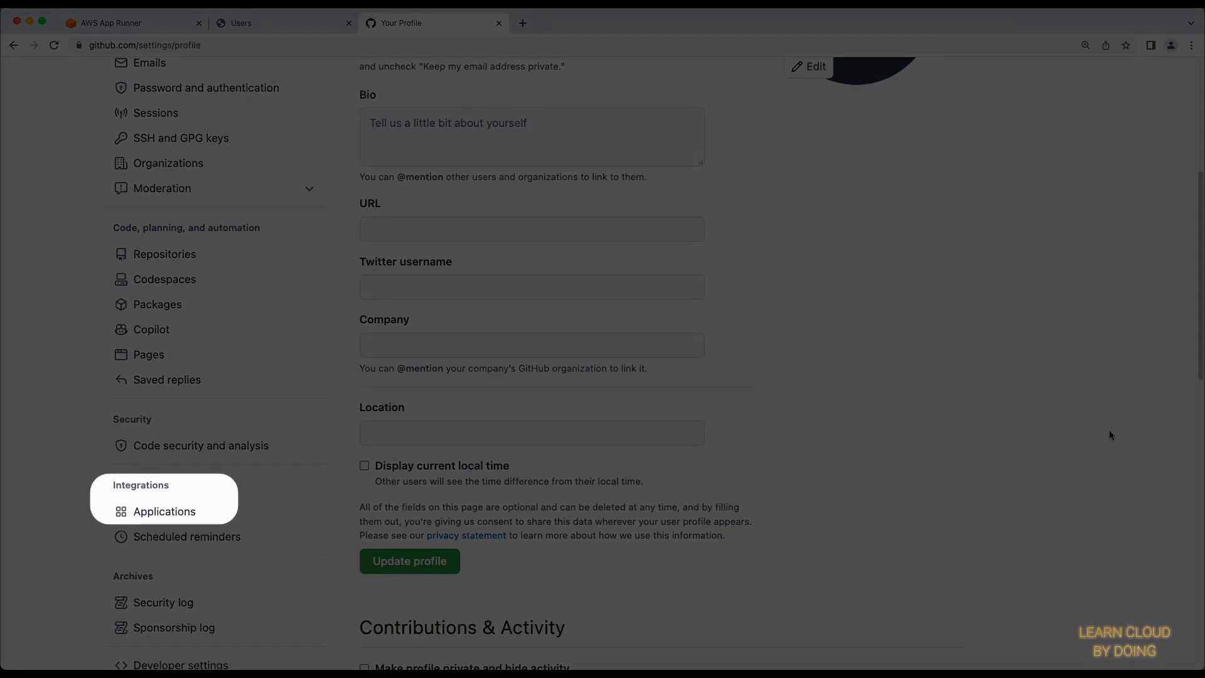
click(164, 511)
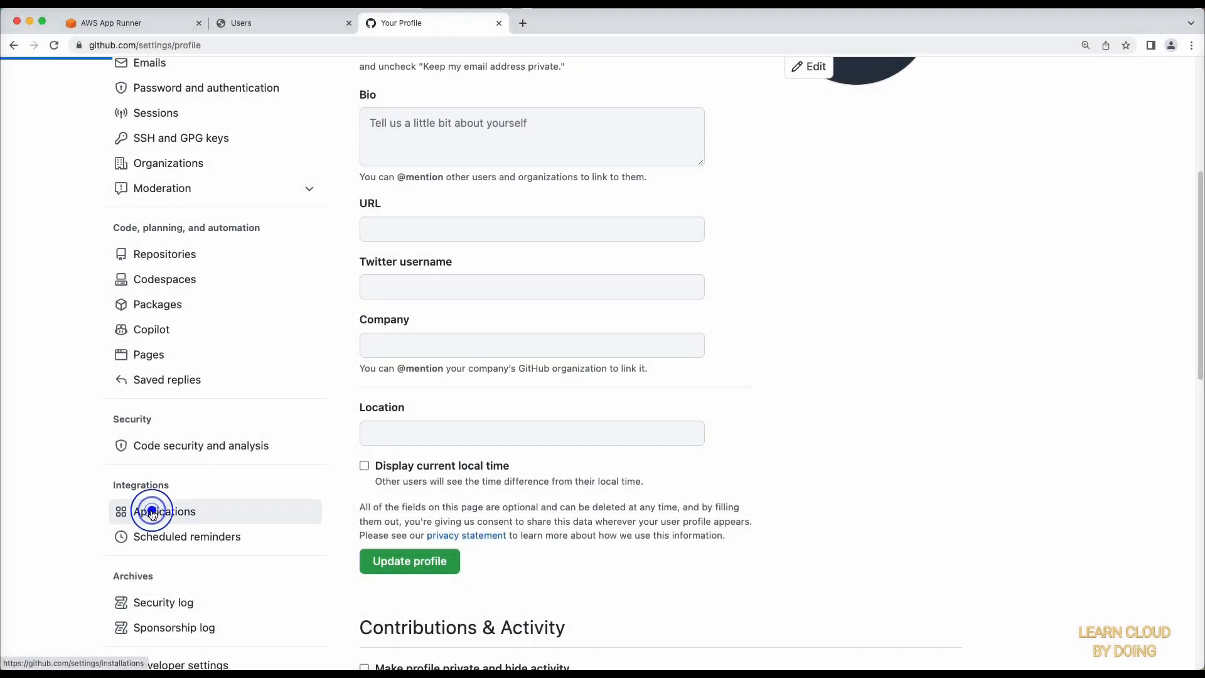
click(164, 510)
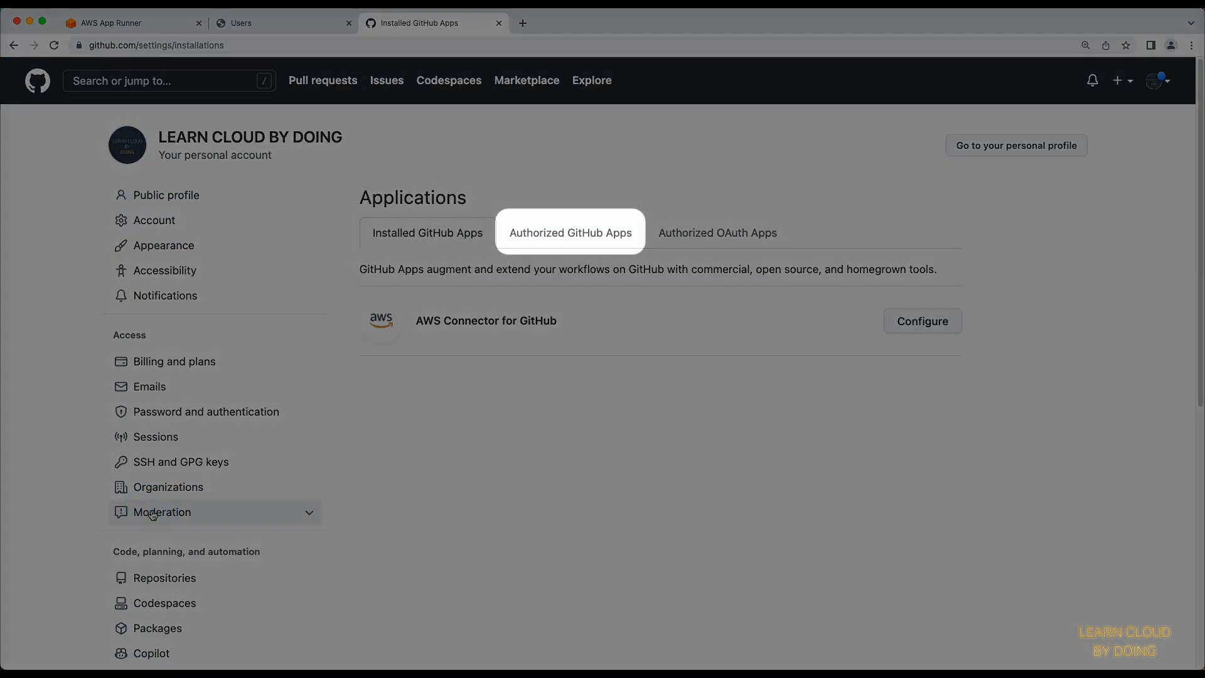
click(569, 232)
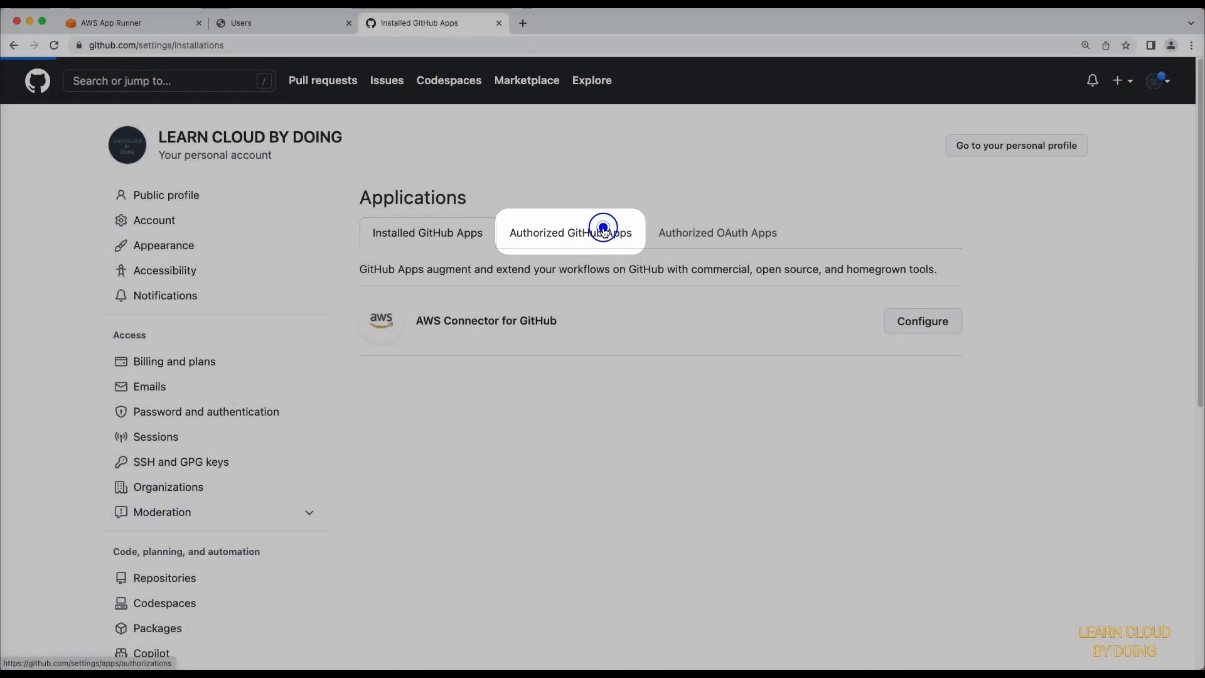
click(570, 233)
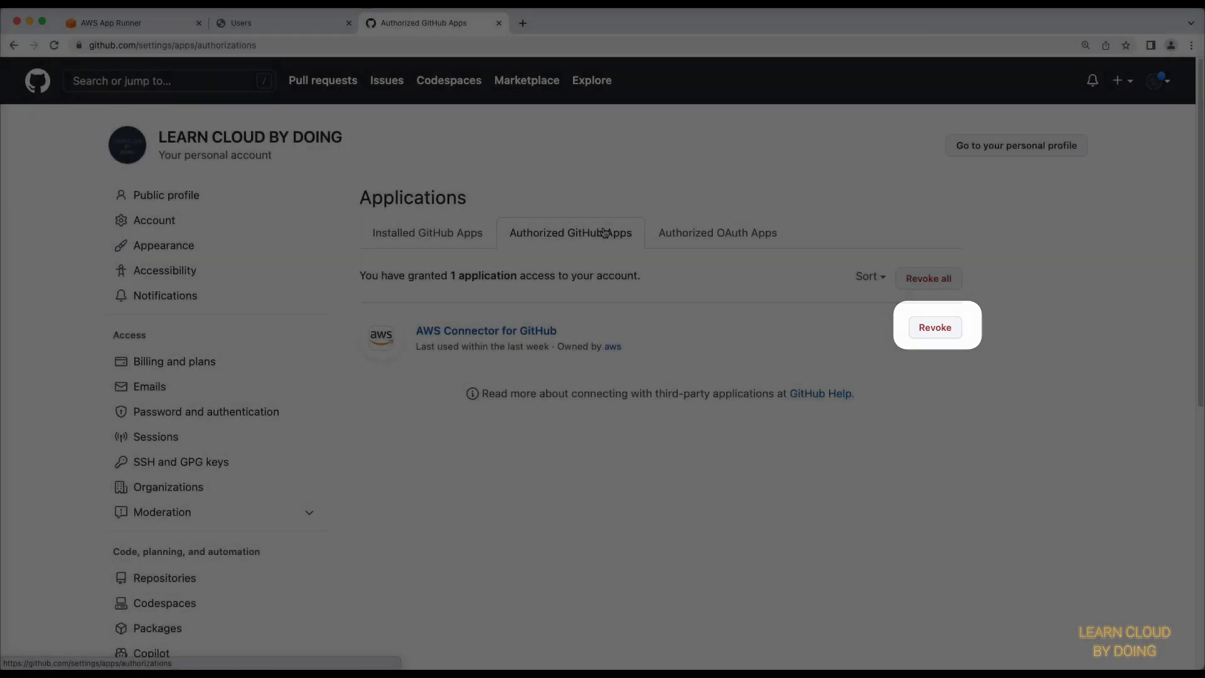
- Revoke AWS Connector for GitHub's authorization and return to Installed GitHub Apps
click(934, 326)
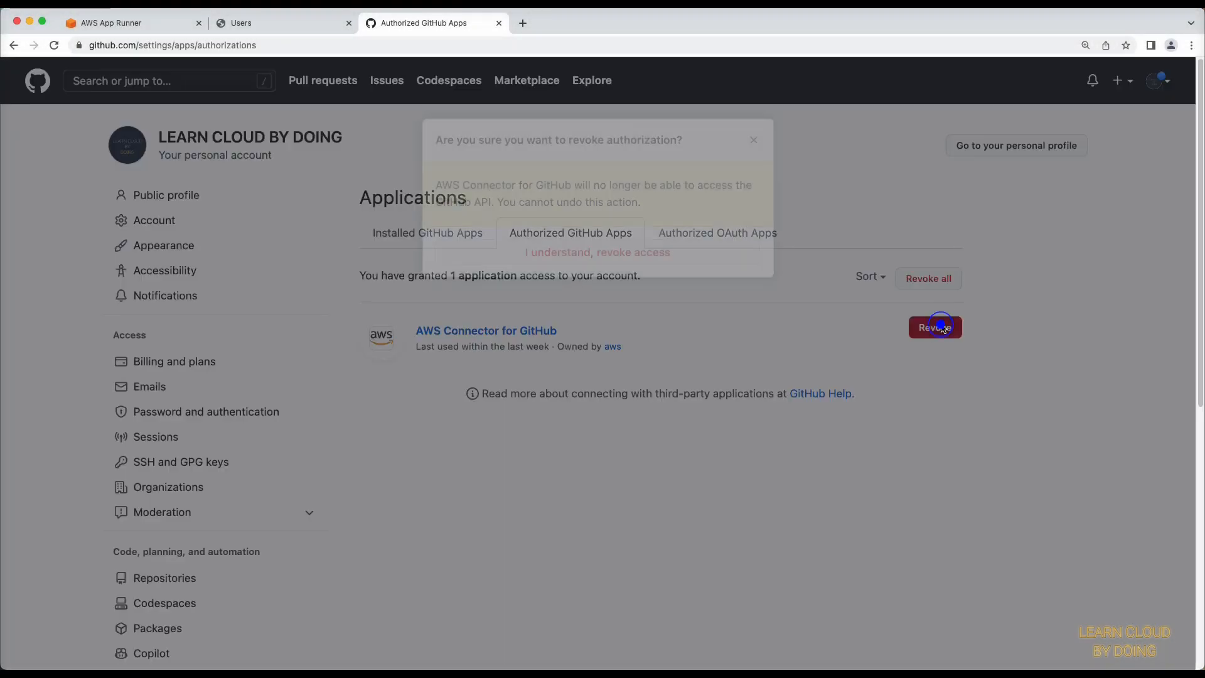
click(598, 252)
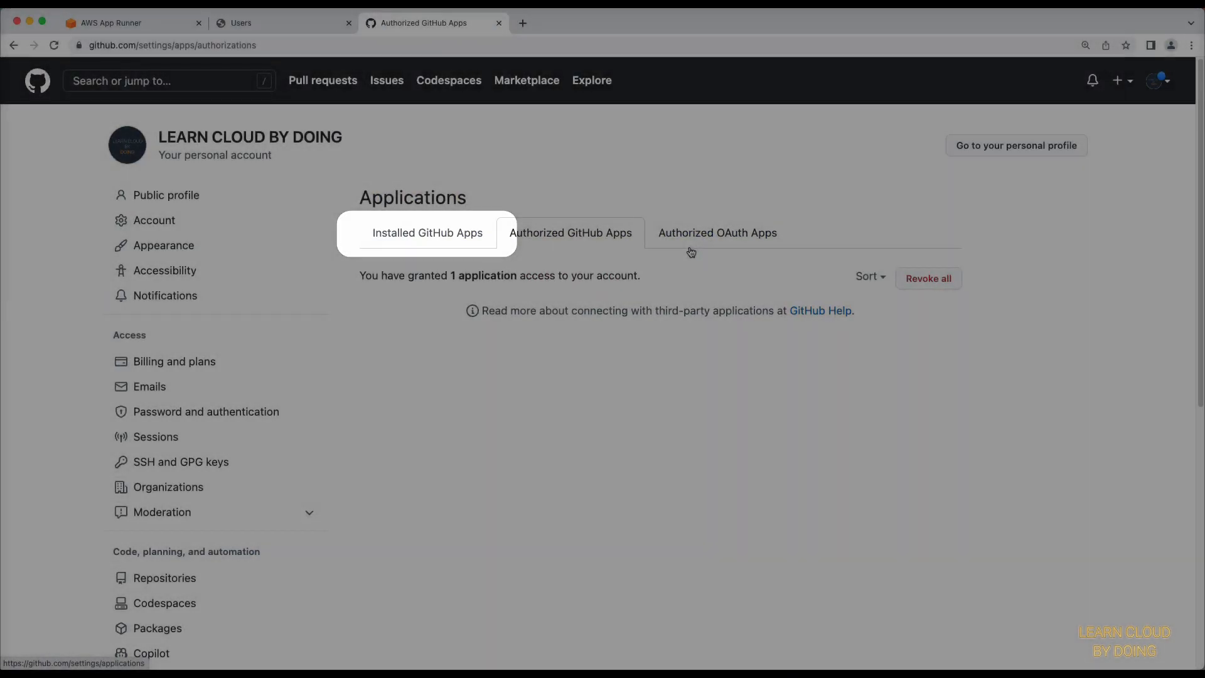
click(427, 233)
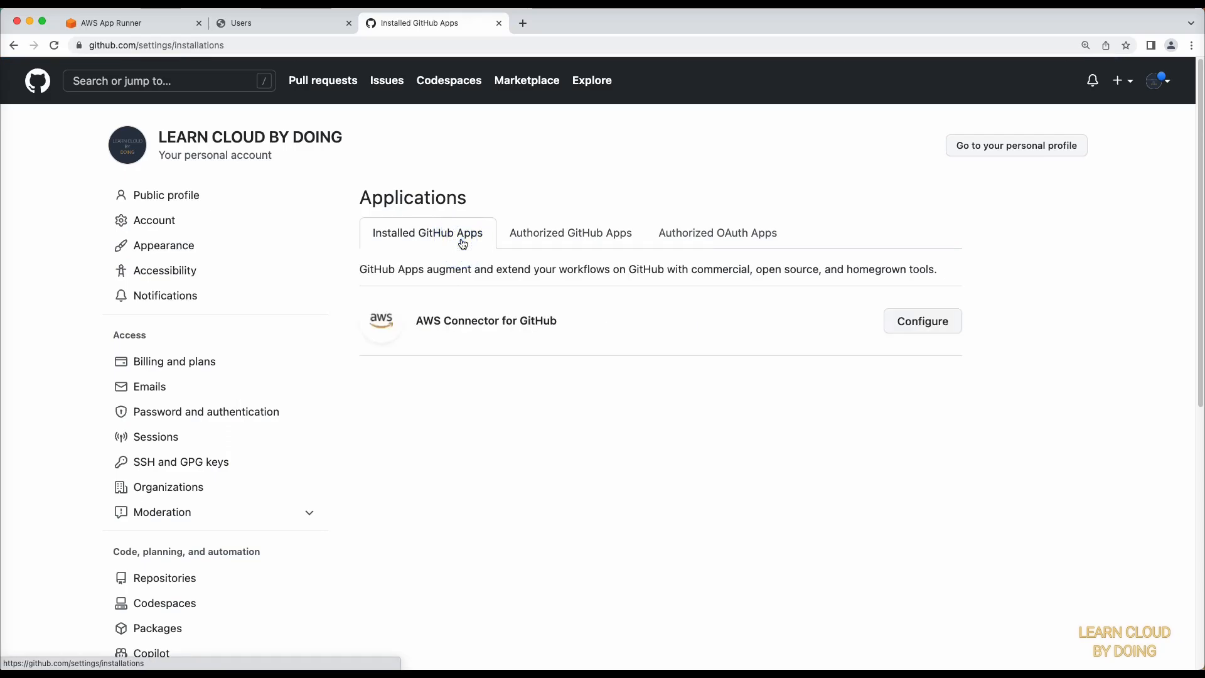
- Uninstall AWS Connector for GitHub from its Configure page's Danger zone and confirm
click(921, 320)
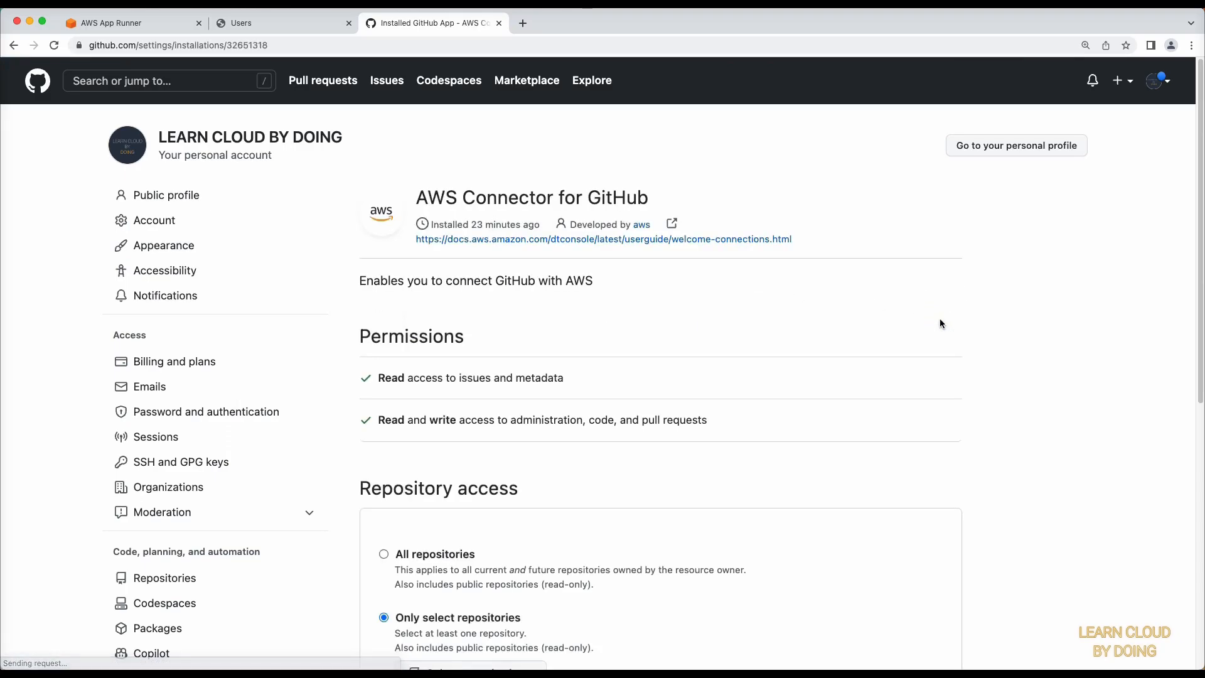
scroll(down, 3)
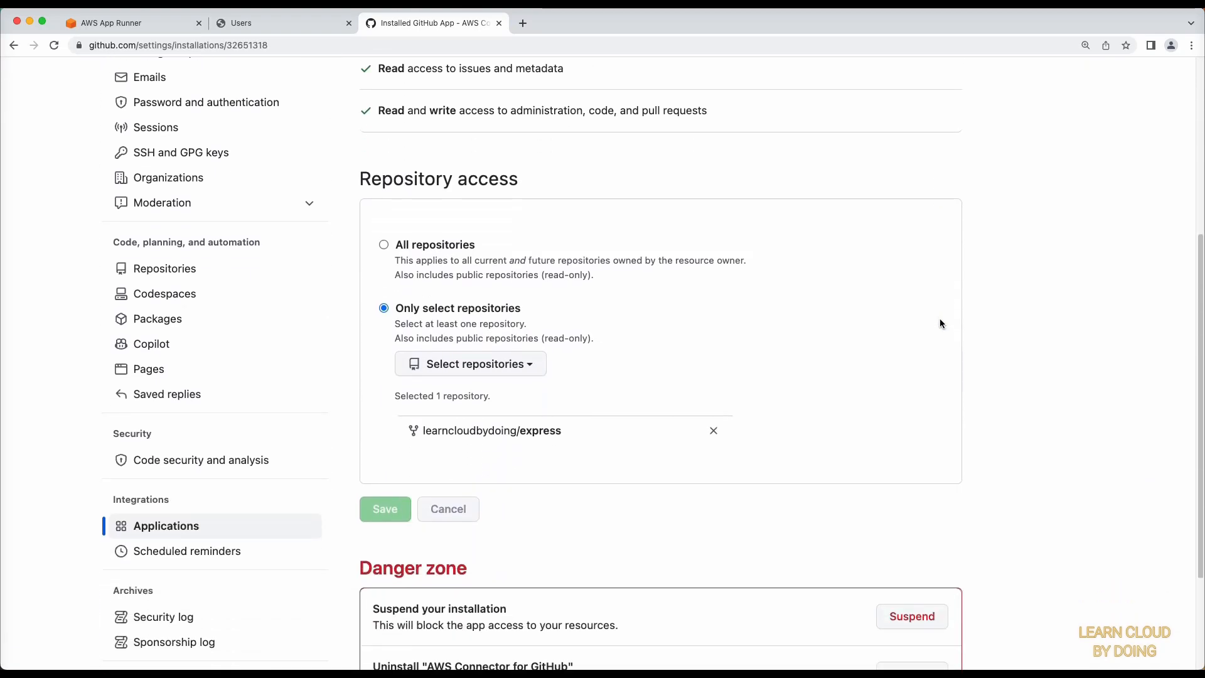
scroll(down, 3)
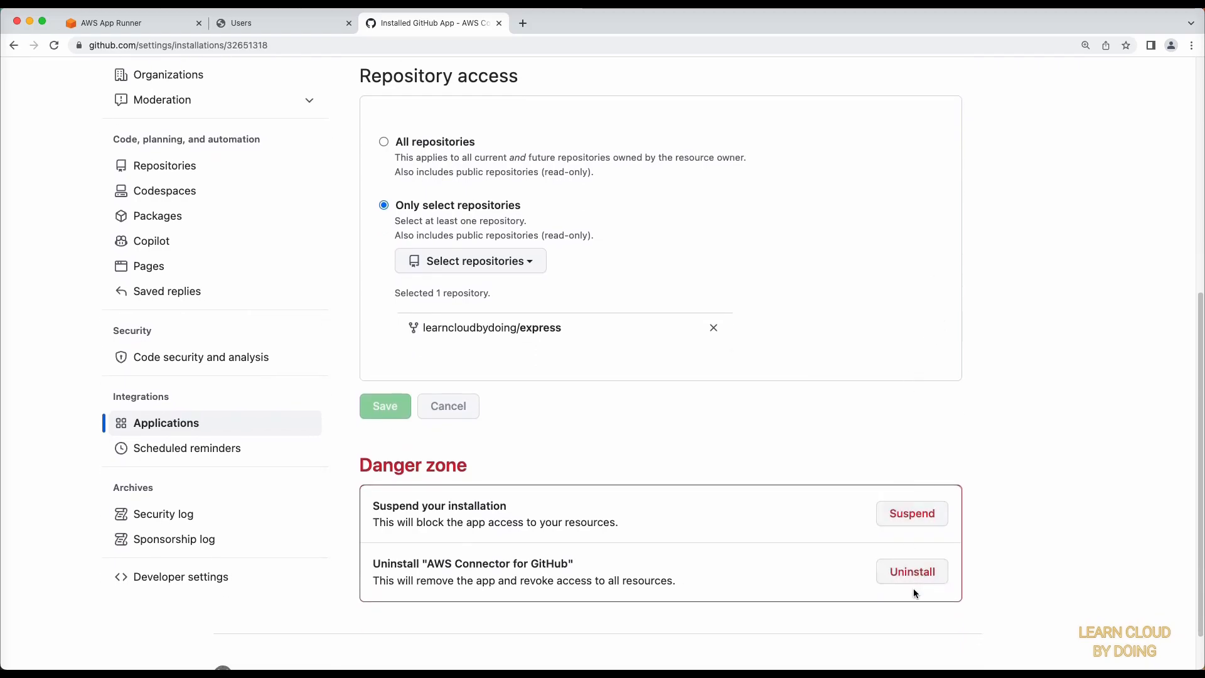
click(911, 571)
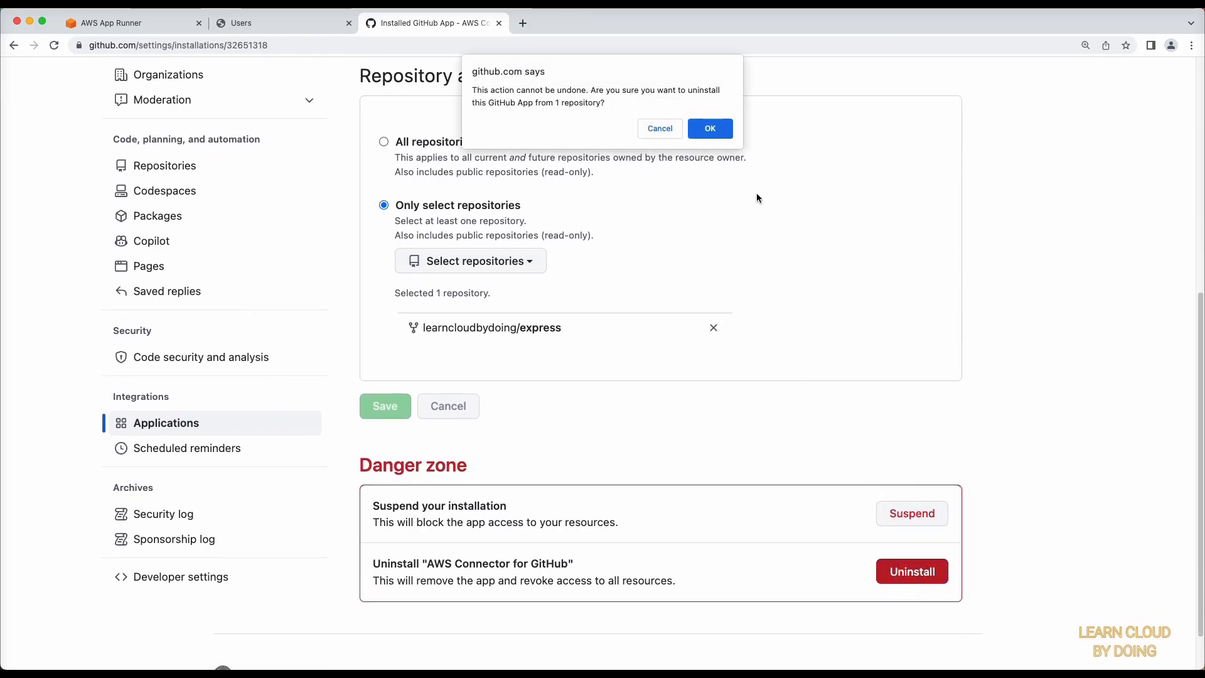
click(709, 128)
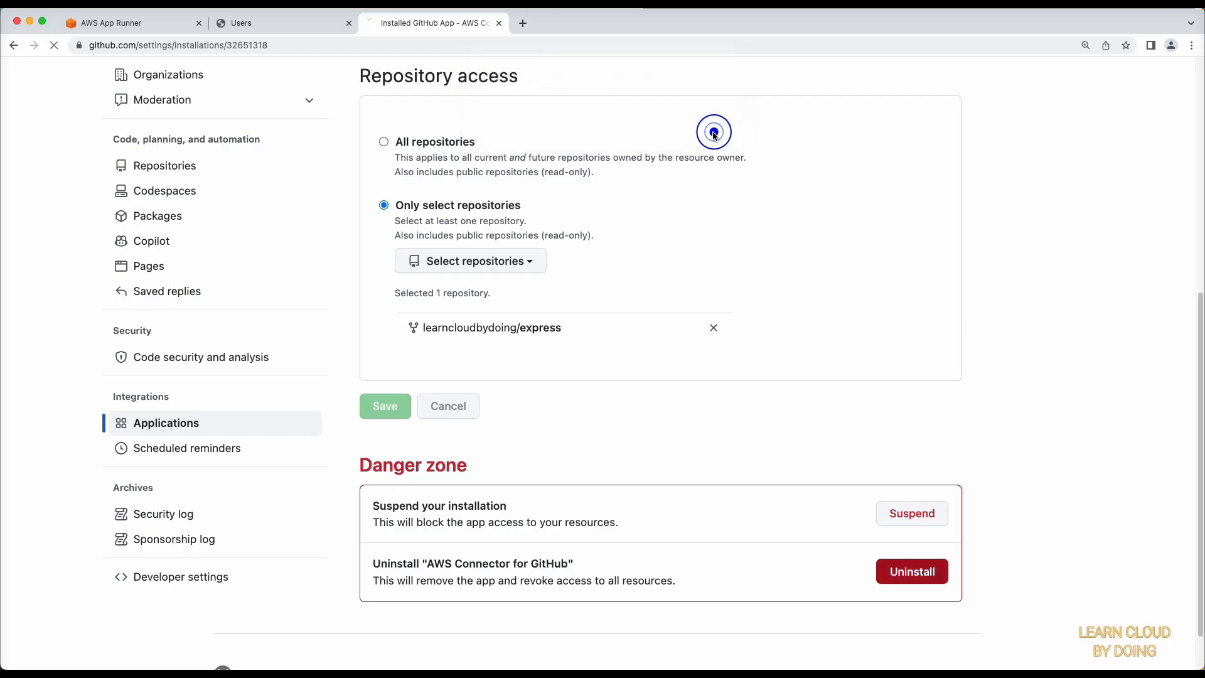
click(911, 571)
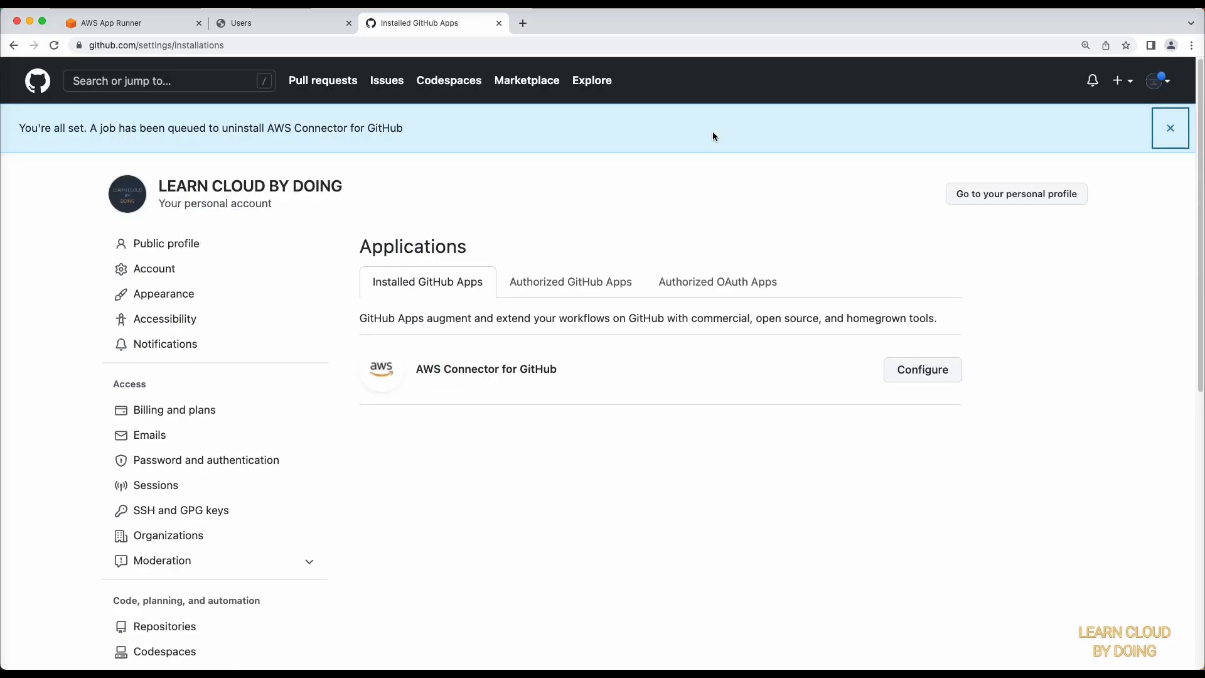